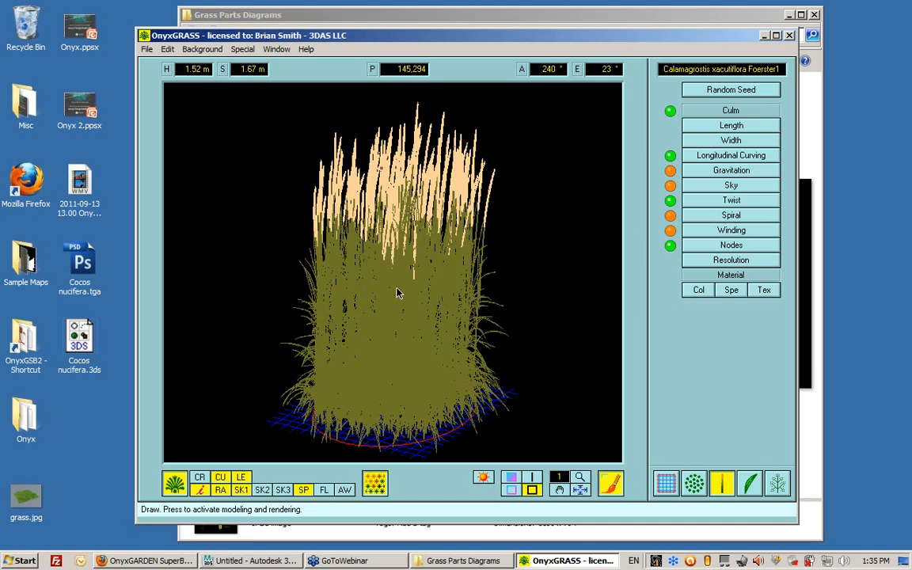
- Toggle flower head and culm modeling, and preview a single plant before restoring the cover
left_click(200, 490)
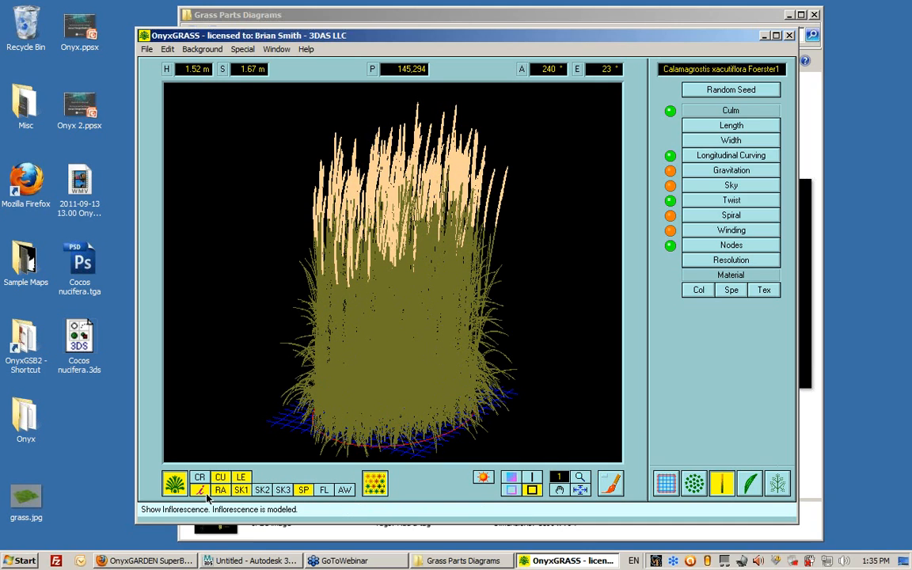
left_click(220, 478)
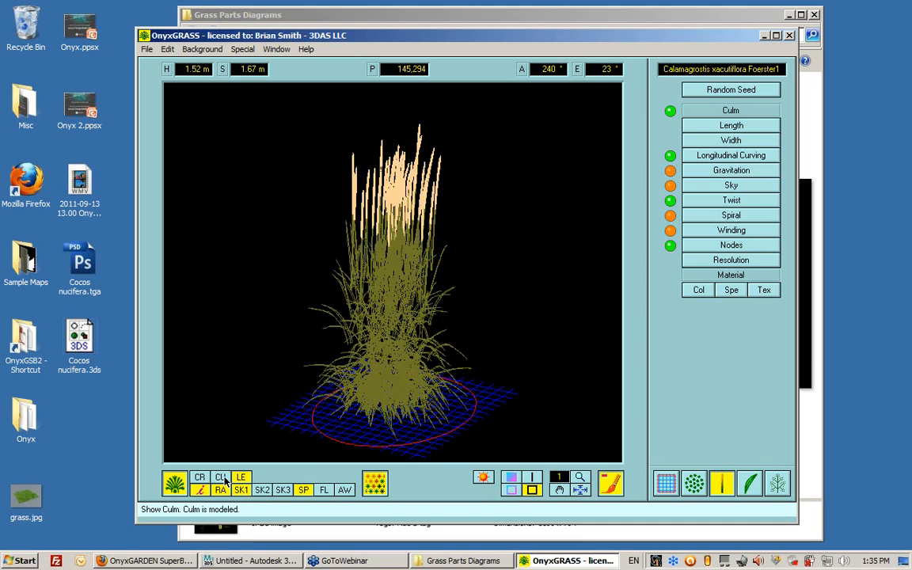
left_click(221, 477)
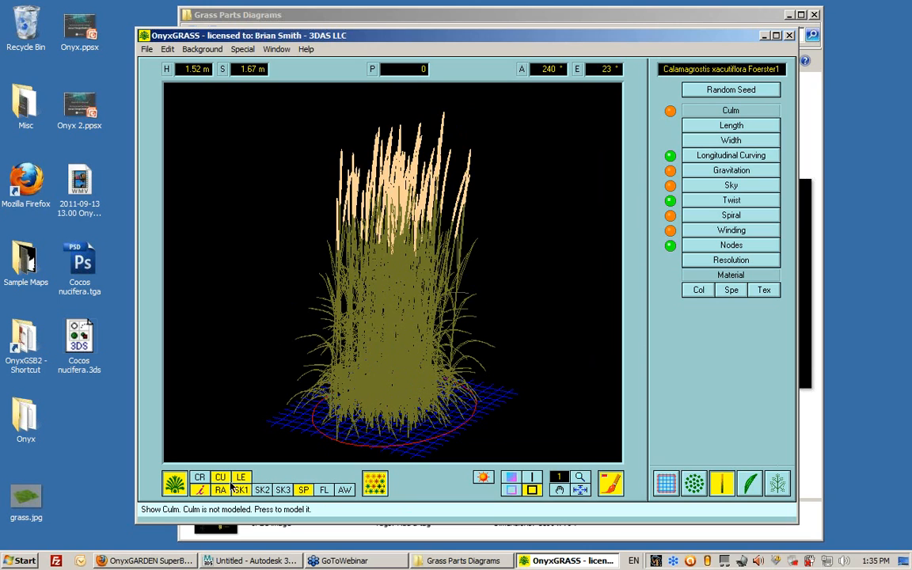
left_click(321, 491)
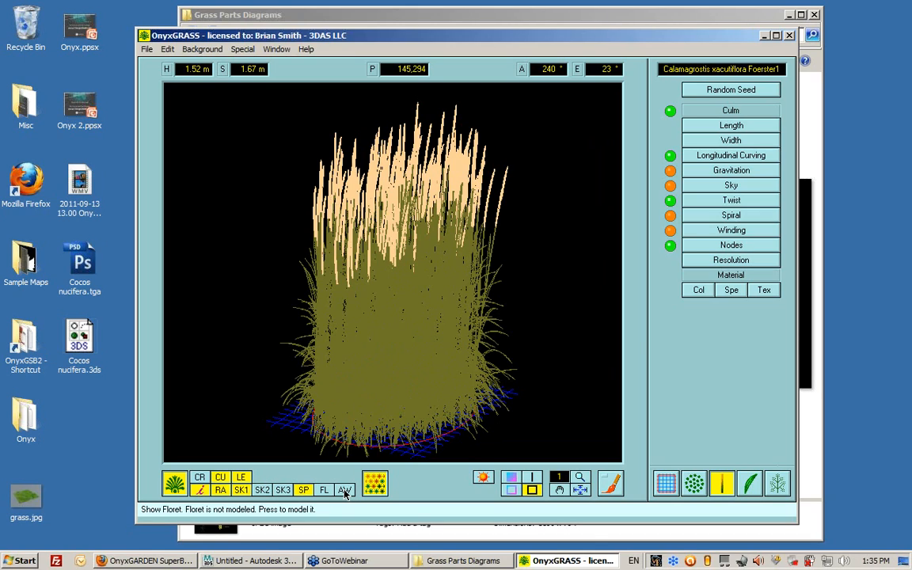
mouse_move(327, 499)
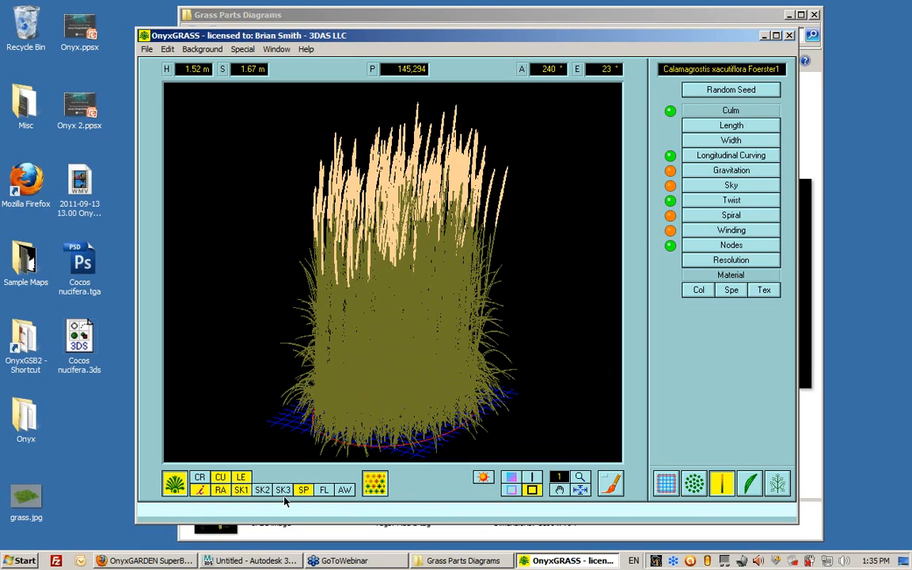
mouse_move(306, 490)
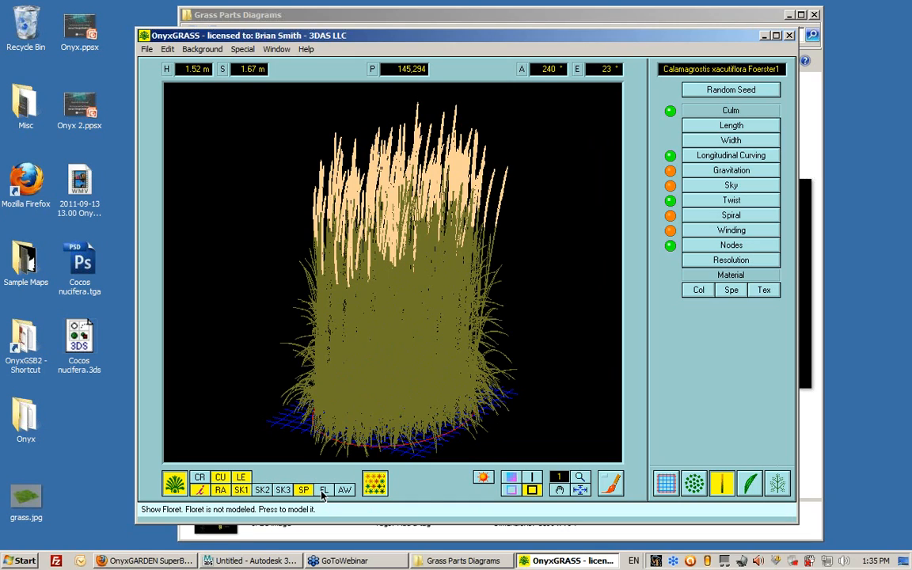
mouse_move(323, 491)
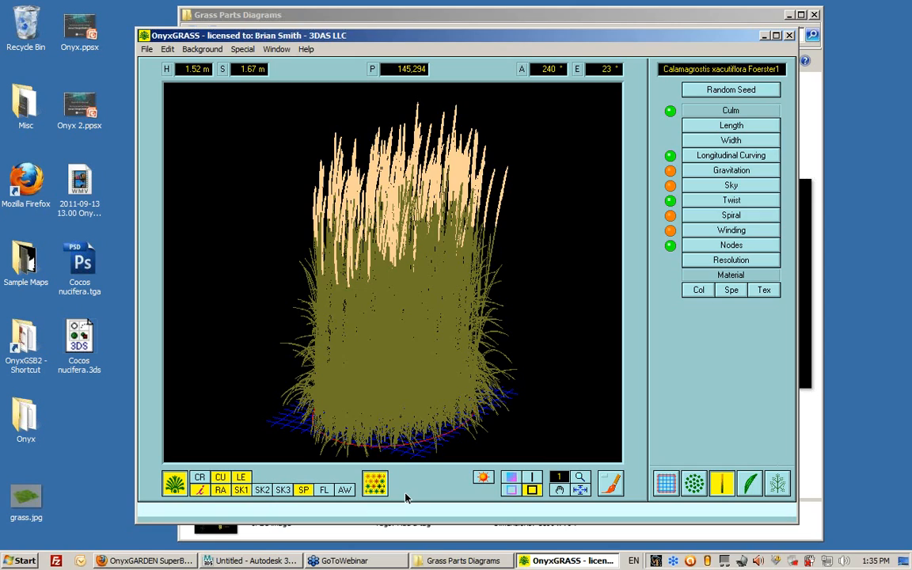
mouse_move(400, 502)
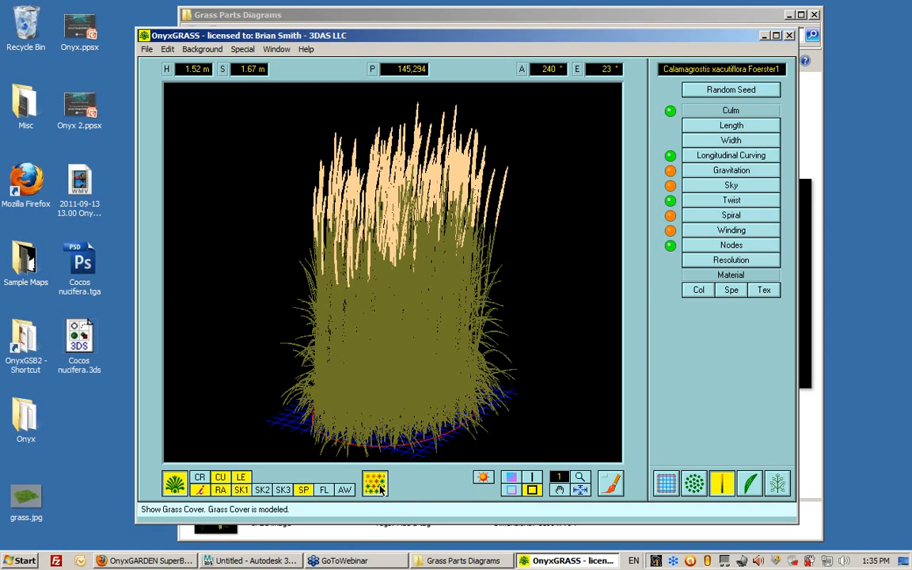
left_click(375, 482)
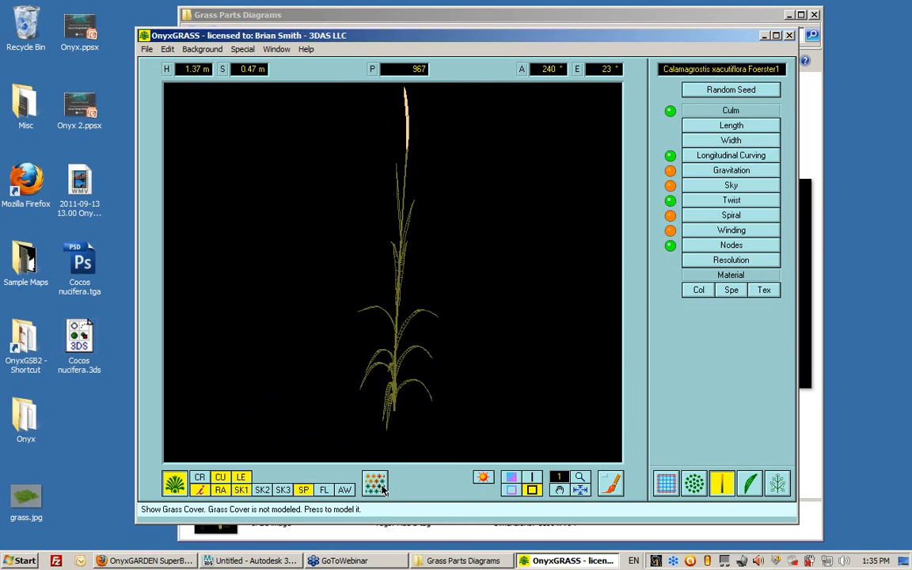
left_click(381, 478)
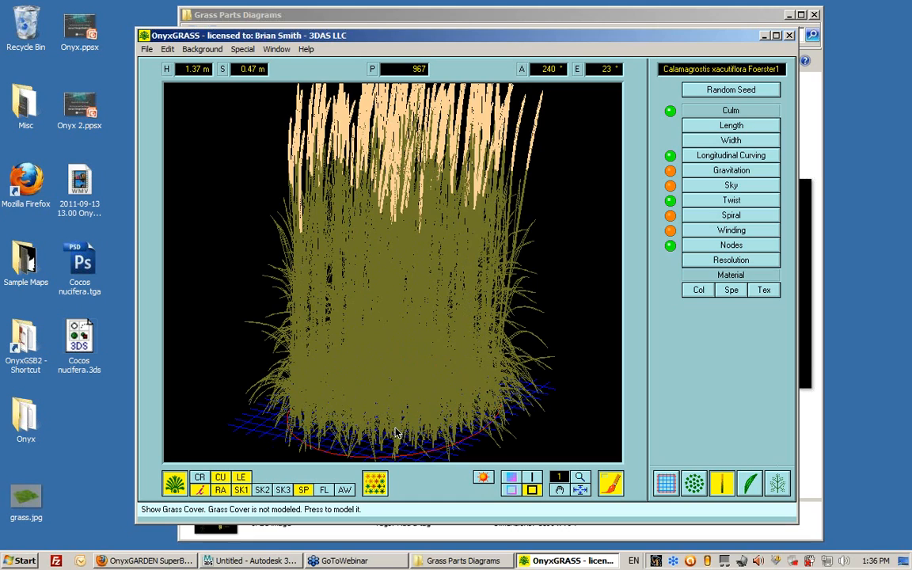
left_click_drag(396, 428, 479, 452)
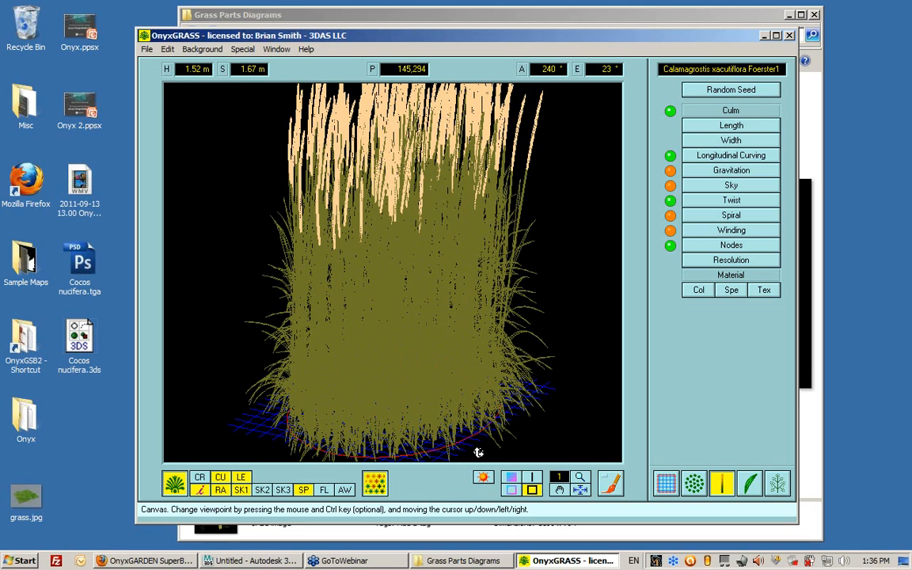
mouse_move(500, 407)
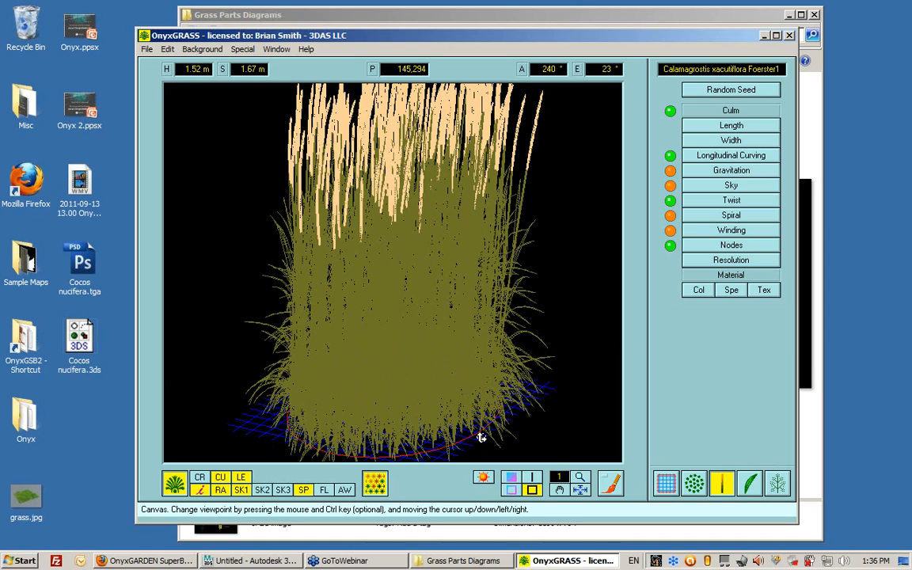
mouse_move(669, 456)
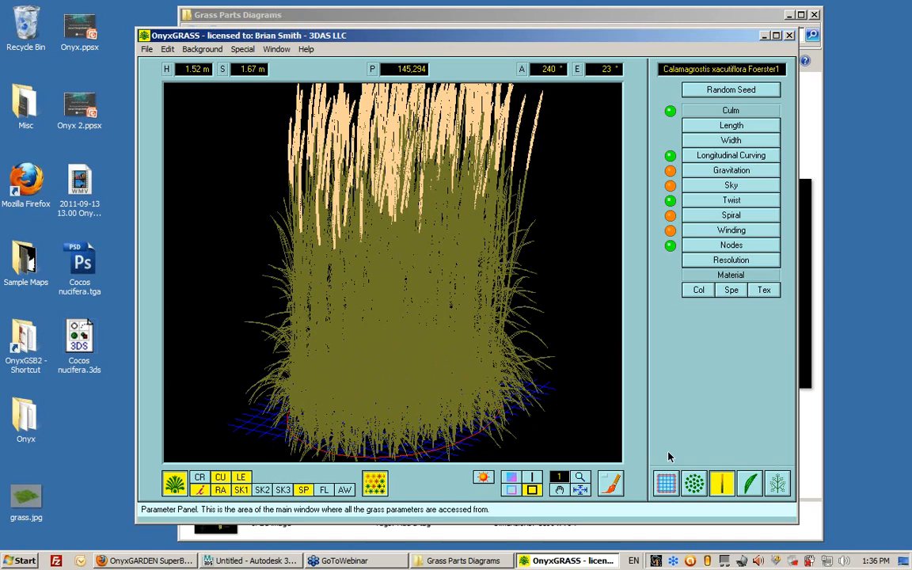
mouse_move(666, 483)
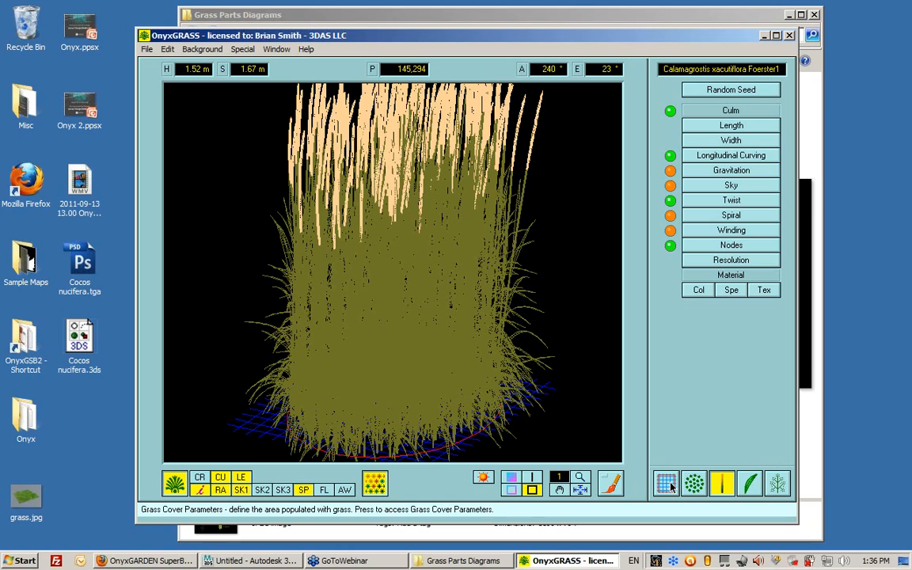
- Try square and square-with-hole shapes for the grass cover
left_click(666, 483)
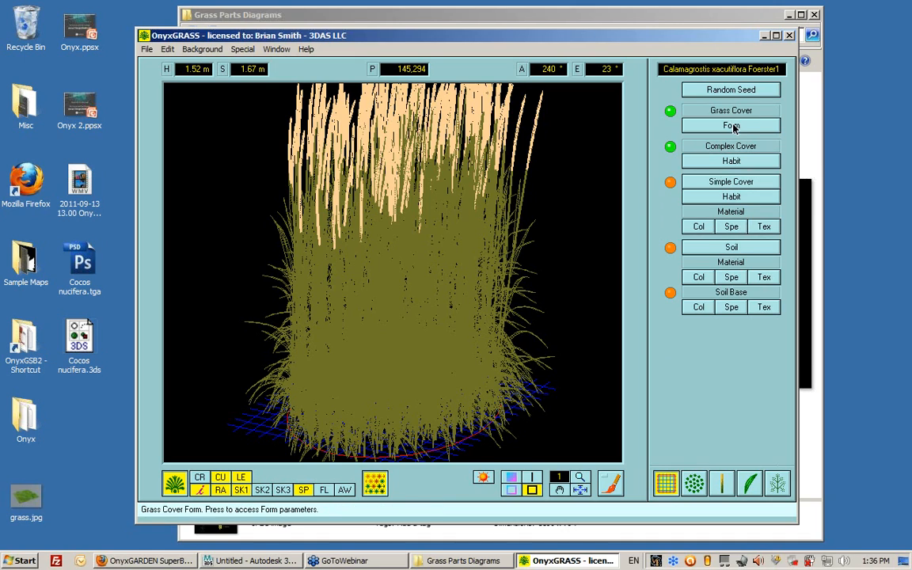
left_click(730, 125)
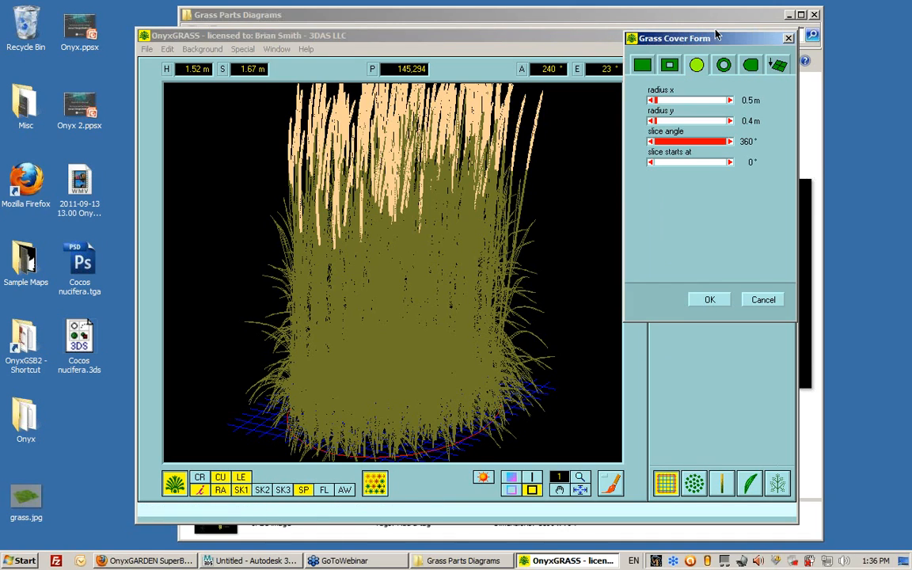
left_click(643, 129)
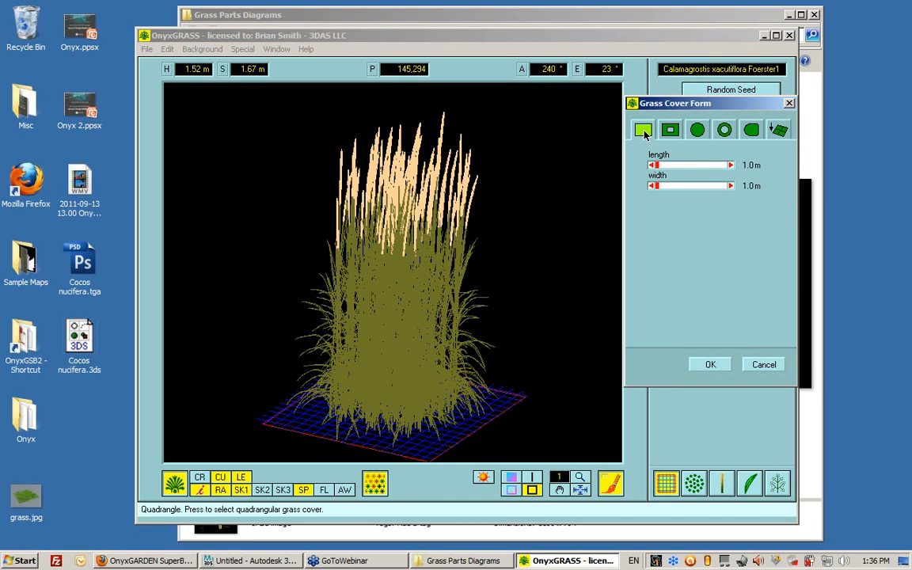
left_click(669, 129)
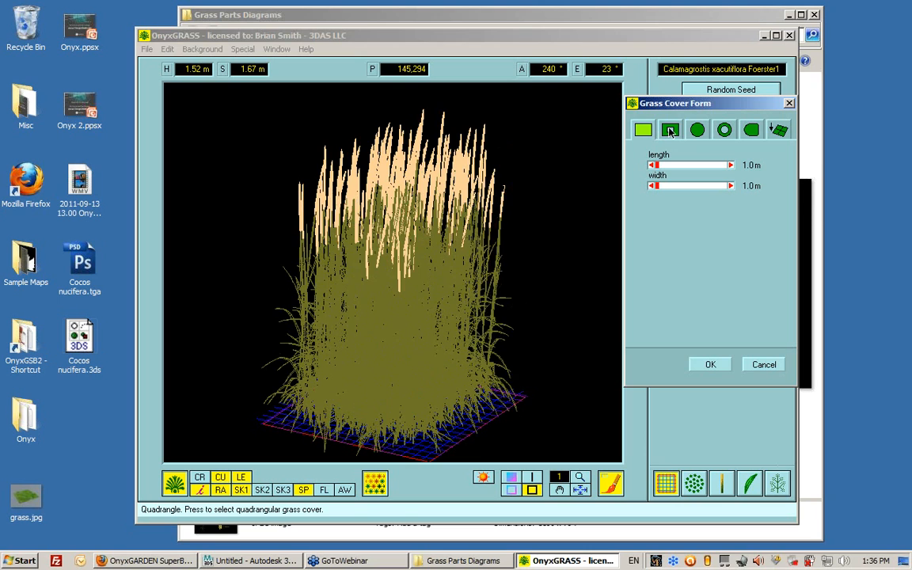
left_click(670, 128)
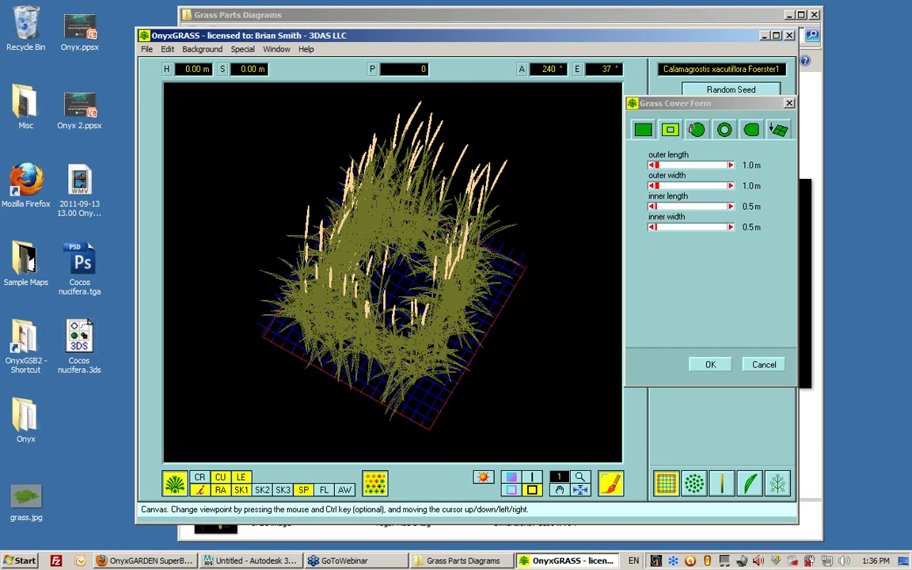
- Try circle and ring shapes, ending on the 1 m by 1 m rounded-composite patch
left_click(724, 129)
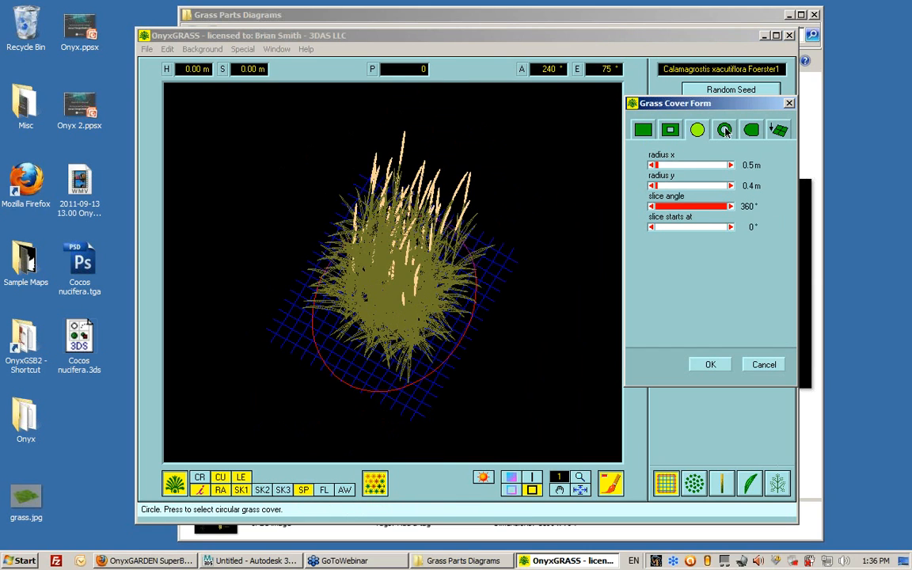
left_click(726, 129)
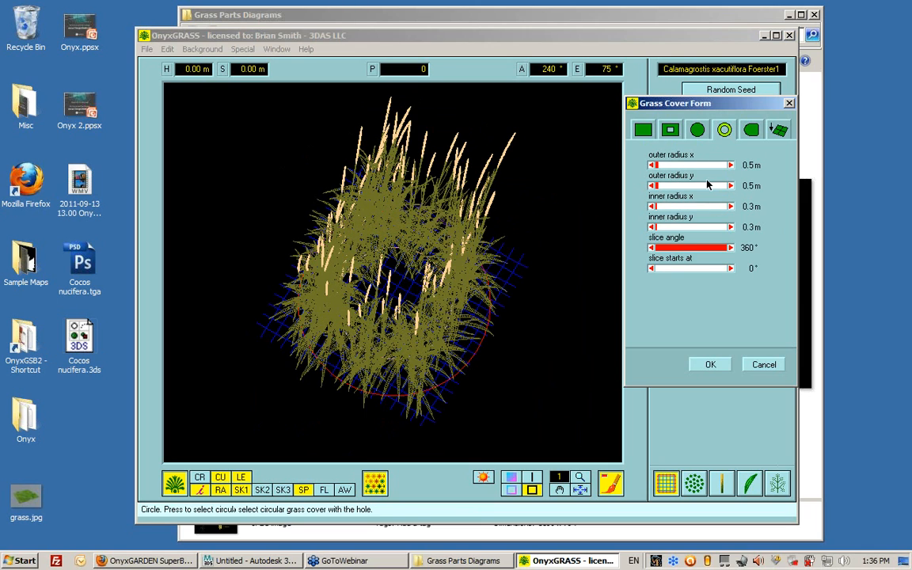
left_click(724, 129)
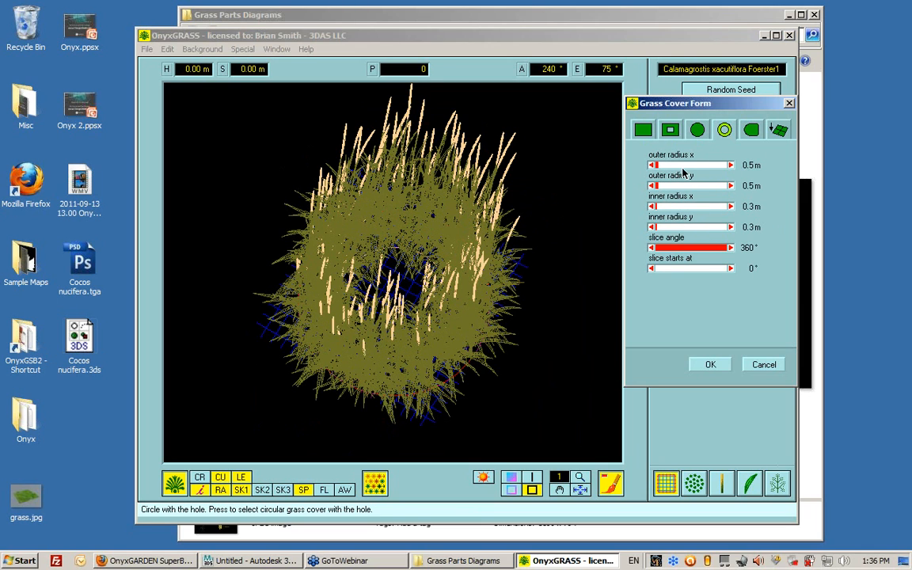
left_click(724, 129)
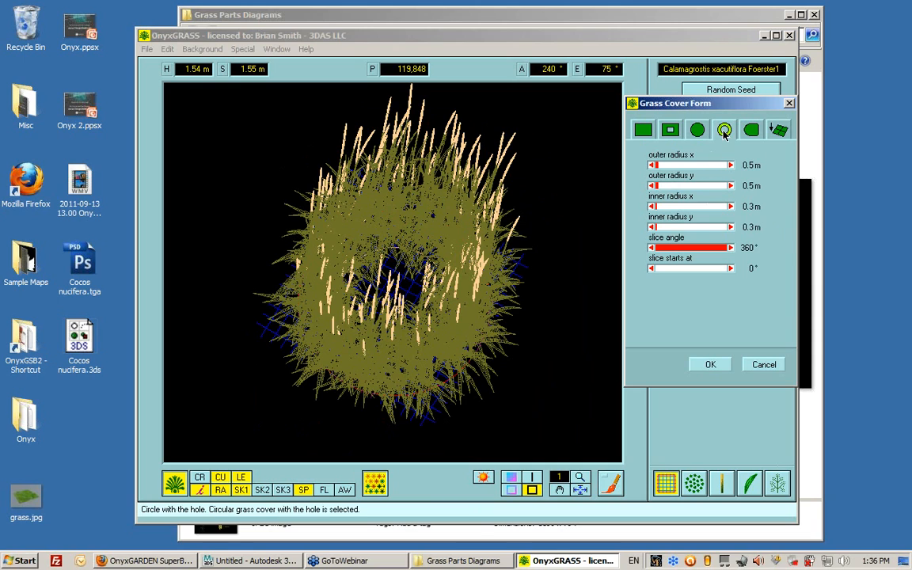
left_click(752, 129)
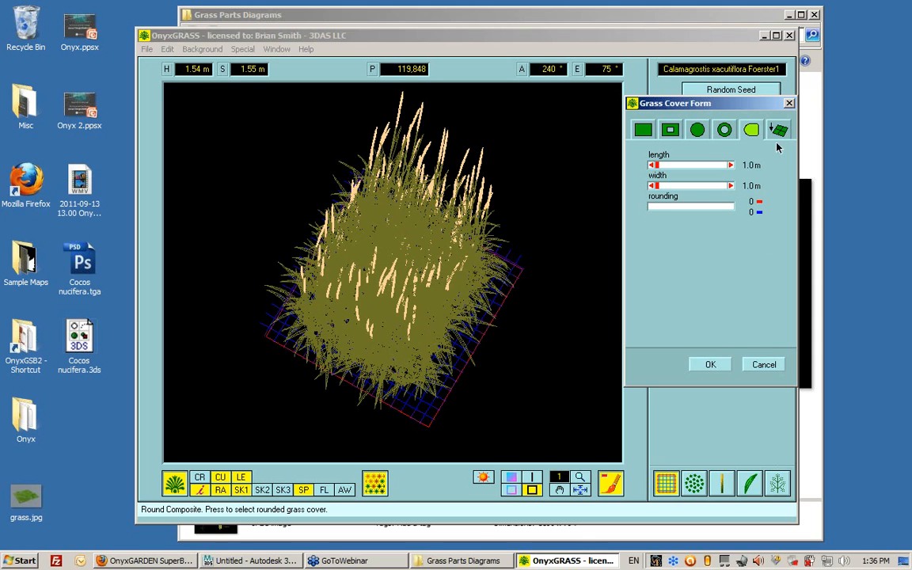
left_click(776, 129)
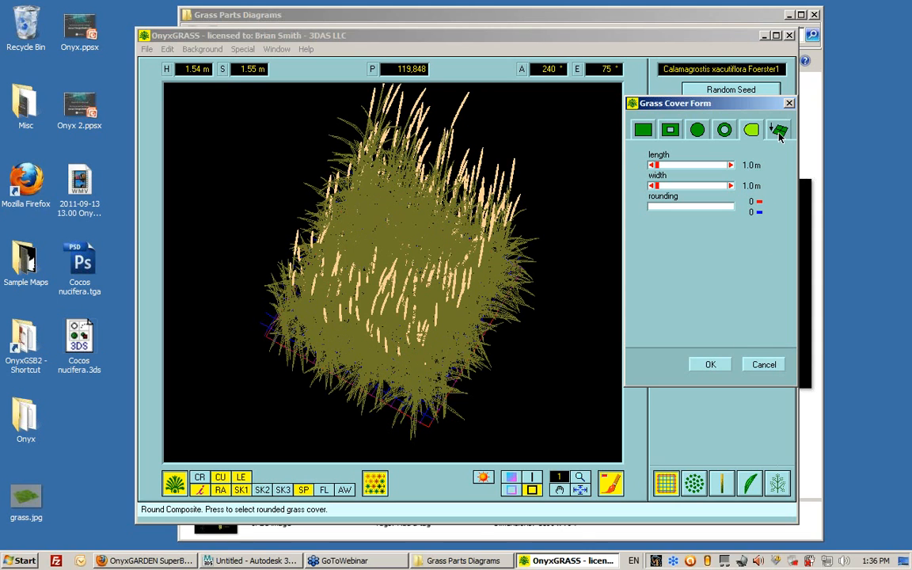
- Set the cover shape to General Terrain so grass grows on a custom surface
left_click(779, 129)
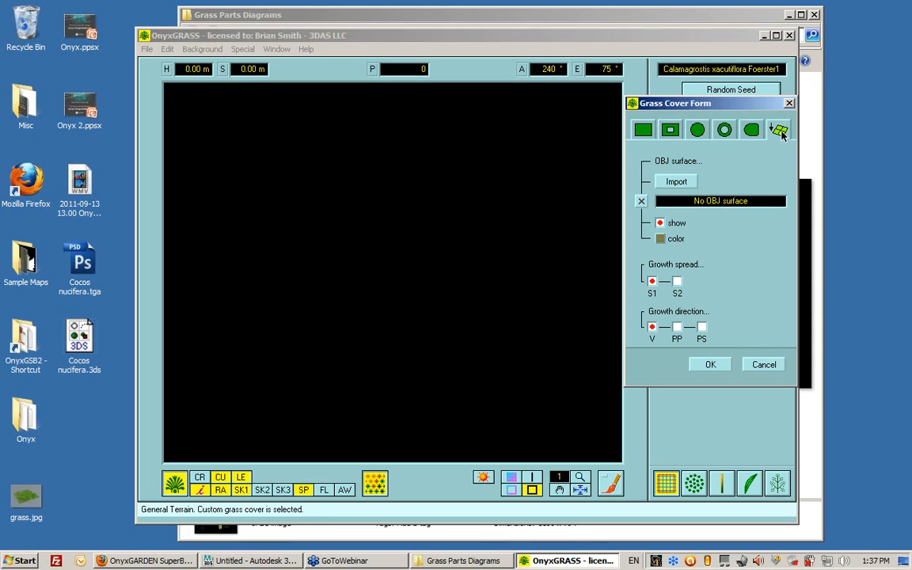
mouse_move(778, 144)
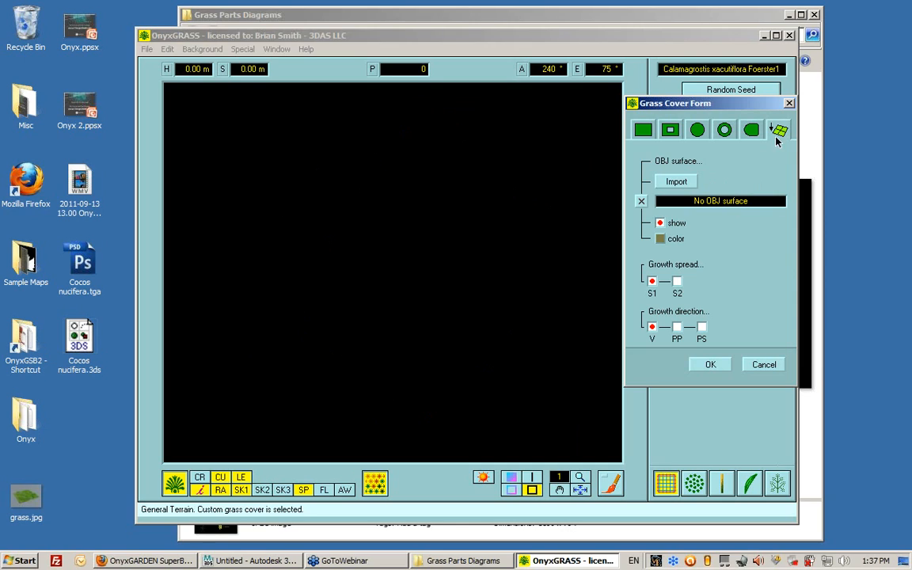
mouse_move(781, 135)
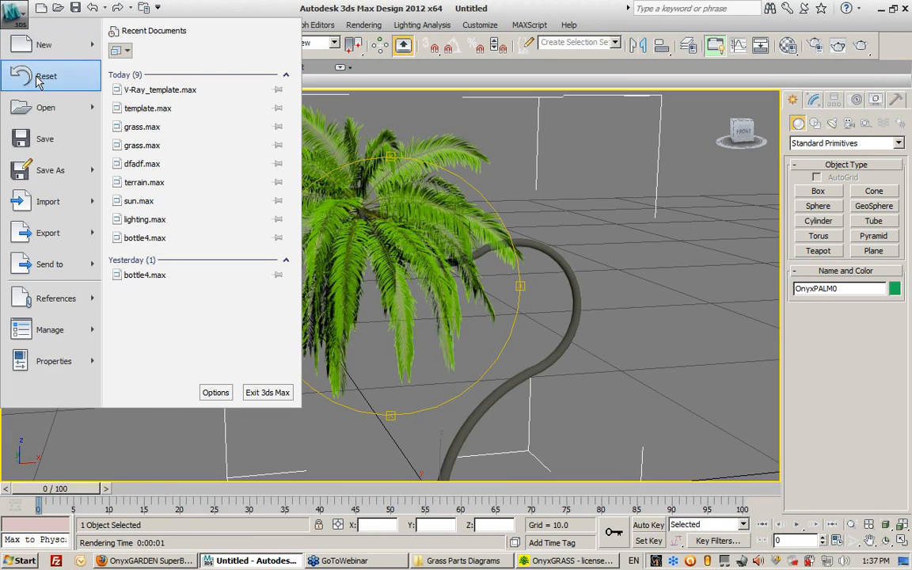
- Start a fresh 3ds Max scene, set OnyxGRASS aside, and add a 100 by 100 plane
left_click(46, 76)
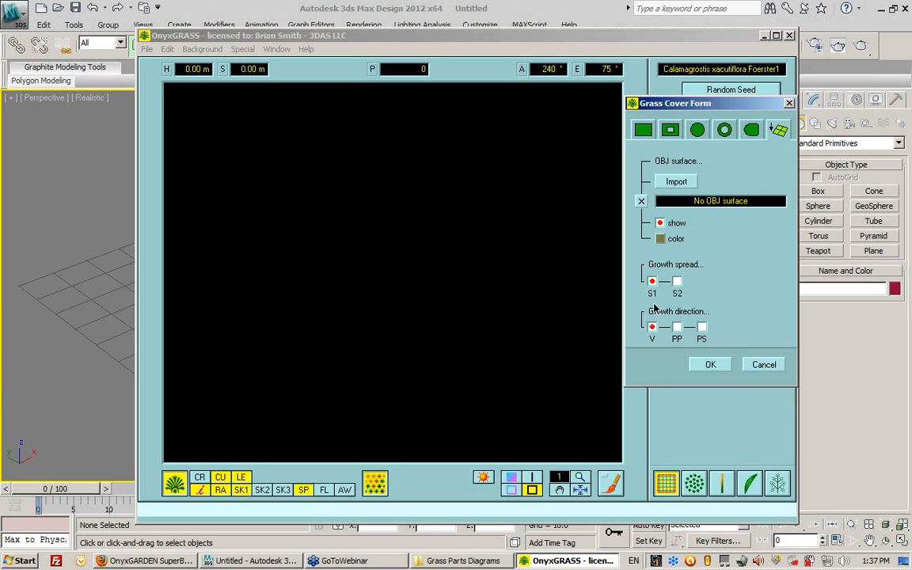
mouse_move(654, 297)
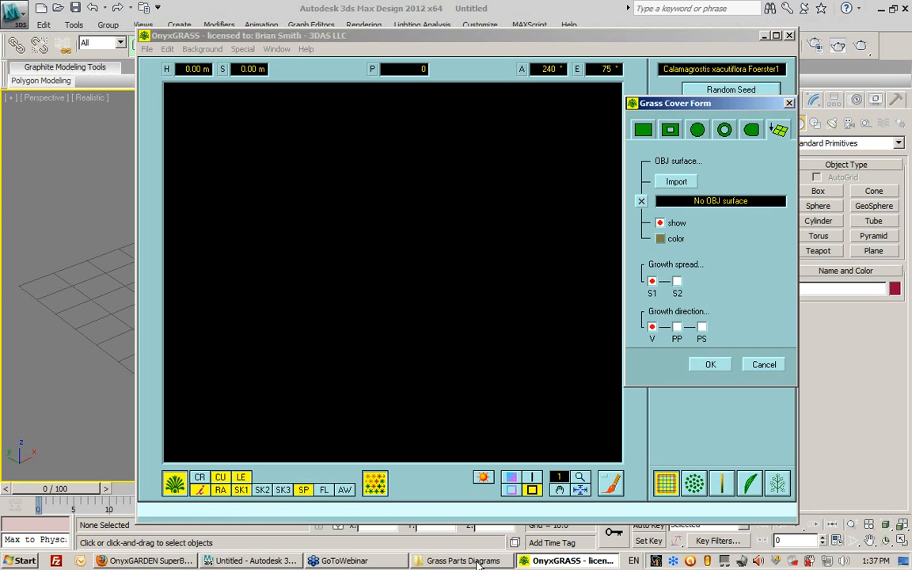
mouse_move(729, 196)
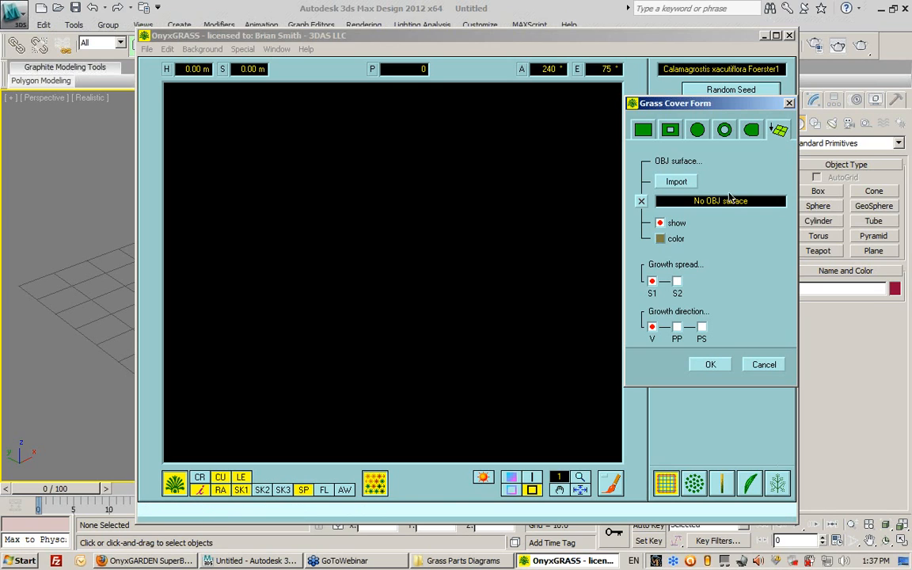
mouse_move(372, 170)
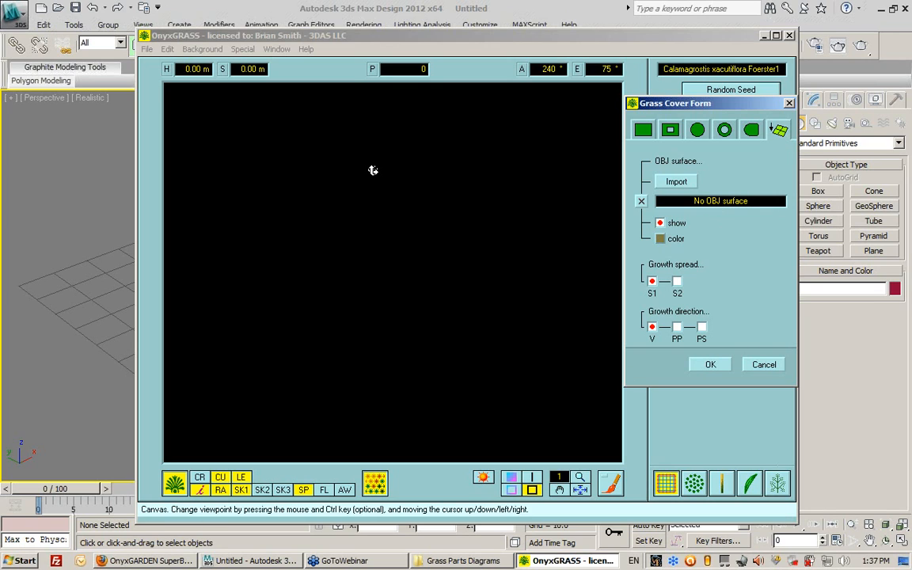
left_click(763, 363)
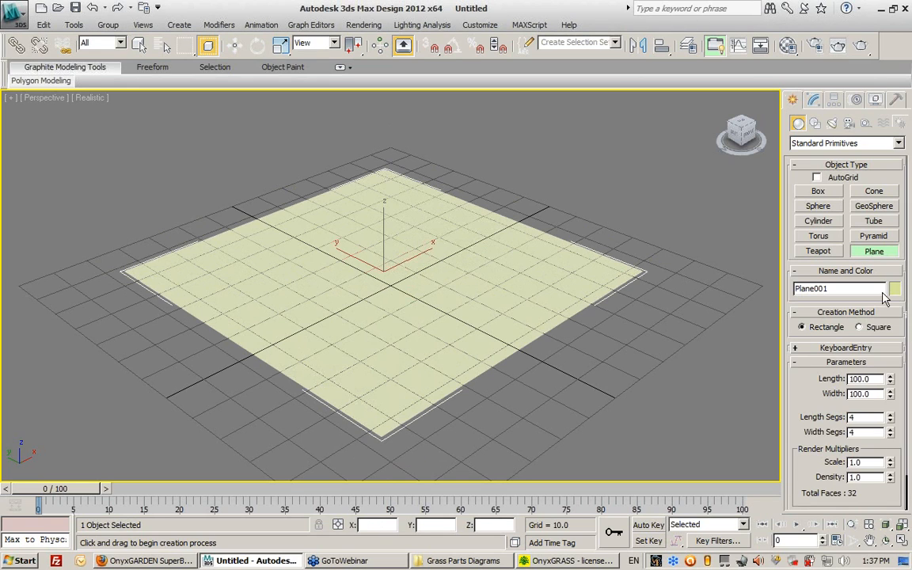
- Make the plane dark blue with 40 length and 40 width segments
left_click(900, 289)
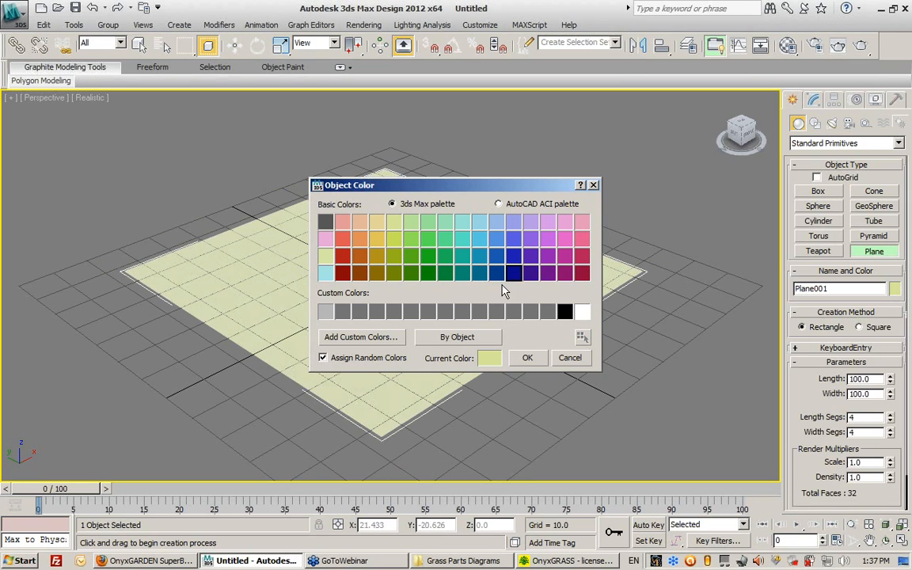
left_click(527, 358)
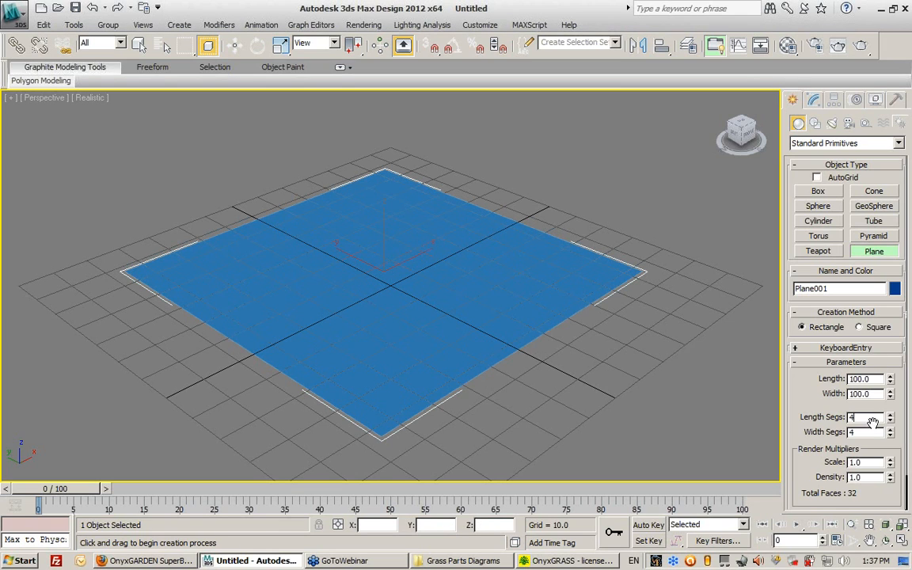
type("40")
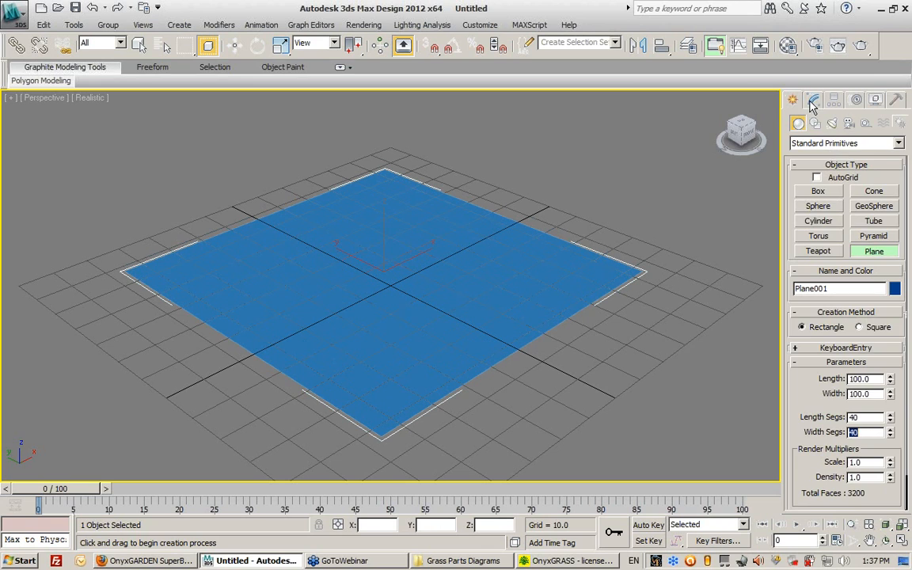
- Add a Noise modifier to the plane with Z strength 10 and scale 20
left_click(819, 99)
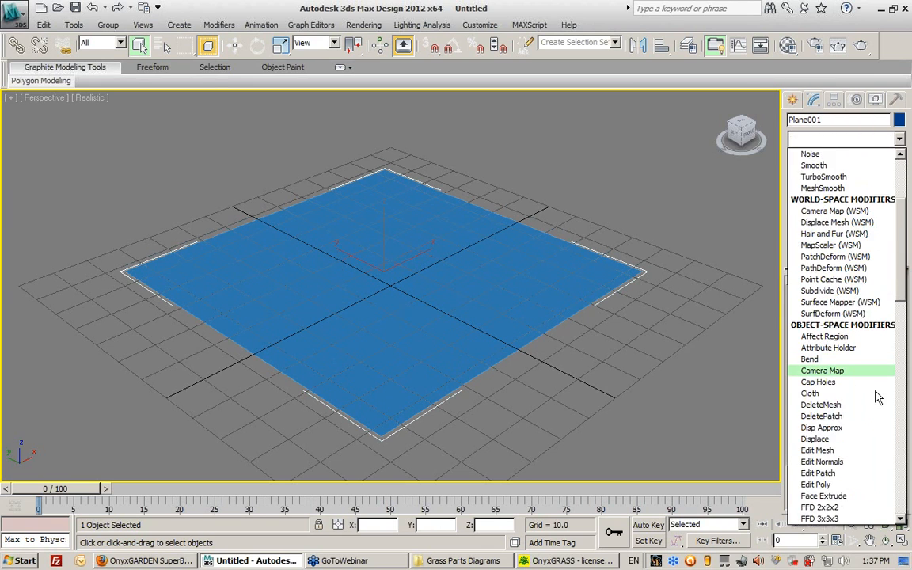
scroll("down", 3)
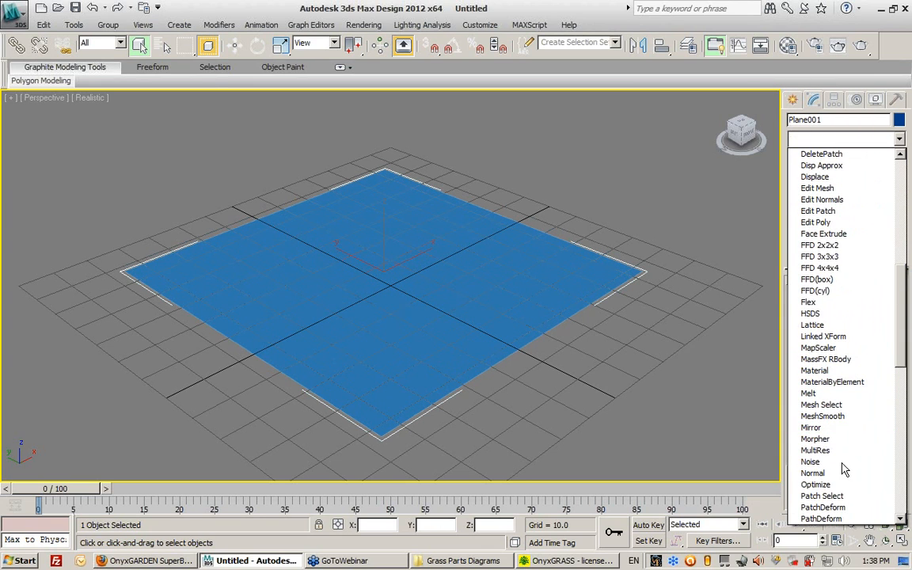
left_click(810, 462)
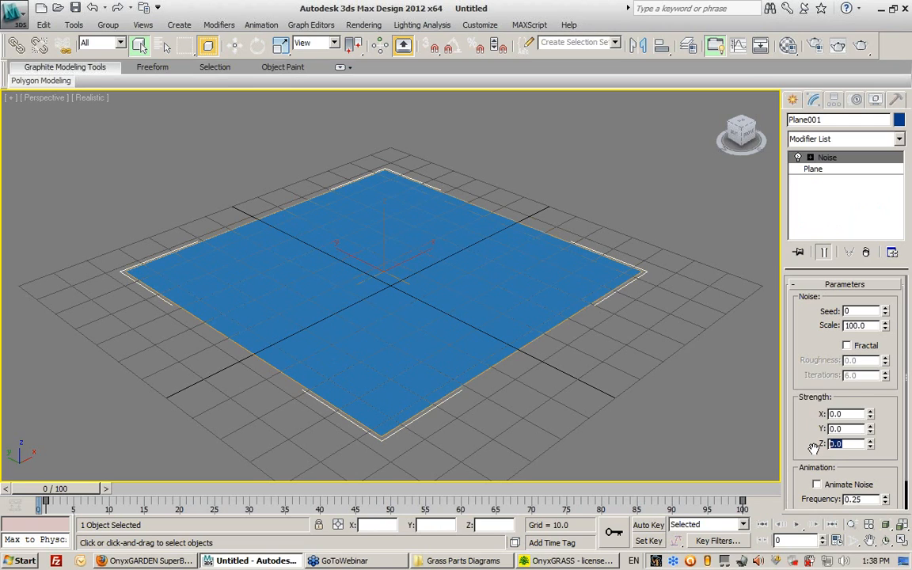
type("1")
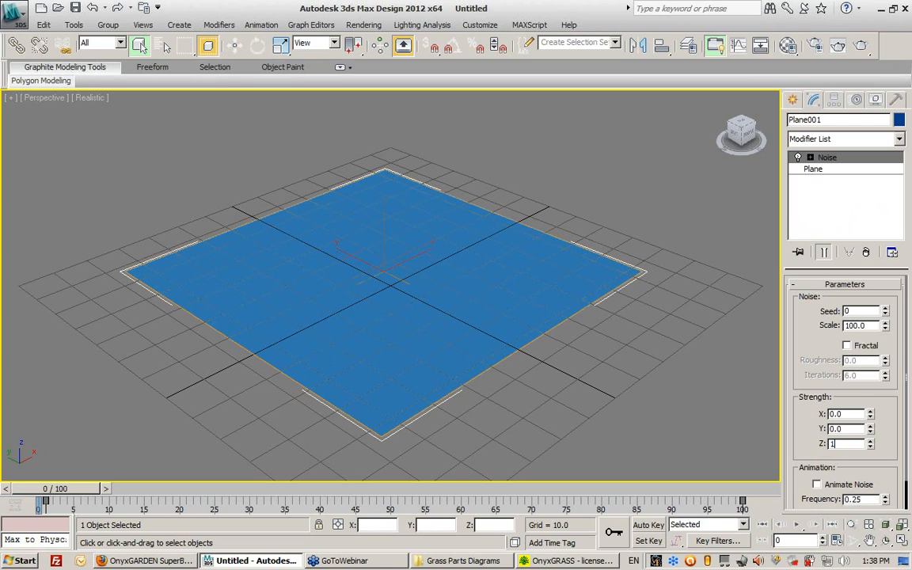
type("10.0")
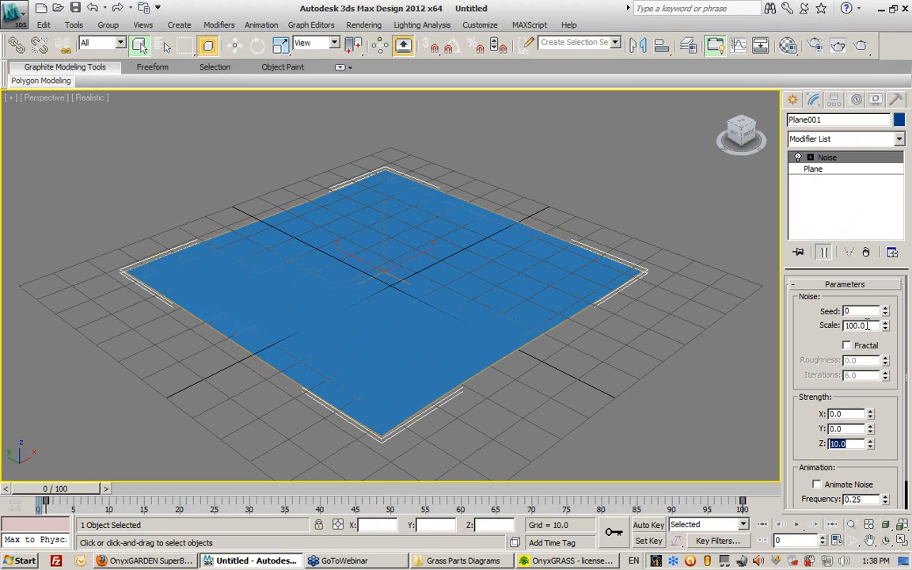
left_click_drag(886, 323, 886, 341)
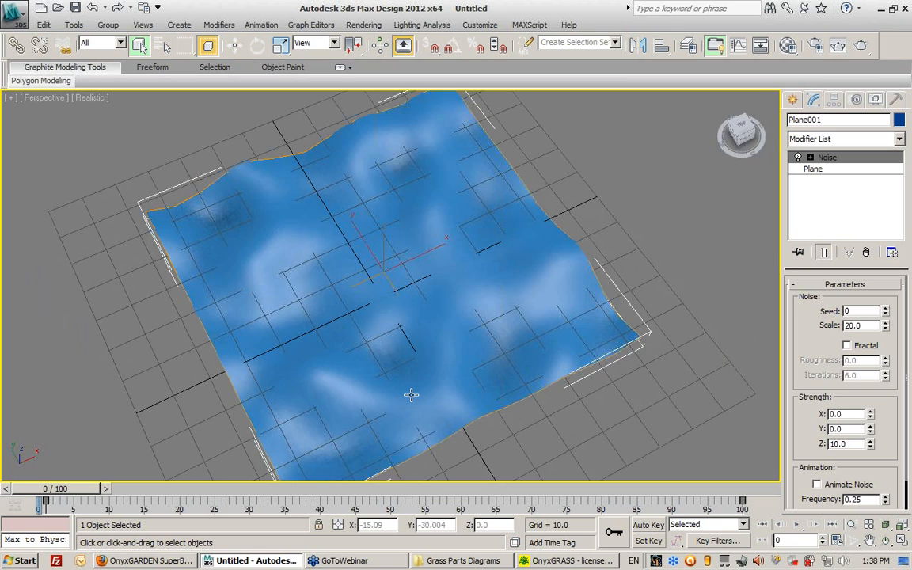
left_click_drag(411, 395, 421, 375)
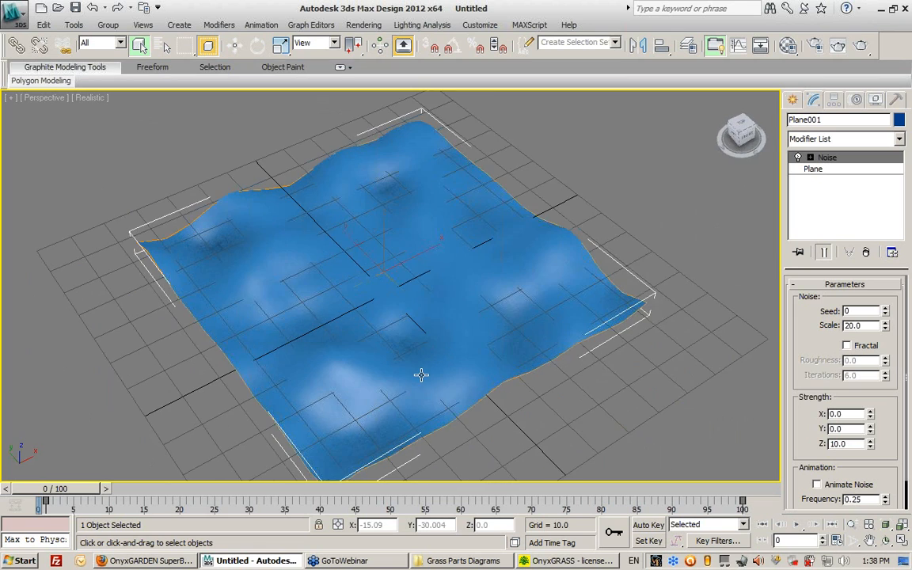
left_click_drag(421, 375, 439, 352)
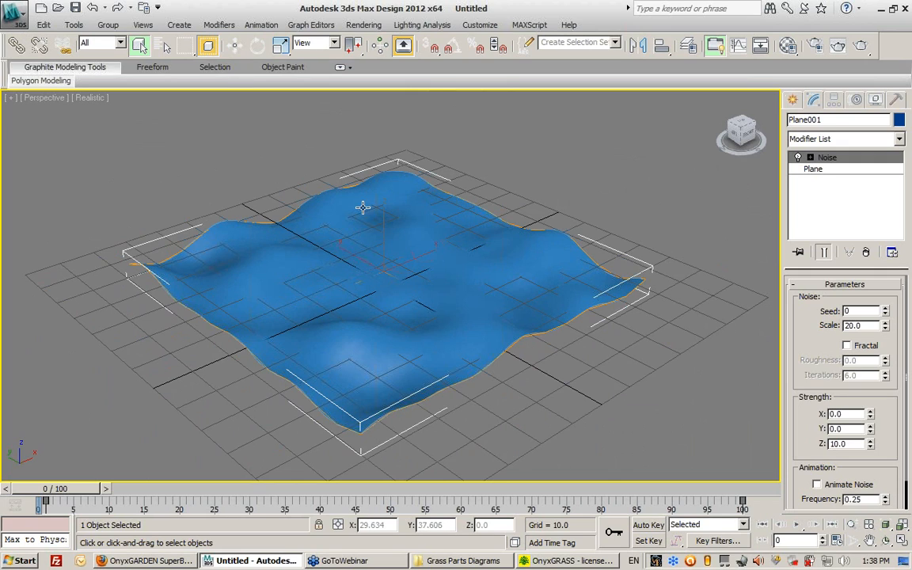
mouse_move(439, 297)
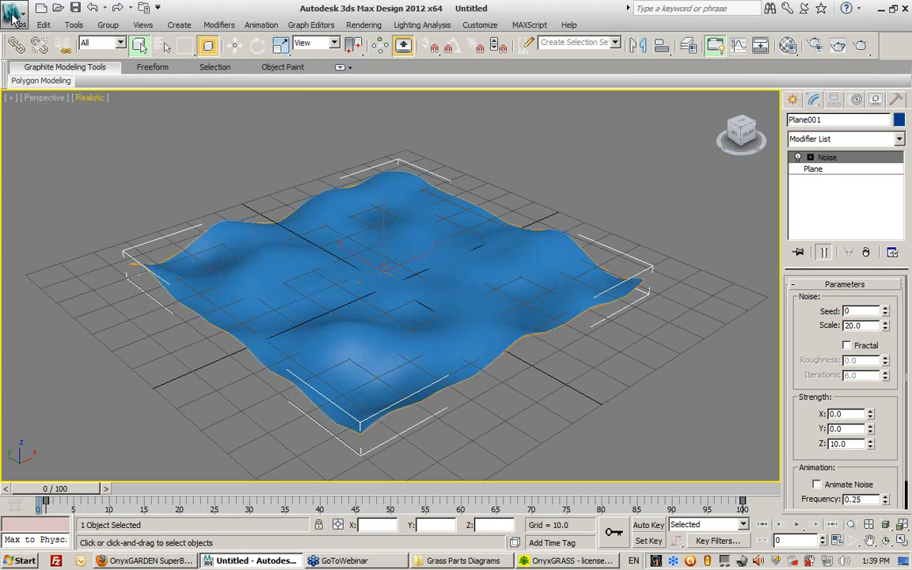
left_click(11, 13)
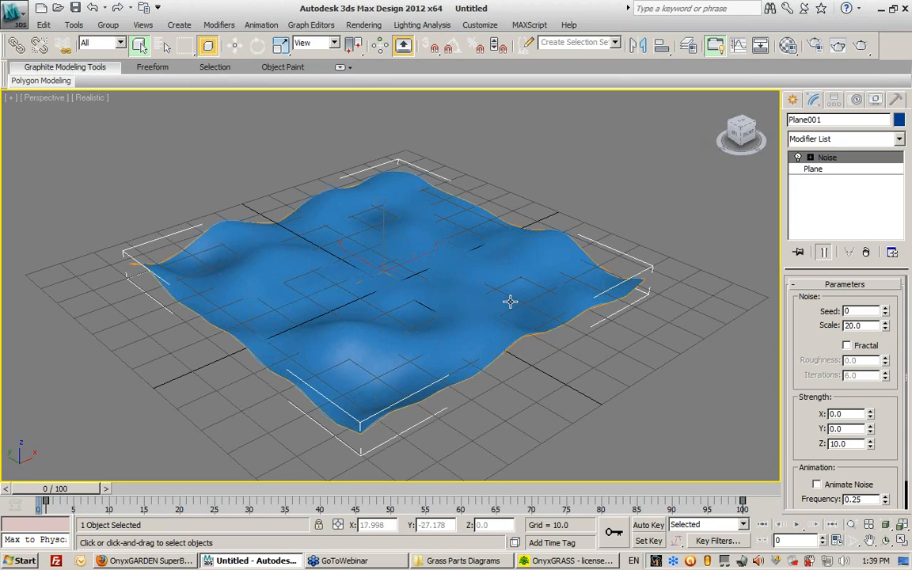
mouse_move(663, 248)
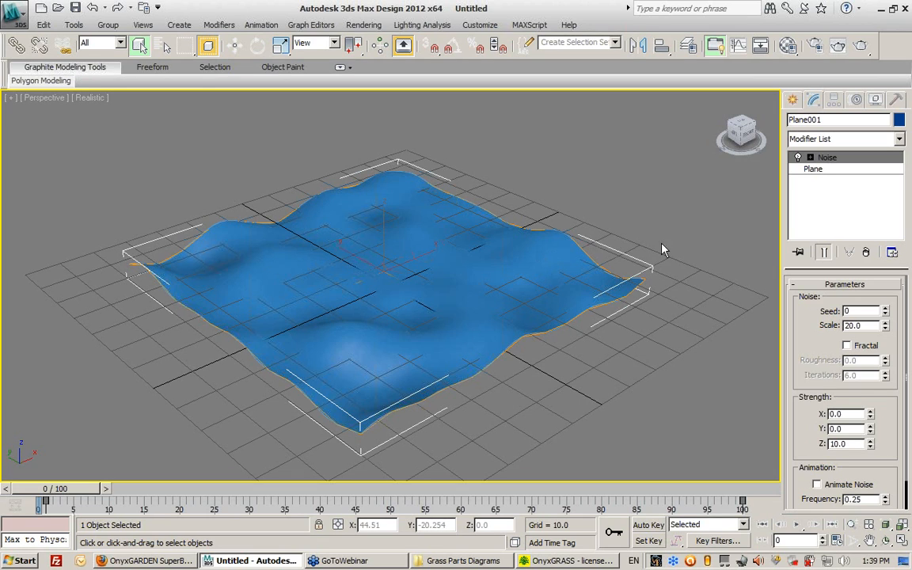
- Export the selected terrain to the Desktop as OBJ file 'terrain'
left_click(17, 15)
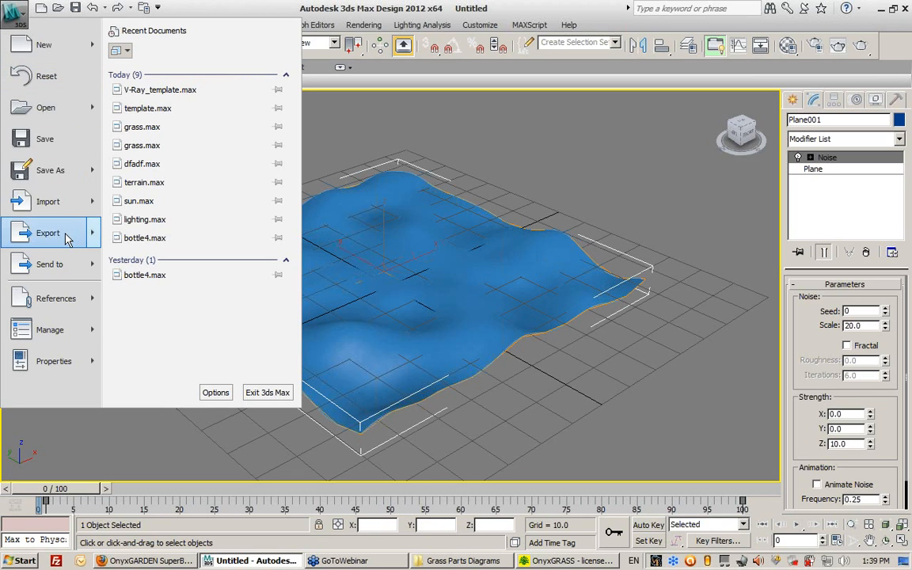
left_click(47, 233)
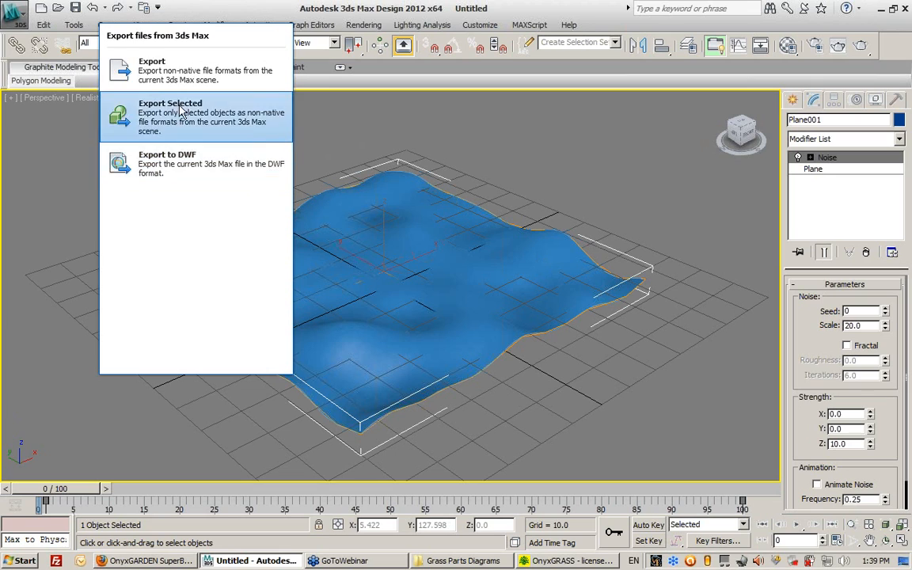
left_click(169, 113)
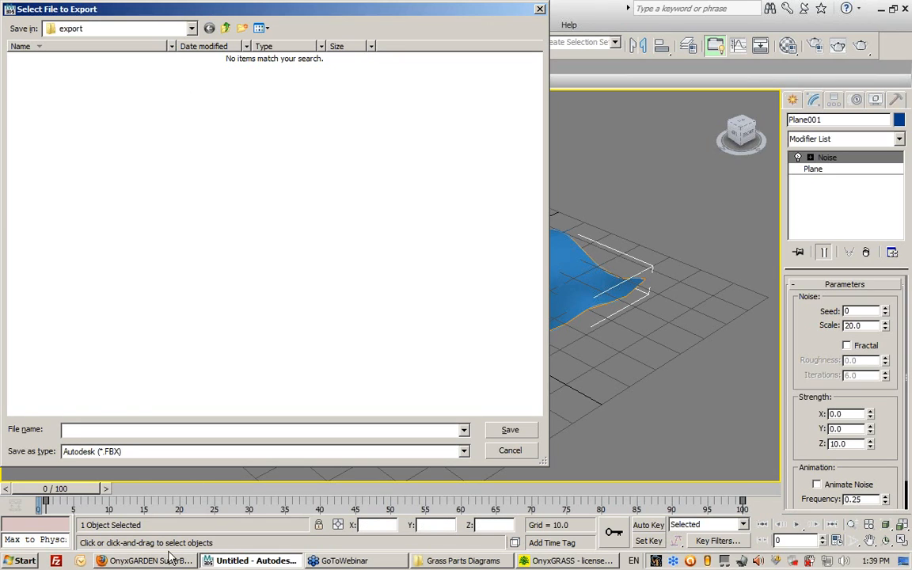
left_click(462, 452)
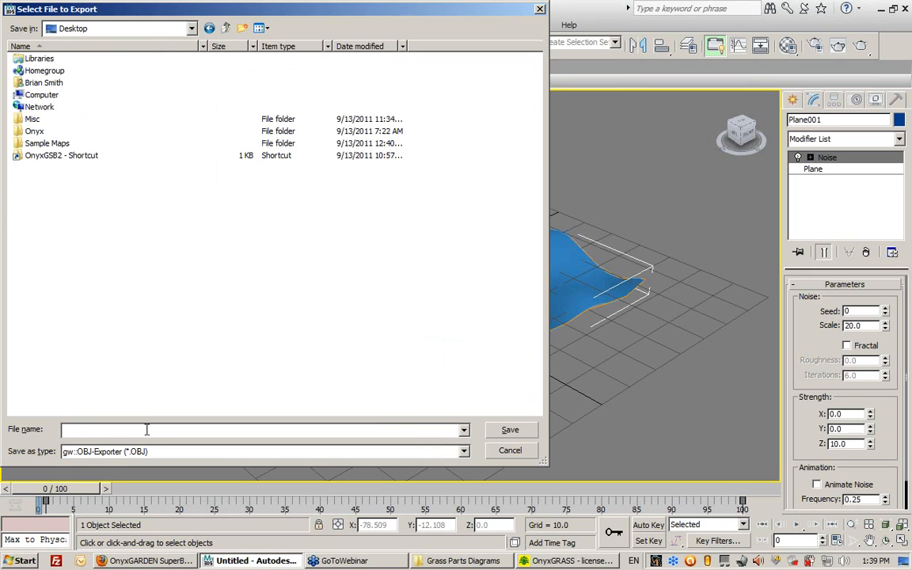
type("terrain")
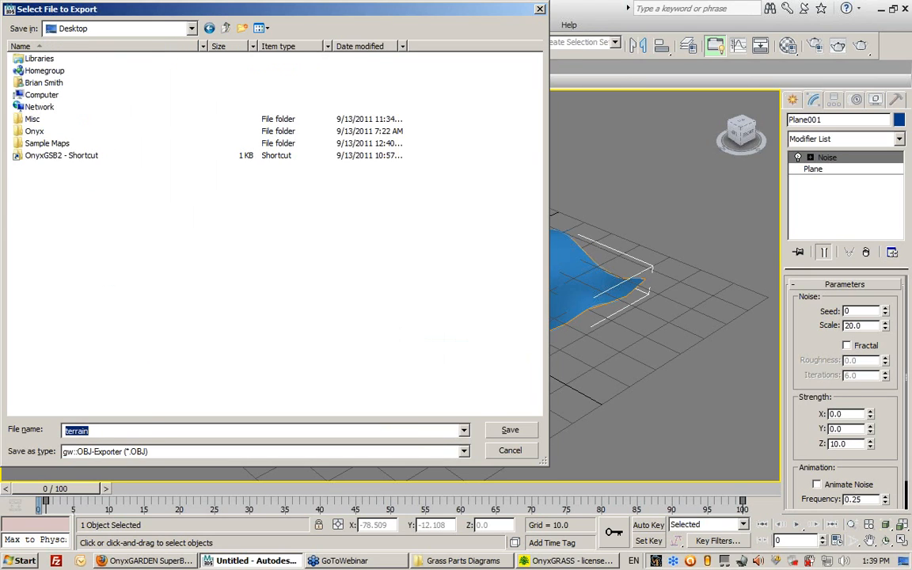
left_click(510, 429)
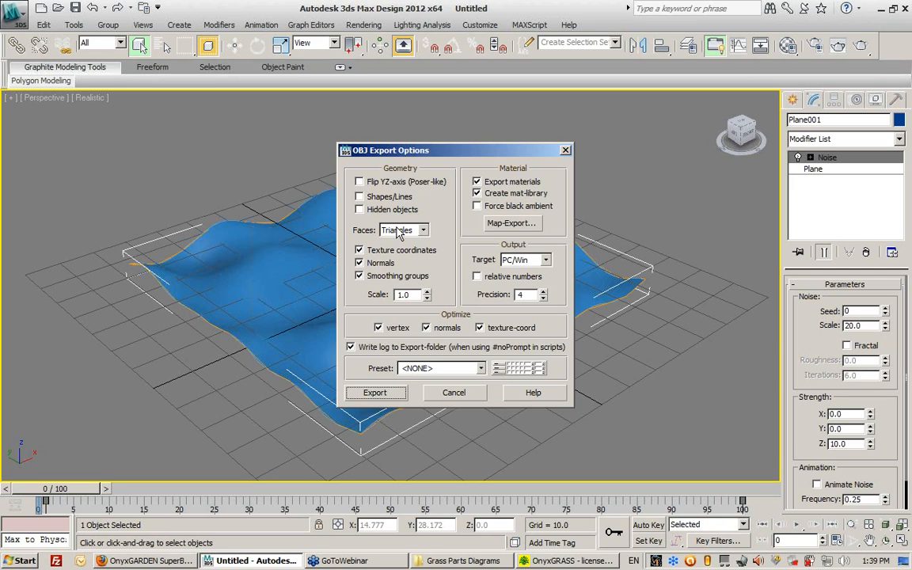
- Keep triangle faces, leave Flip YZ-axis unchecked, and export the terrain OBJ
left_click(424, 230)
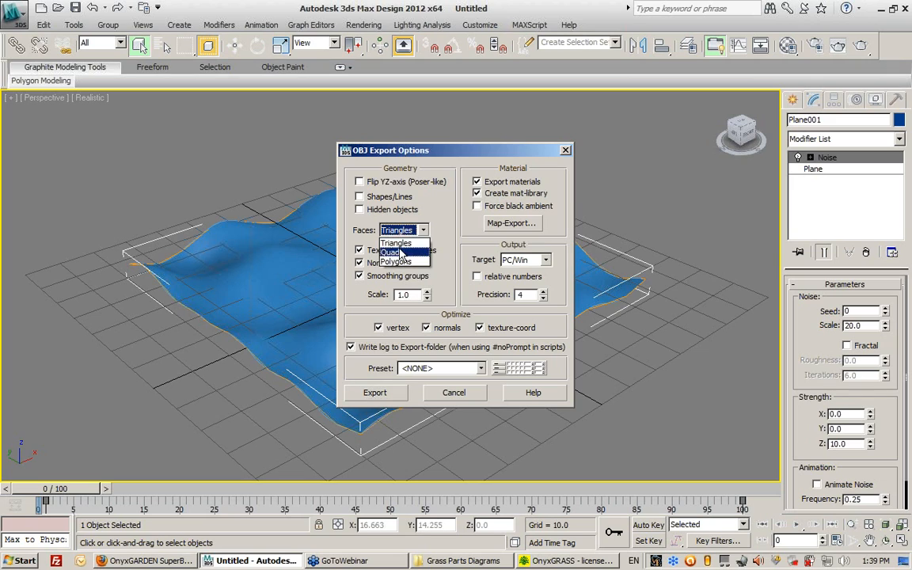
left_click(390, 252)
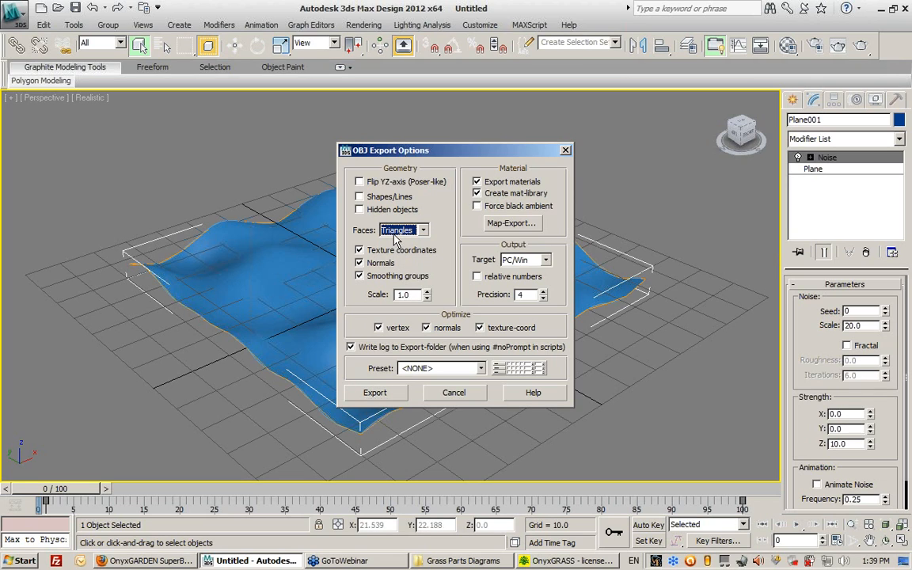
left_click(424, 230)
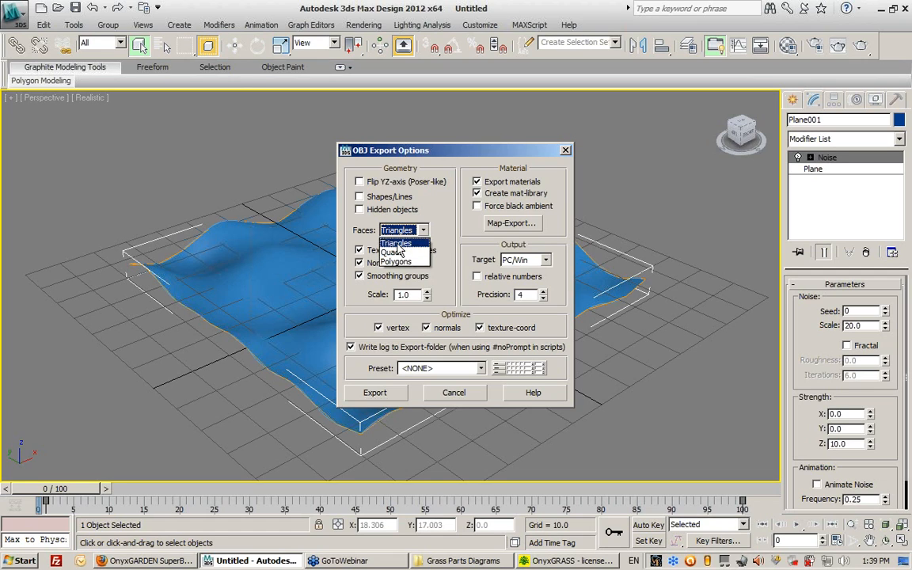
left_click(398, 243)
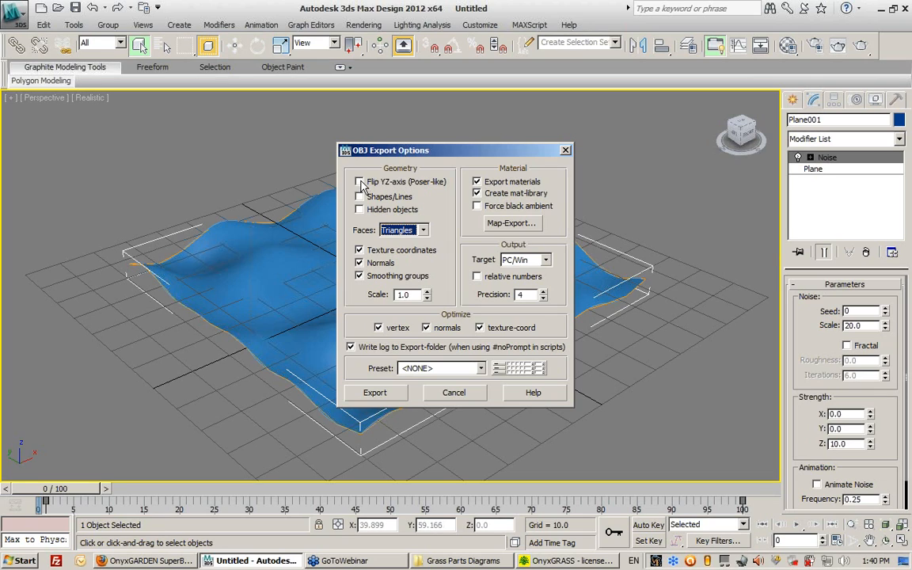
left_click(359, 181)
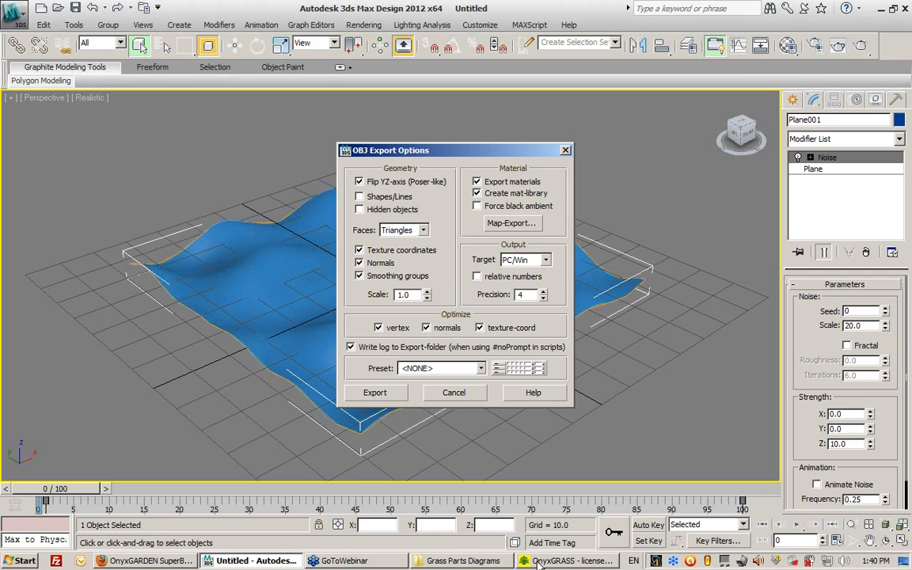
mouse_move(406, 253)
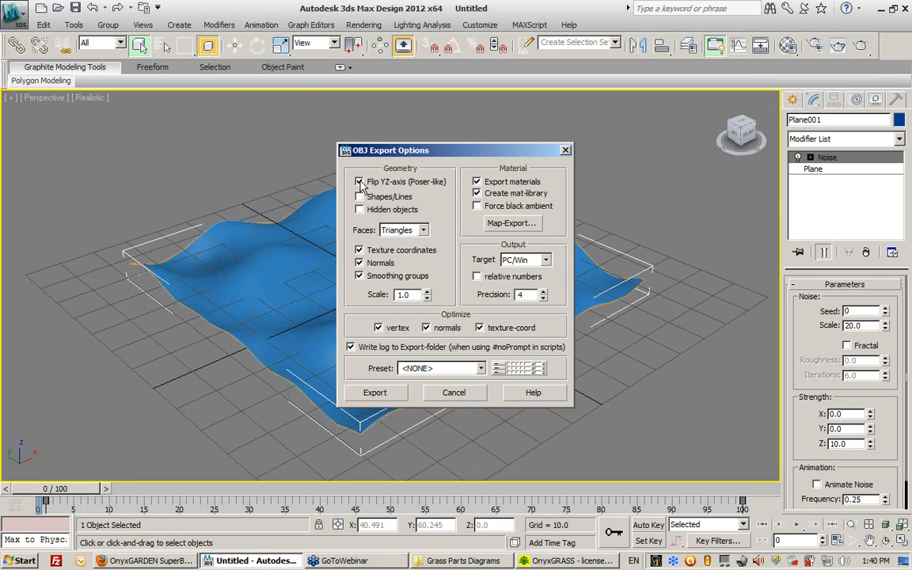
left_click(359, 181)
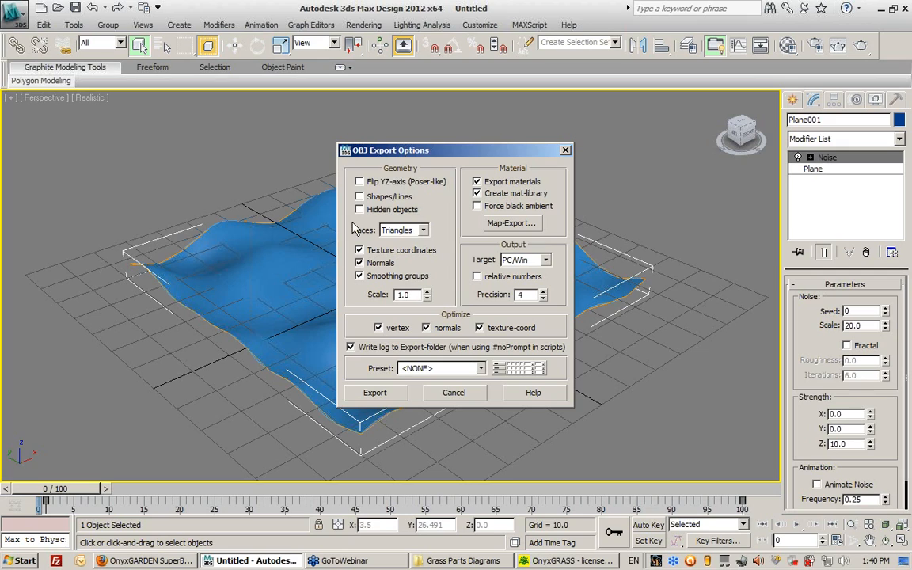
mouse_move(382, 163)
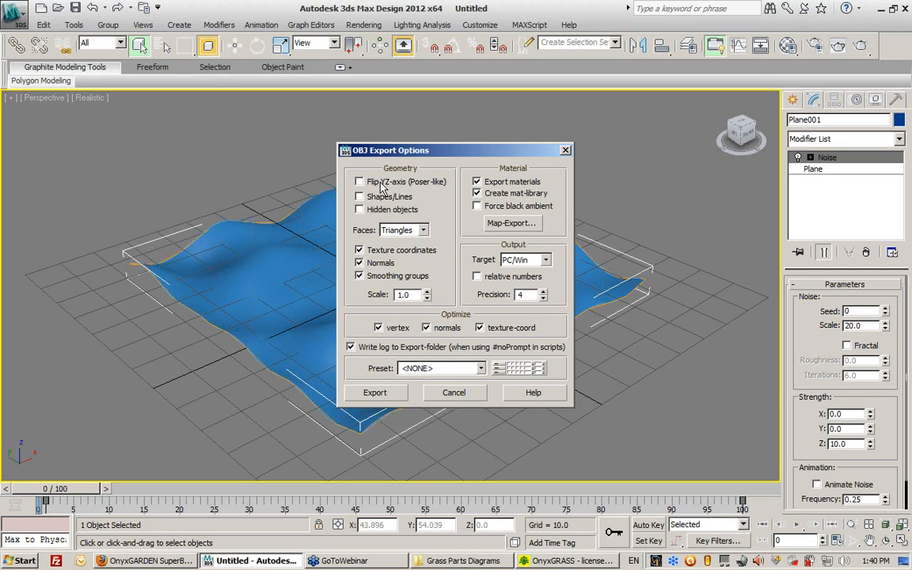
mouse_move(391, 186)
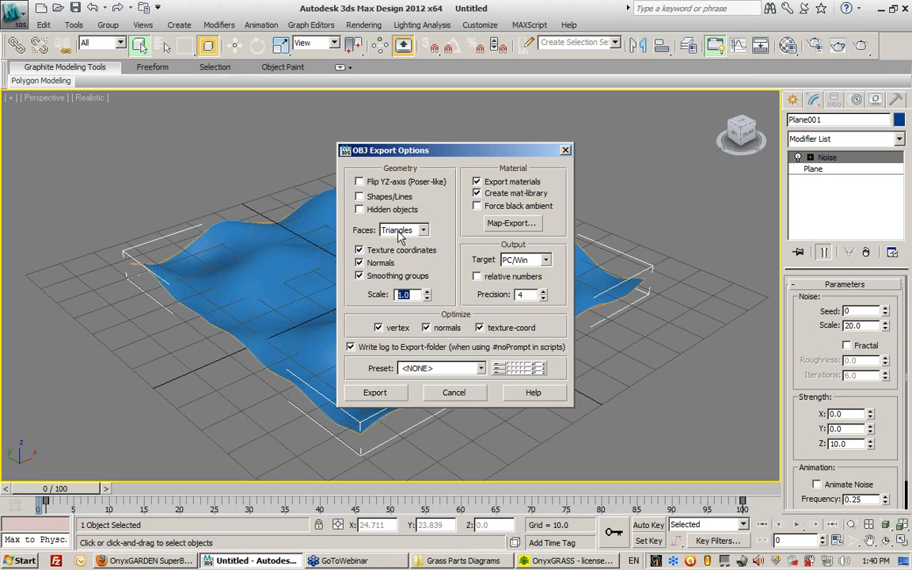
left_click(375, 392)
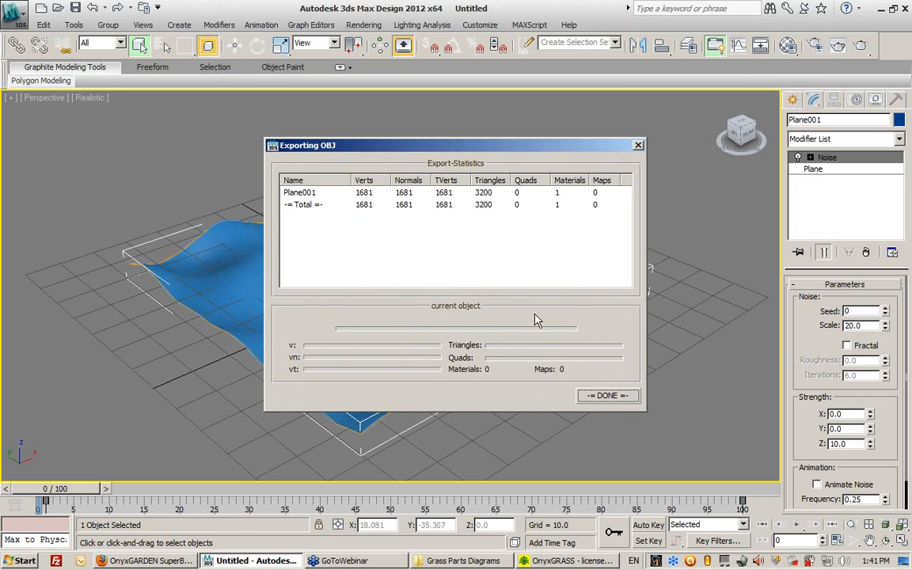
- Dismiss the export statistics and return to the OnyxGRASS window
left_click(607, 396)
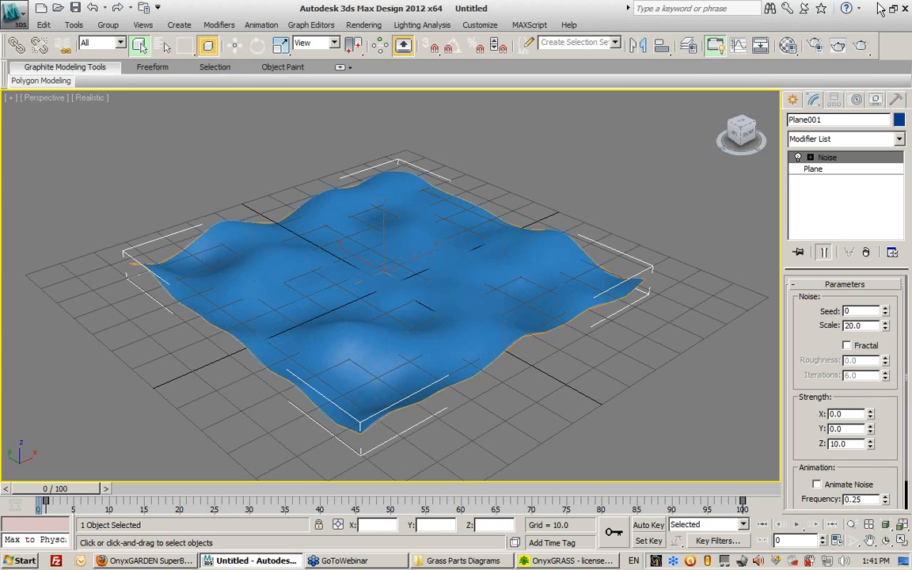
left_click(550, 561)
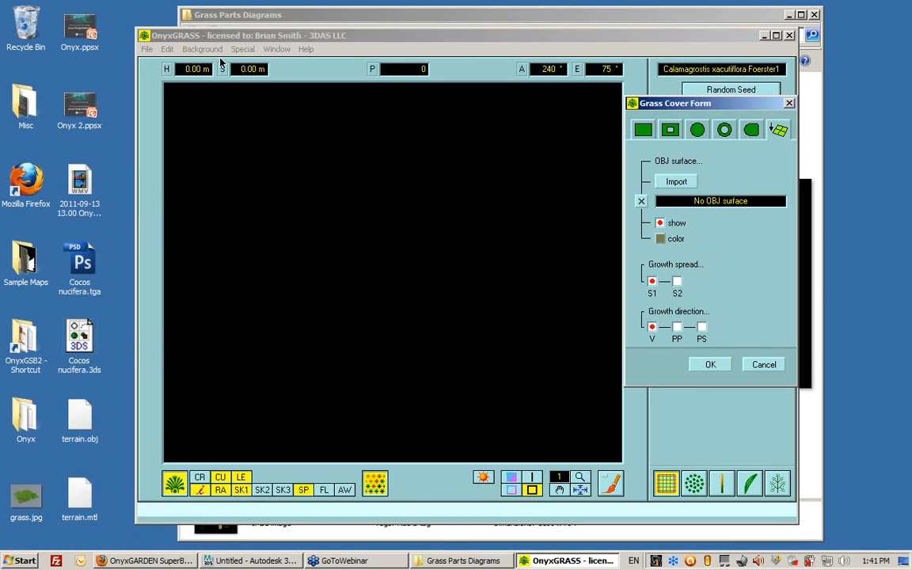
left_click(147, 48)
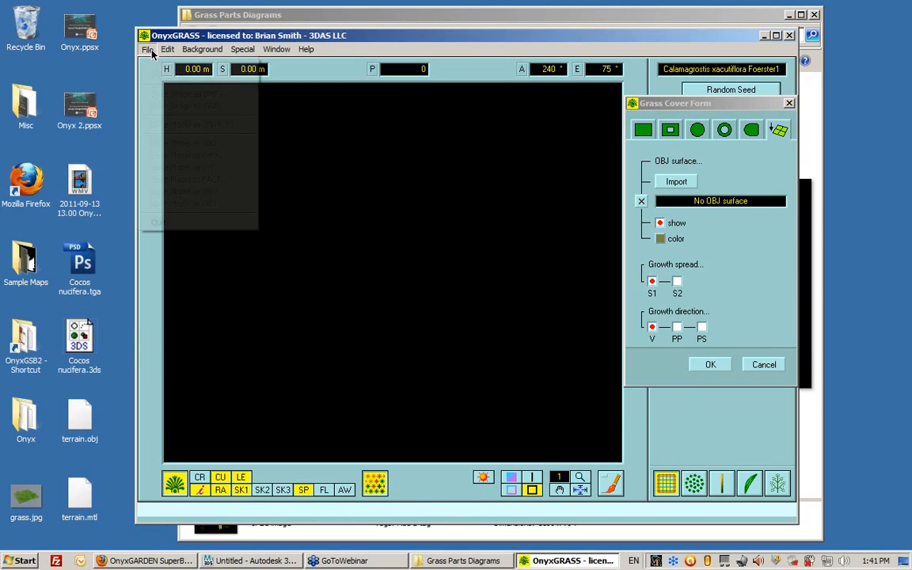
left_click(166, 95)
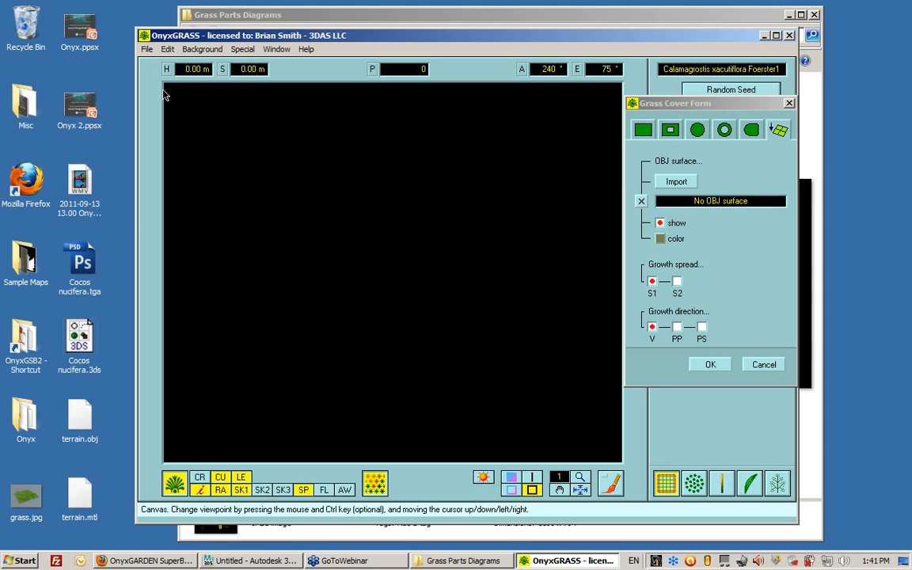
left_click(202, 49)
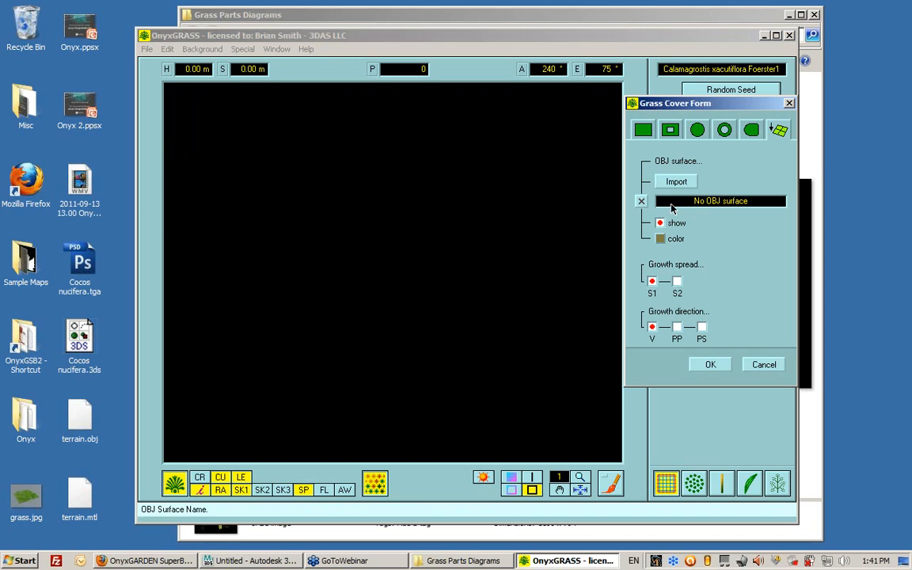
mouse_move(663, 169)
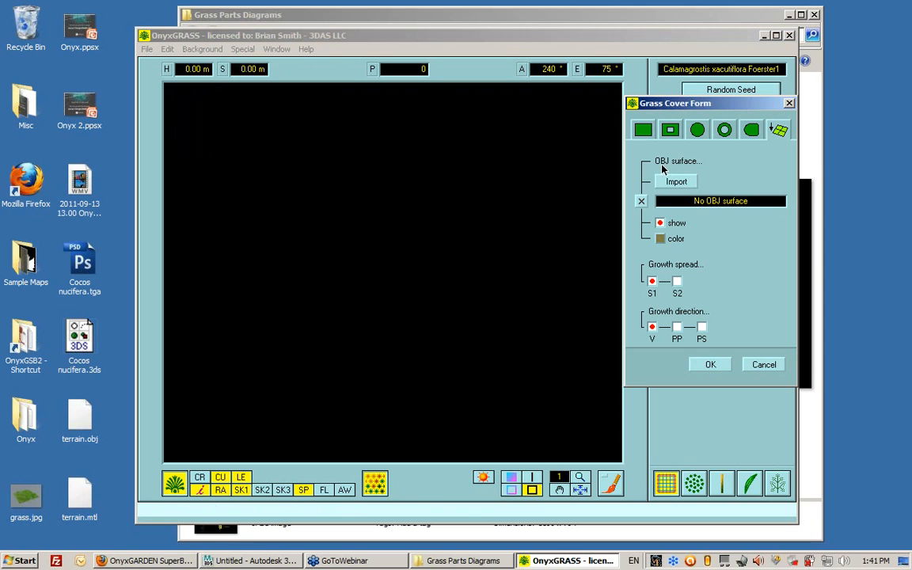
mouse_move(676, 181)
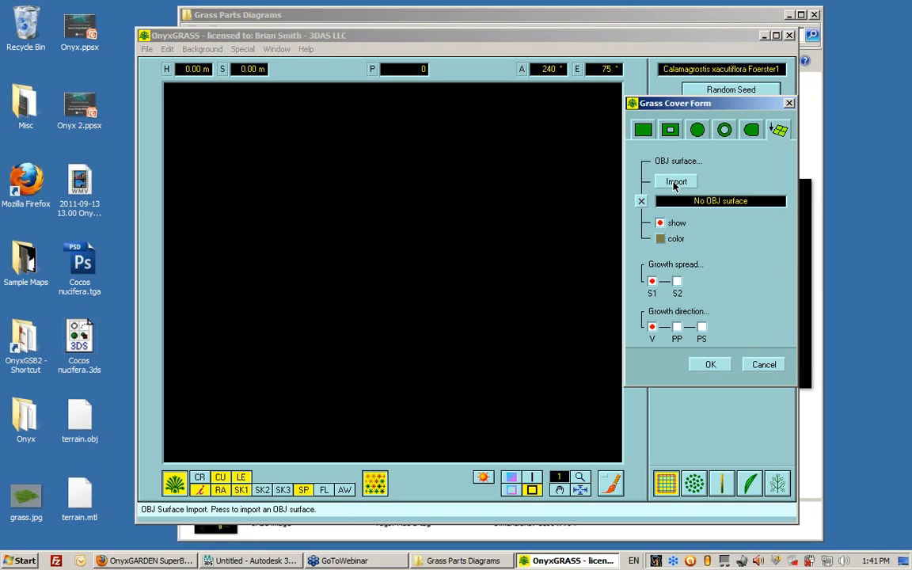
- Choose terrain.obj from the Desktop as the OBJ surface to import
left_click(674, 181)
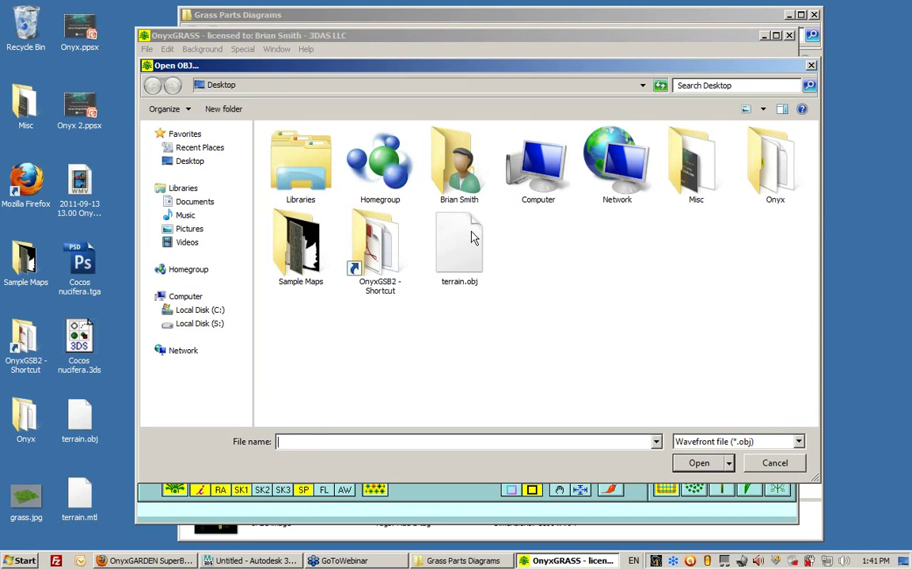
left_click(460, 238)
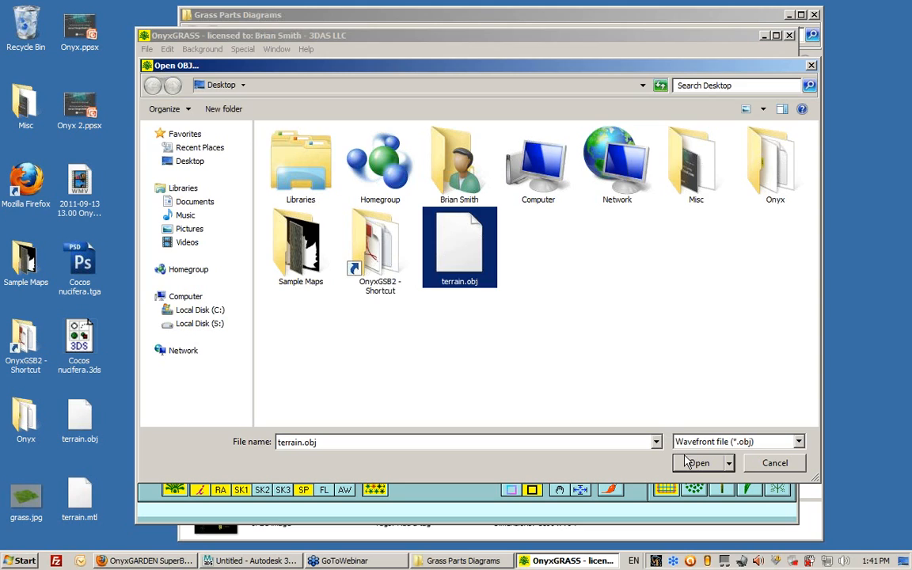
left_click(697, 462)
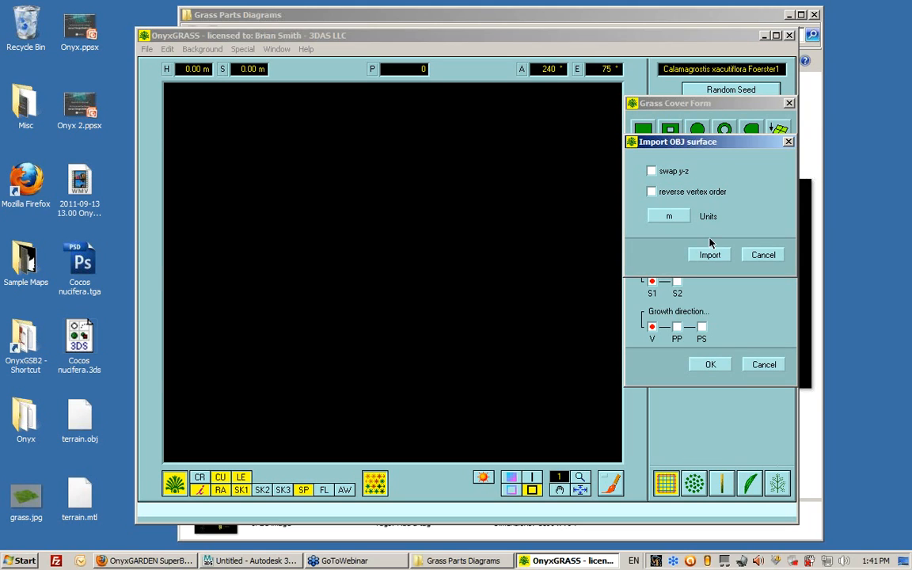
mouse_move(681, 222)
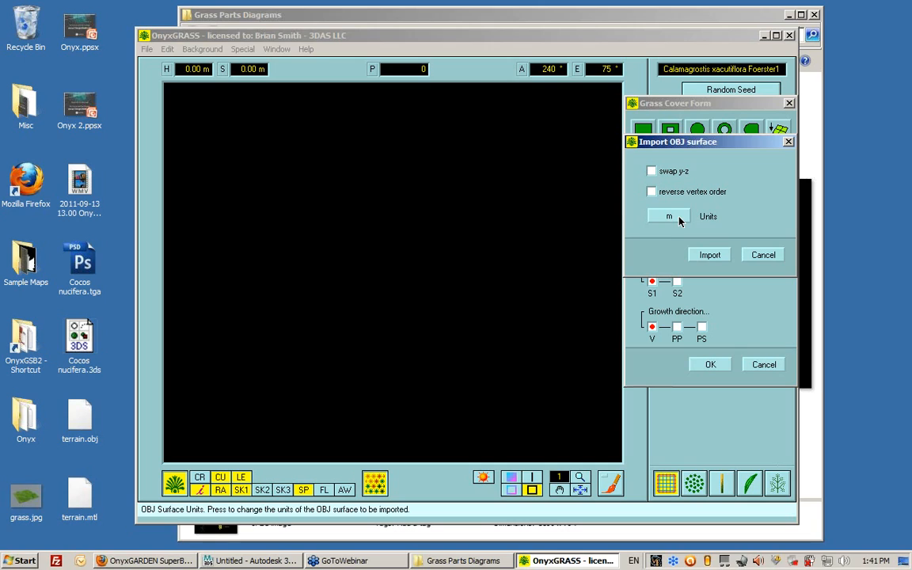
- Import the terrain OBJ surface with units set to inches
left_click(669, 217)
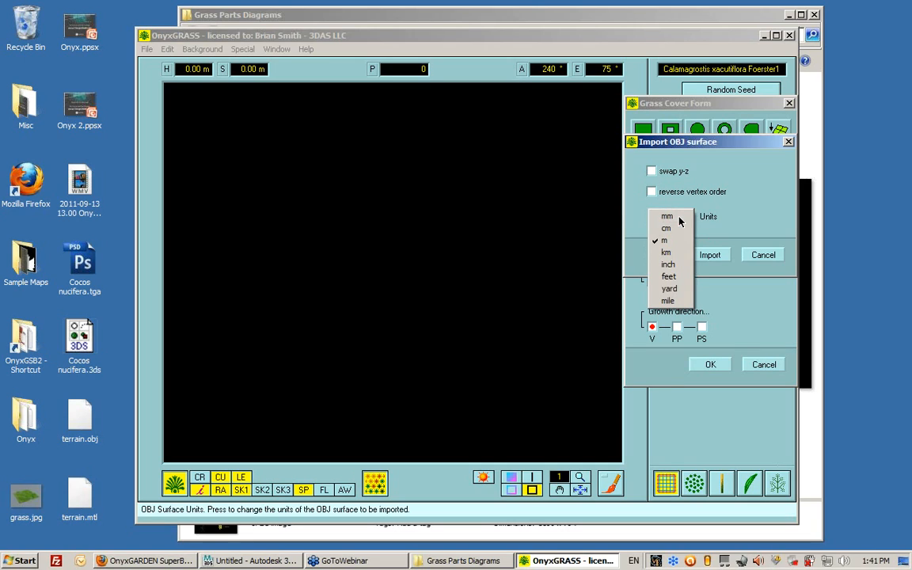
mouse_move(667, 216)
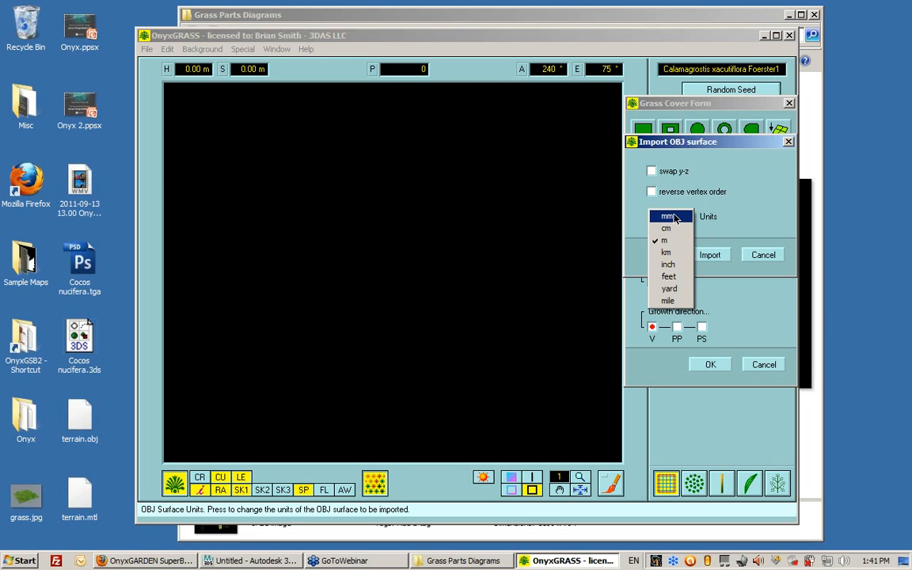
mouse_move(668, 265)
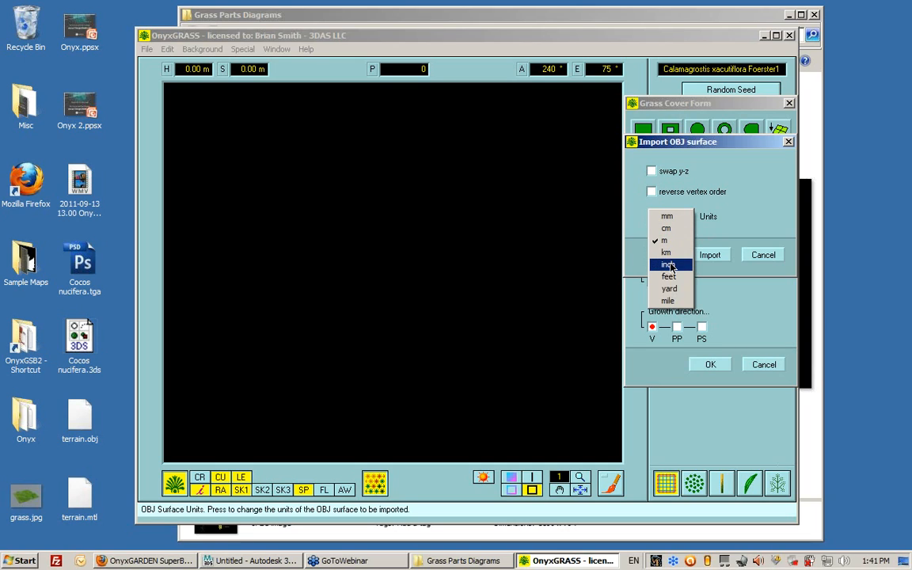
left_click(667, 264)
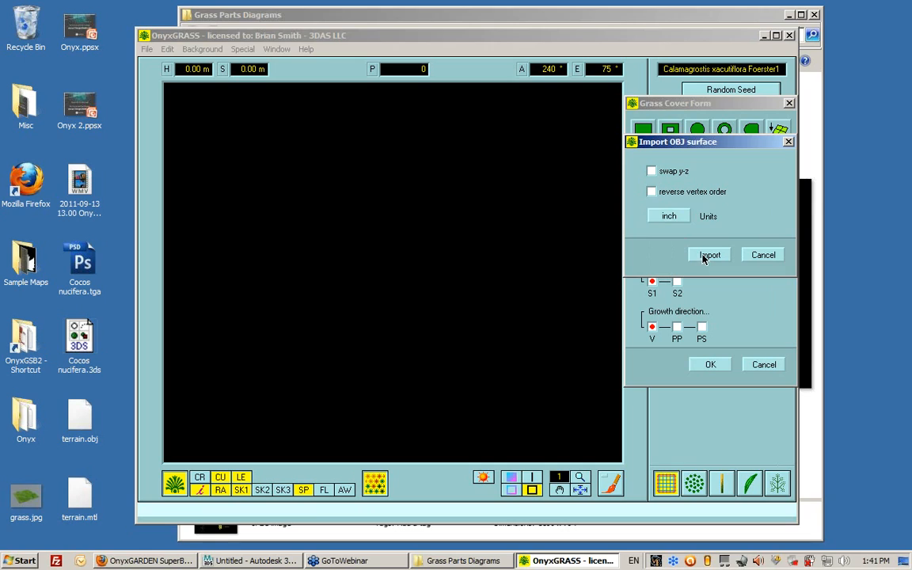
mouse_move(683, 176)
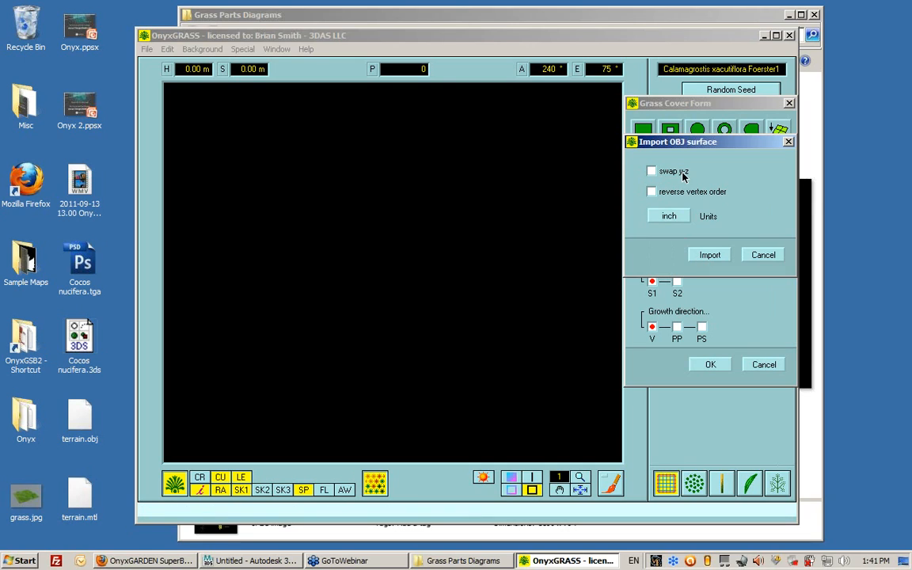
mouse_move(640, 177)
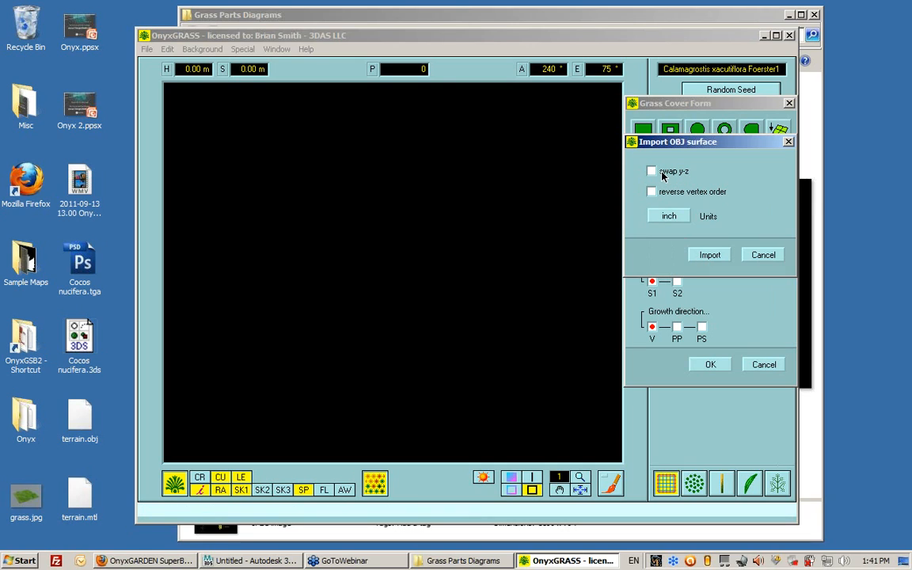
mouse_move(656, 175)
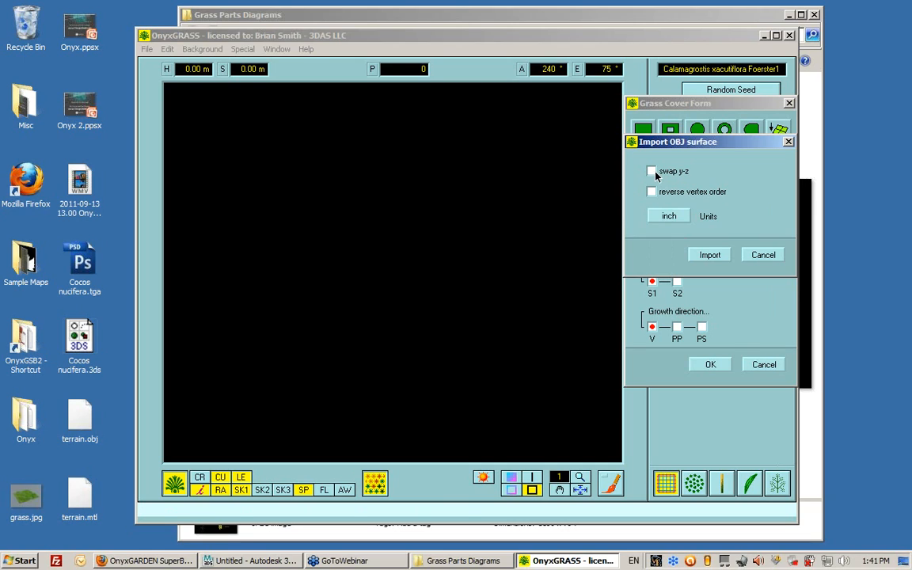
mouse_move(687, 191)
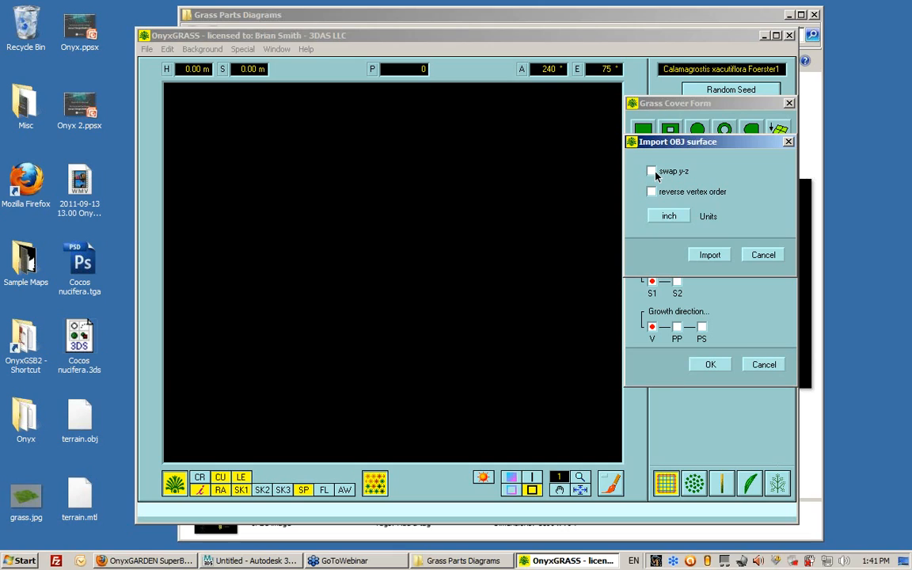
mouse_move(667, 177)
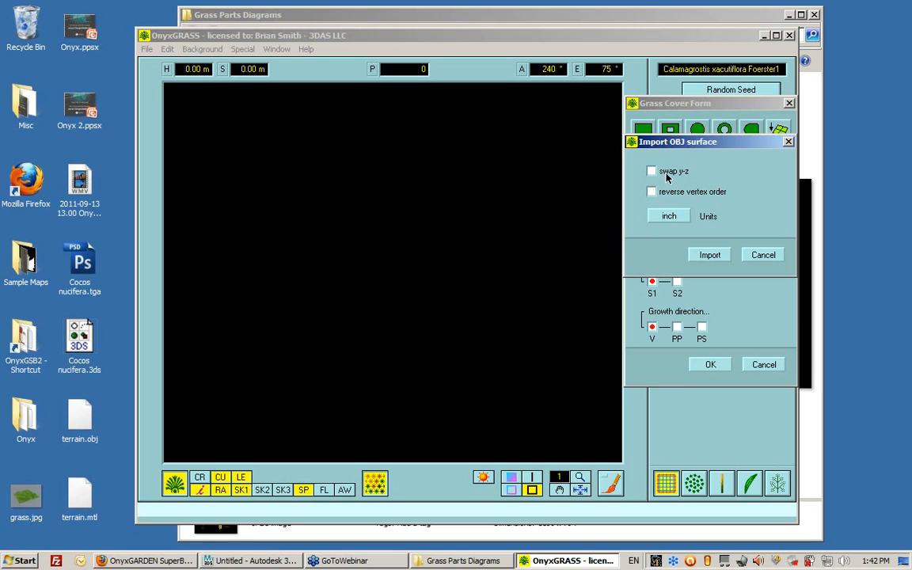
mouse_move(666, 171)
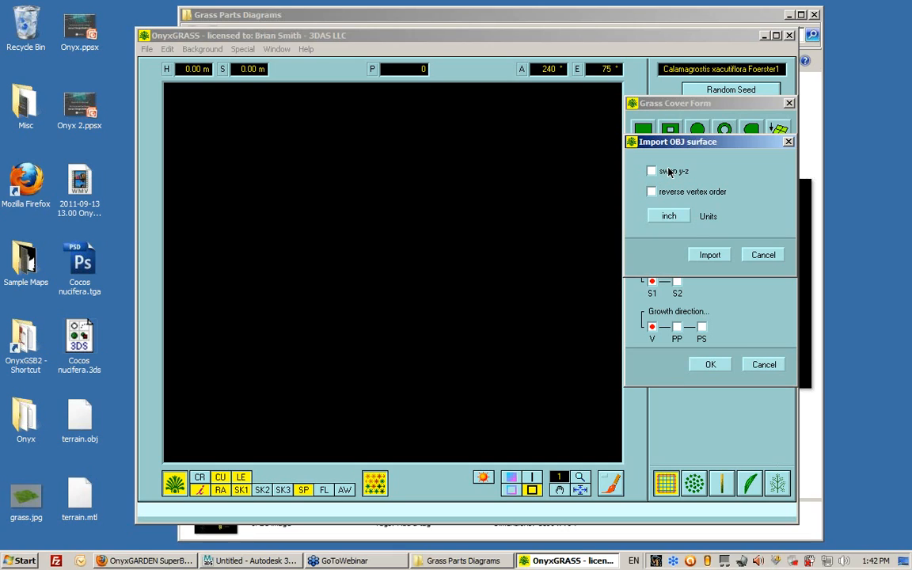
mouse_move(660, 179)
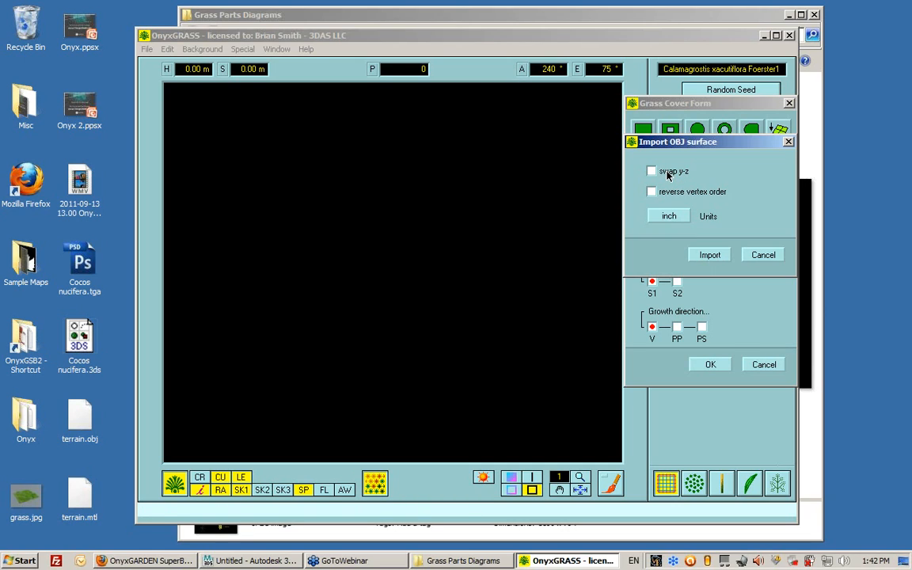
left_click(710, 254)
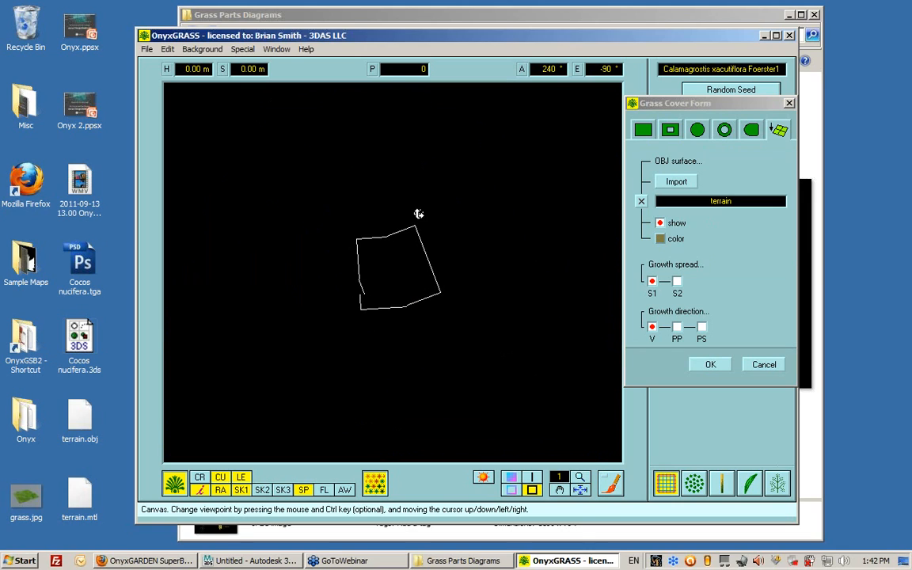
- Orbit around the grass bounds and render Calamagrostis grass over the terrain
left_click_drag(419, 214, 411, 285)
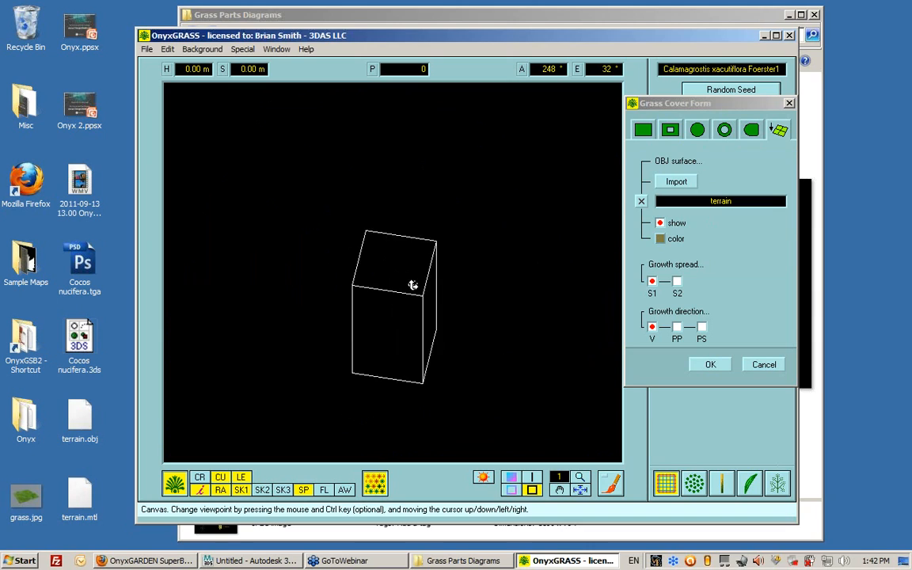
left_click_drag(411, 285, 386, 276)
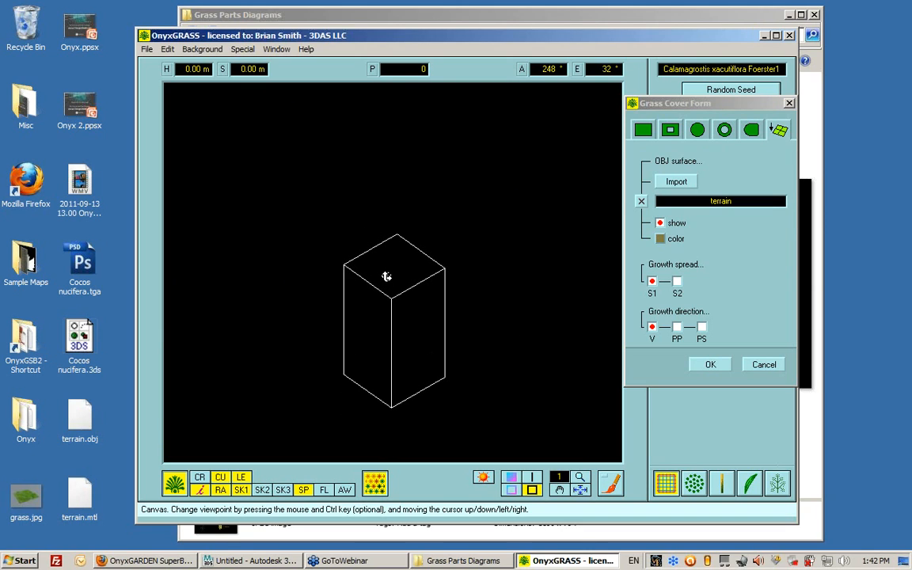
left_click_drag(387, 275, 388, 285)
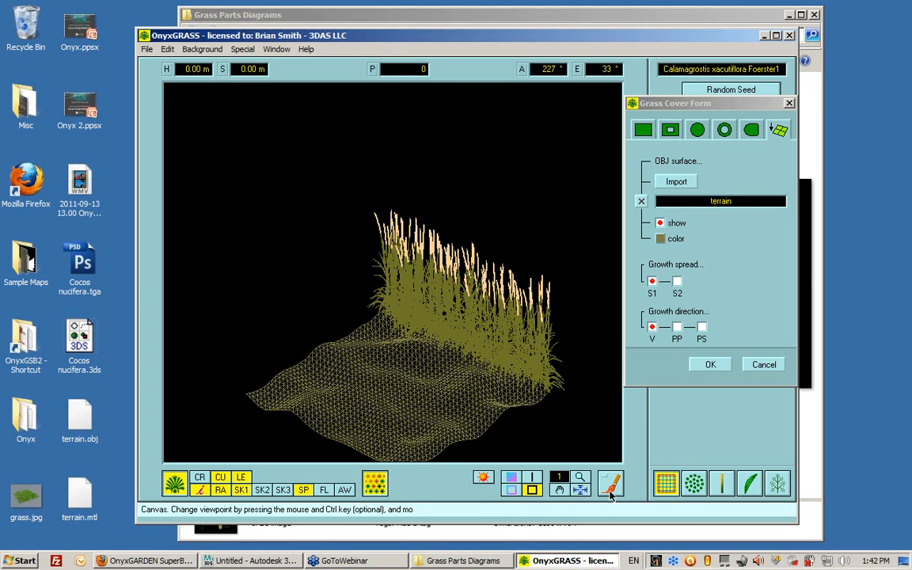
left_click(609, 485)
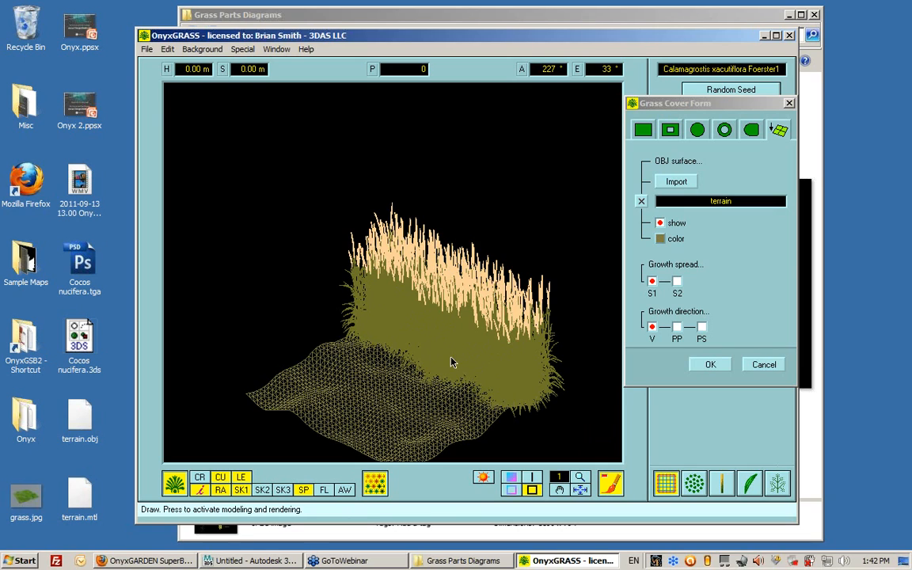
- Wait for the 1,492,146-polygon grass render to finish, then close the cover form
left_click(710, 364)
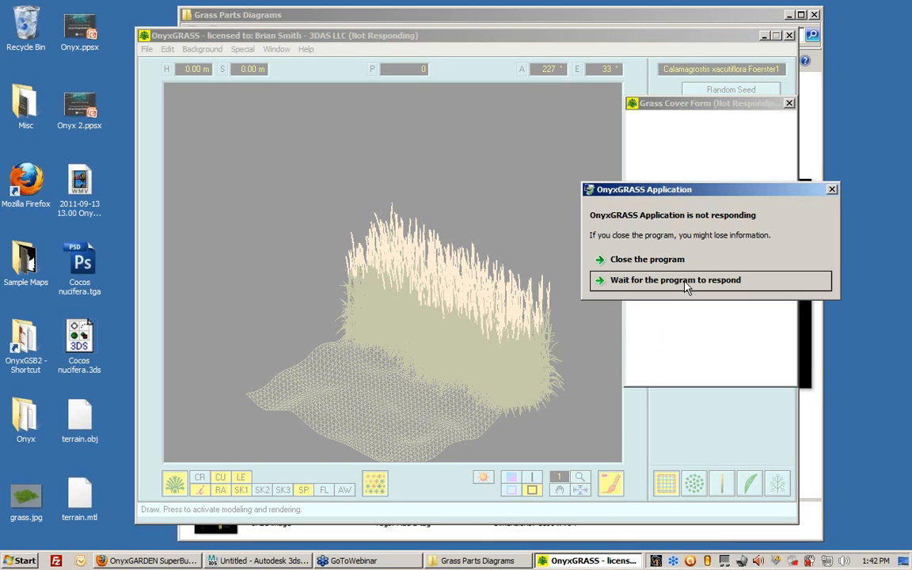
left_click(688, 280)
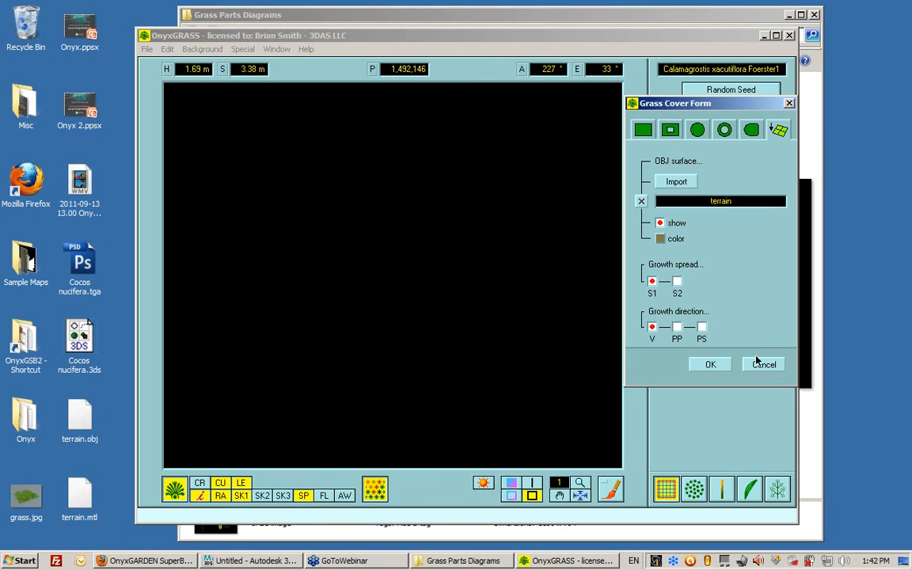
left_click(763, 364)
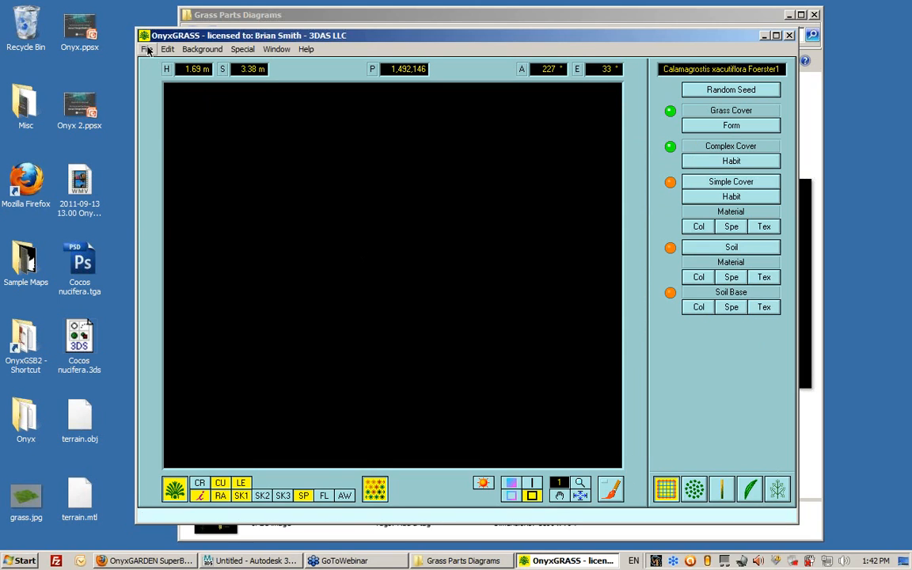
- Preview the Grass Cover True1e and True3 presets, then open SimpleGrassCover1.gra
left_click(146, 49)
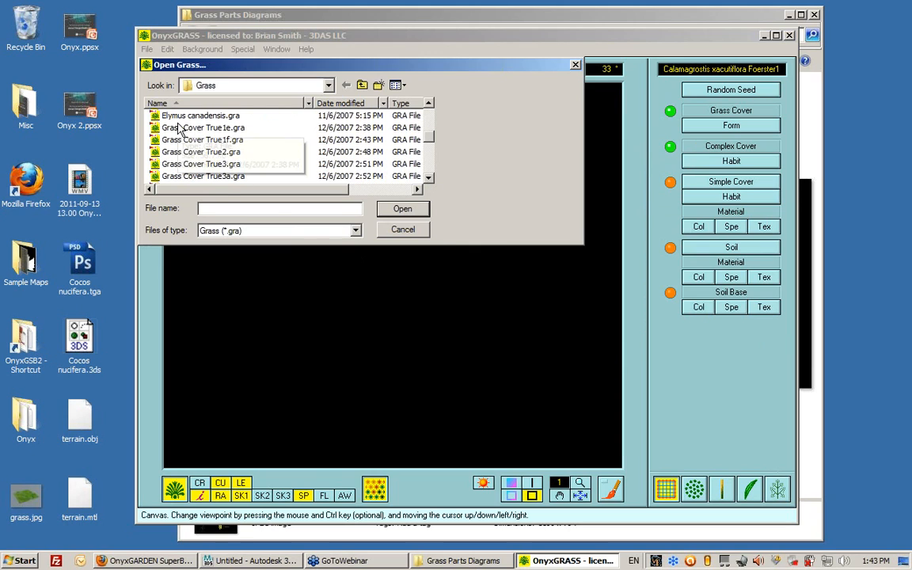
left_click(203, 128)
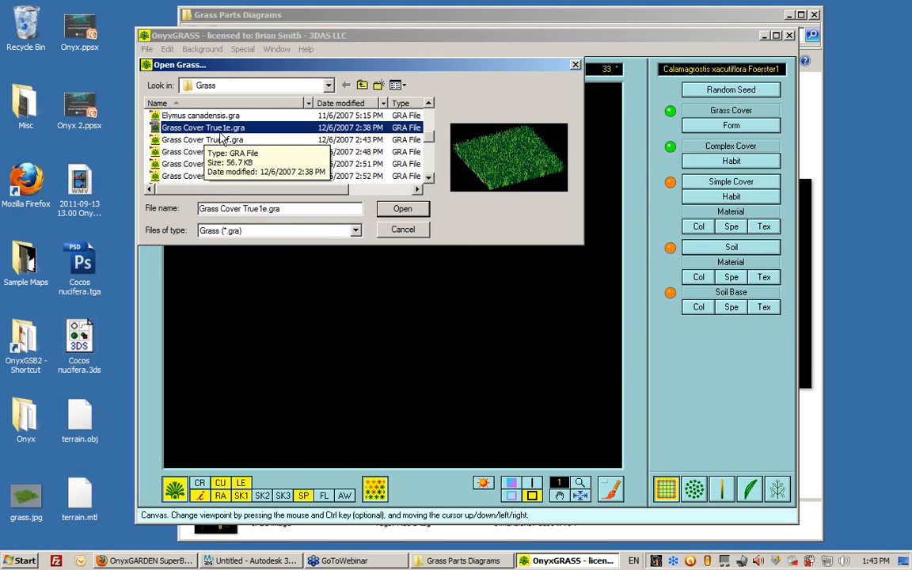
left_click(202, 164)
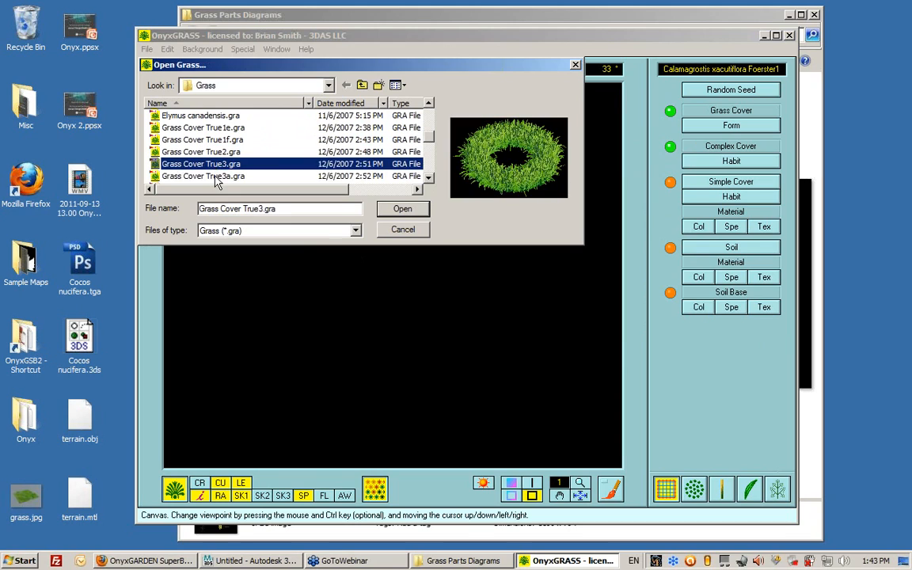
left_click(203, 128)
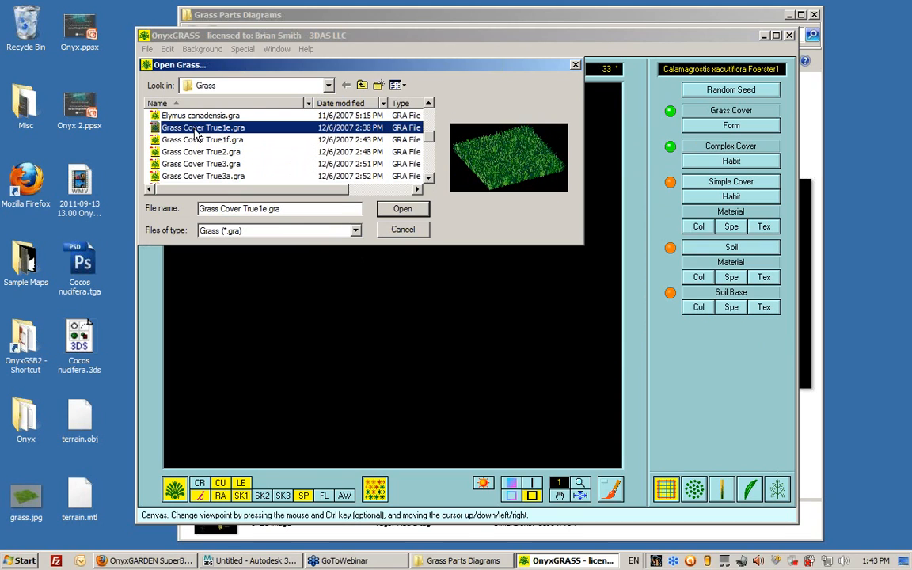
scroll("down", 3)
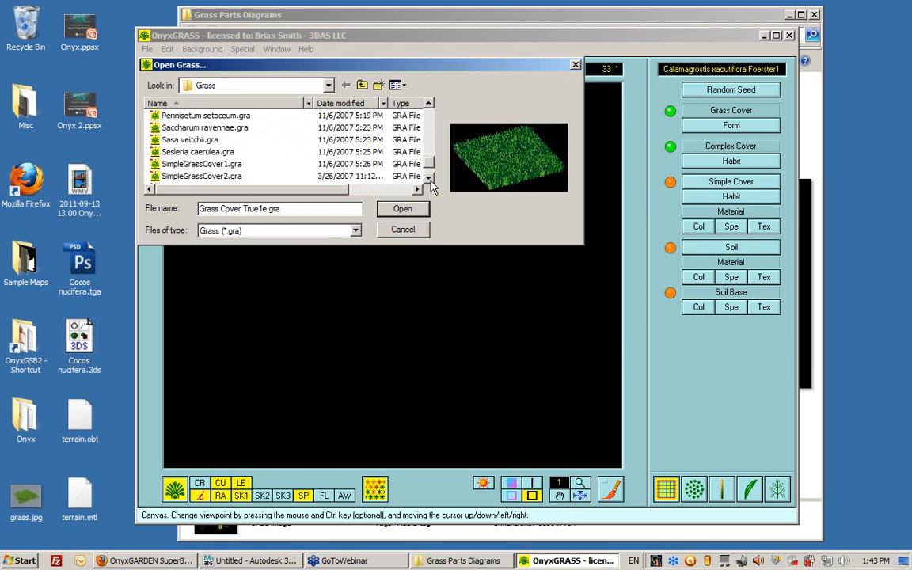
left_click(203, 151)
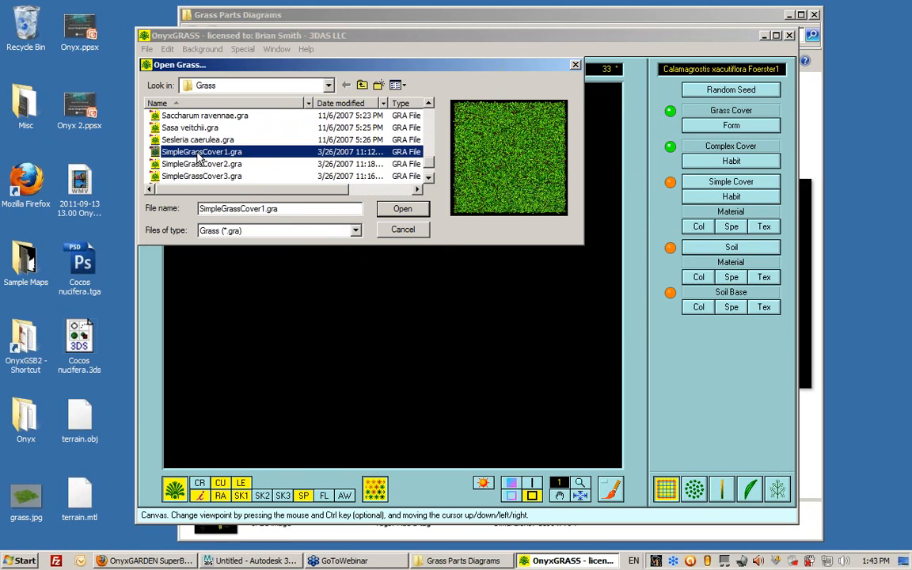
mouse_move(203, 151)
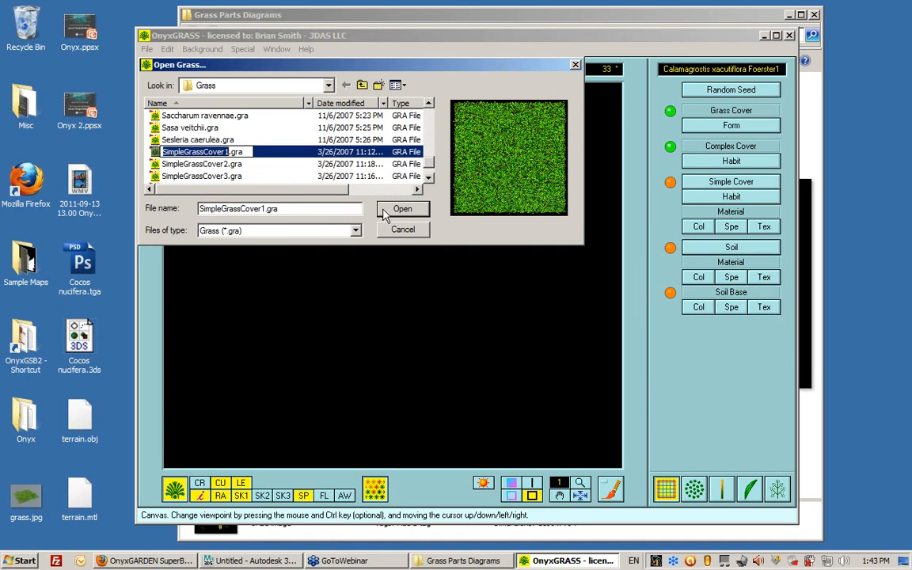
mouse_move(243, 186)
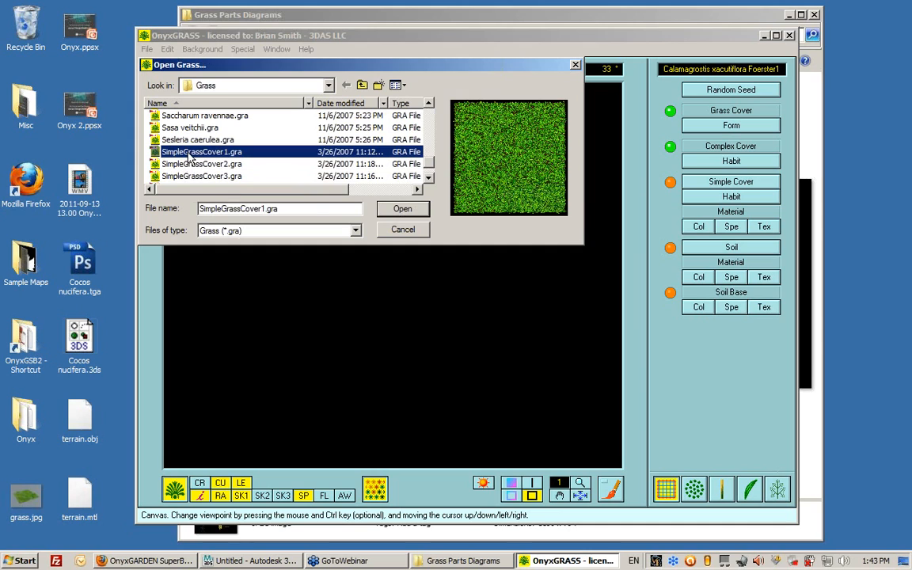
left_click(403, 209)
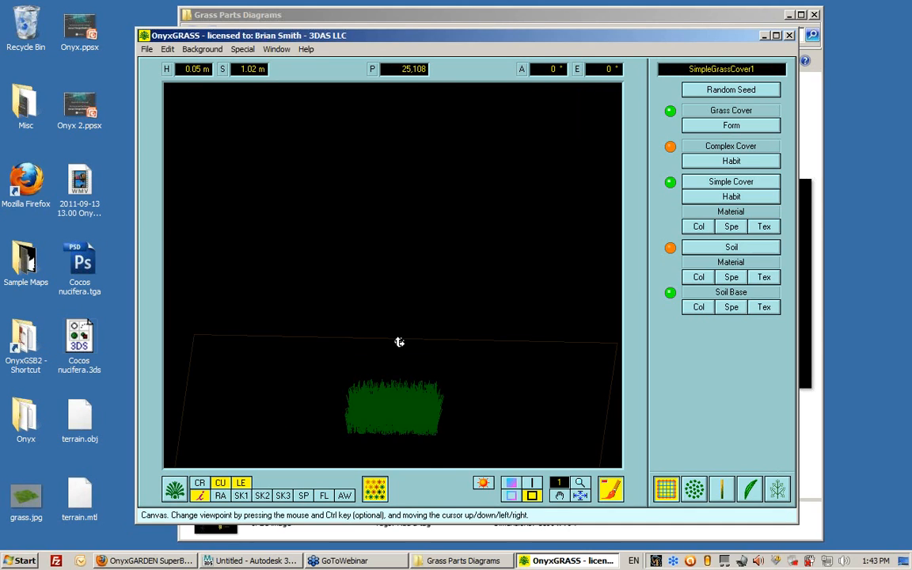
- Orbit to look down on the grass and set Grass Cover Form to the OBJ terrain surface
left_click_drag(400, 342, 415, 383)
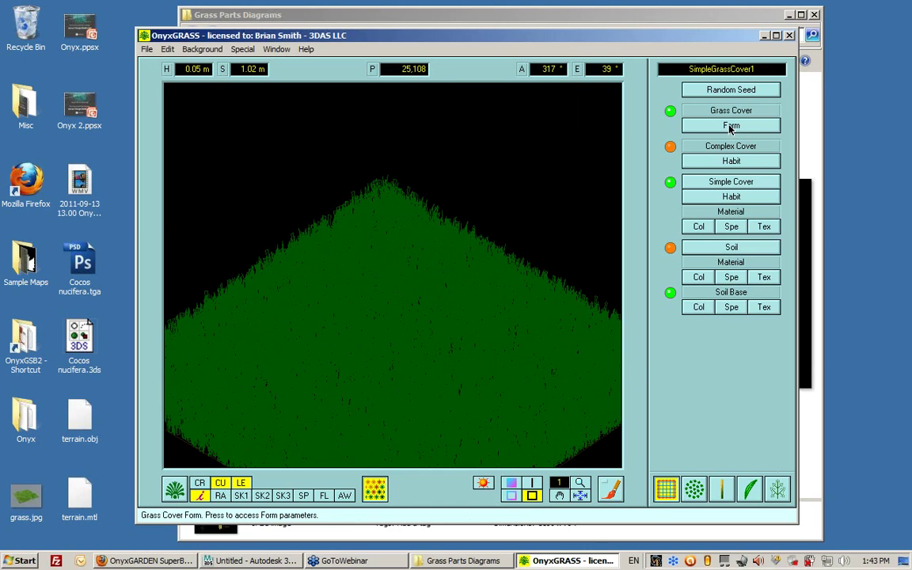
left_click(666, 490)
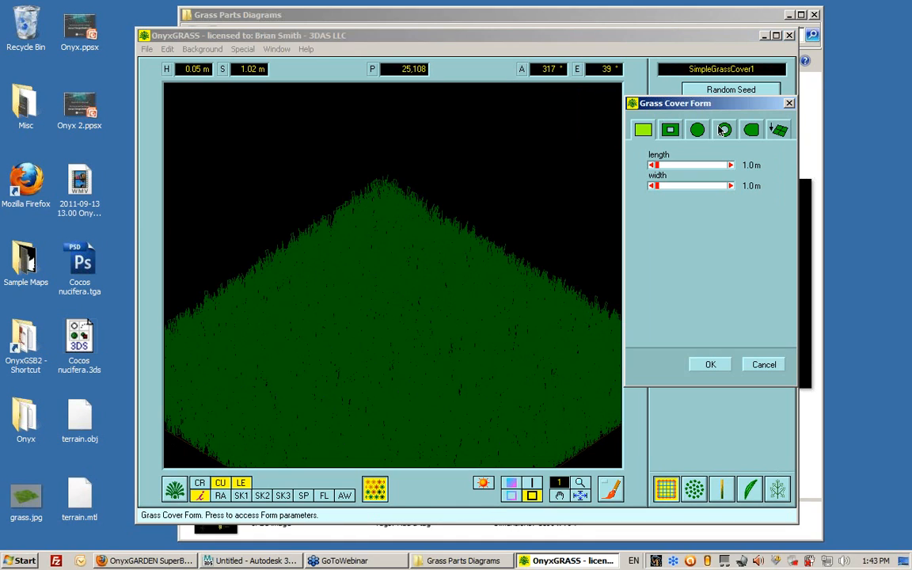
left_click(775, 130)
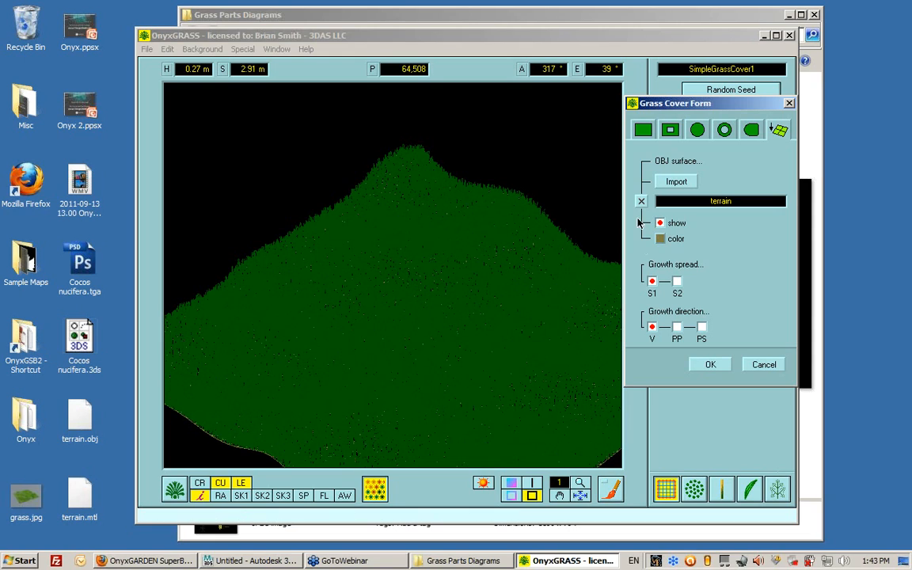
mouse_move(448, 318)
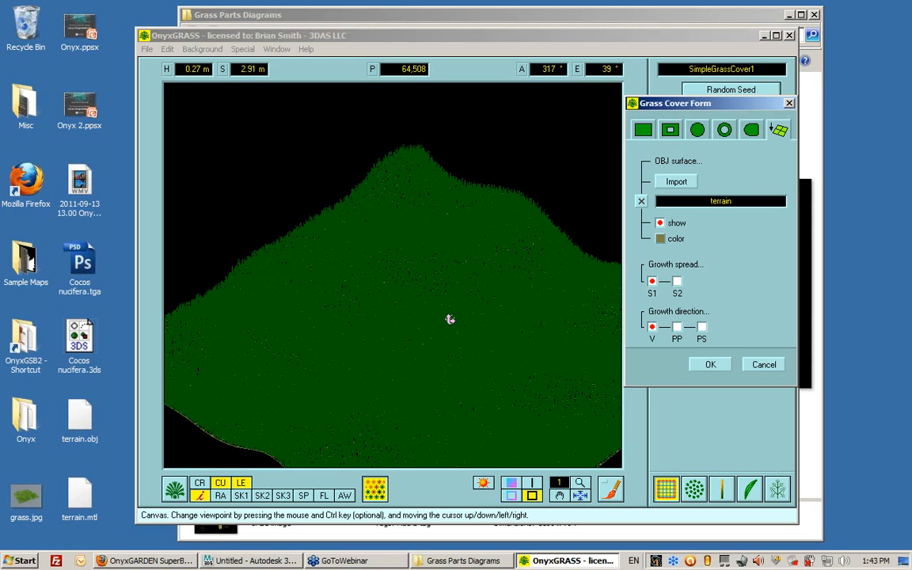
mouse_move(700, 205)
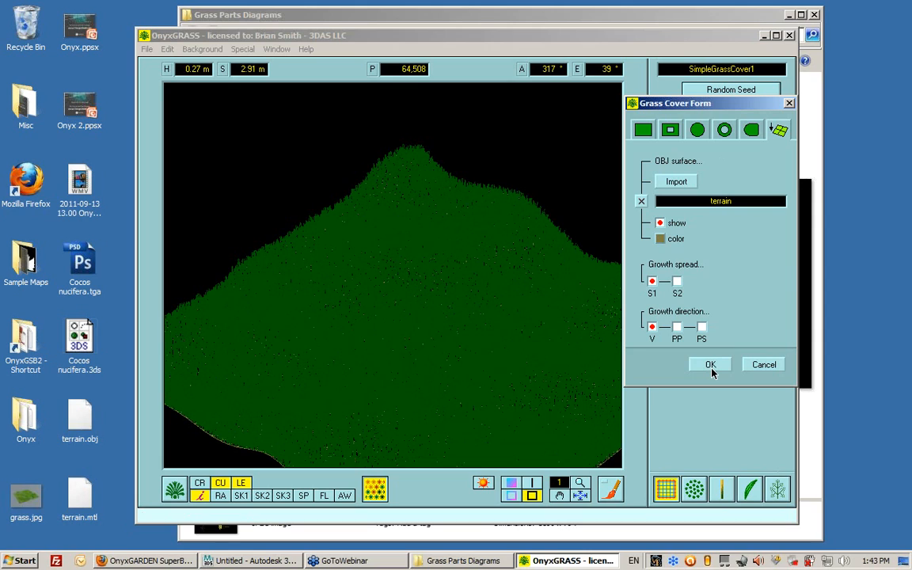
- Confirm the terrain-based grass cover form and bring up the File save/export commands
left_click(710, 364)
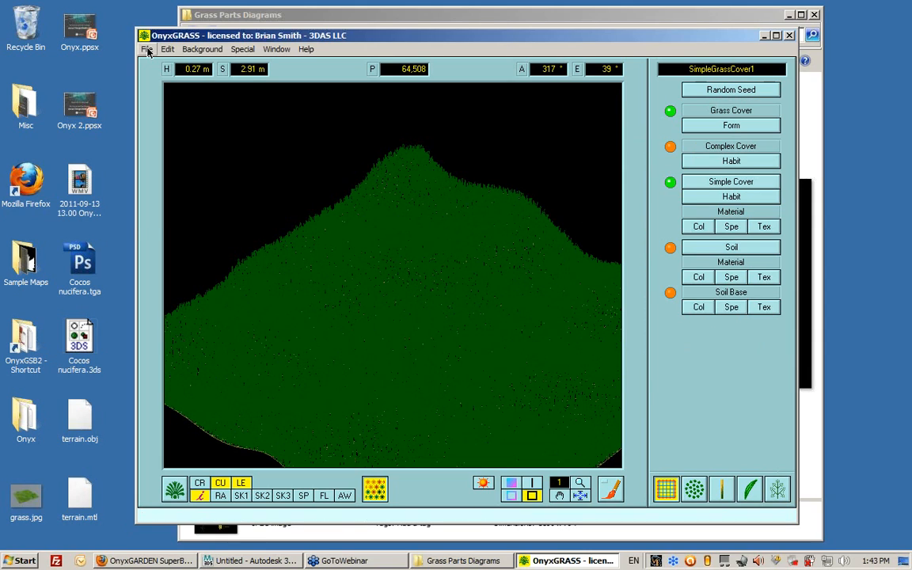
left_click(146, 49)
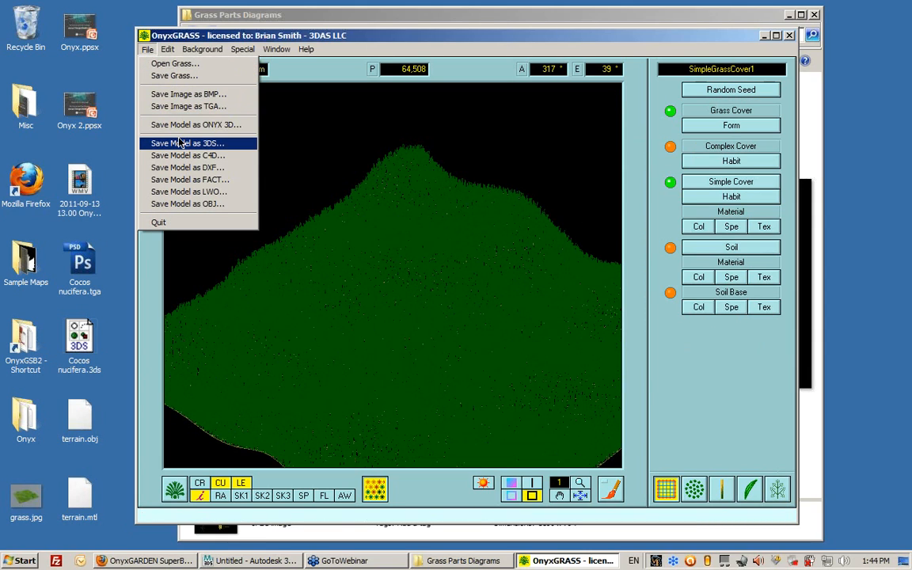
mouse_move(206, 146)
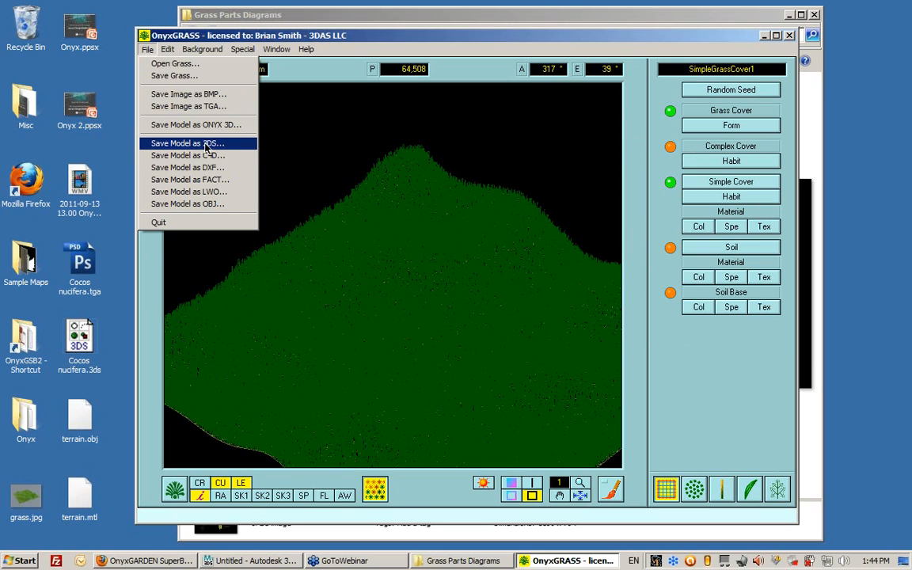
mouse_move(207, 126)
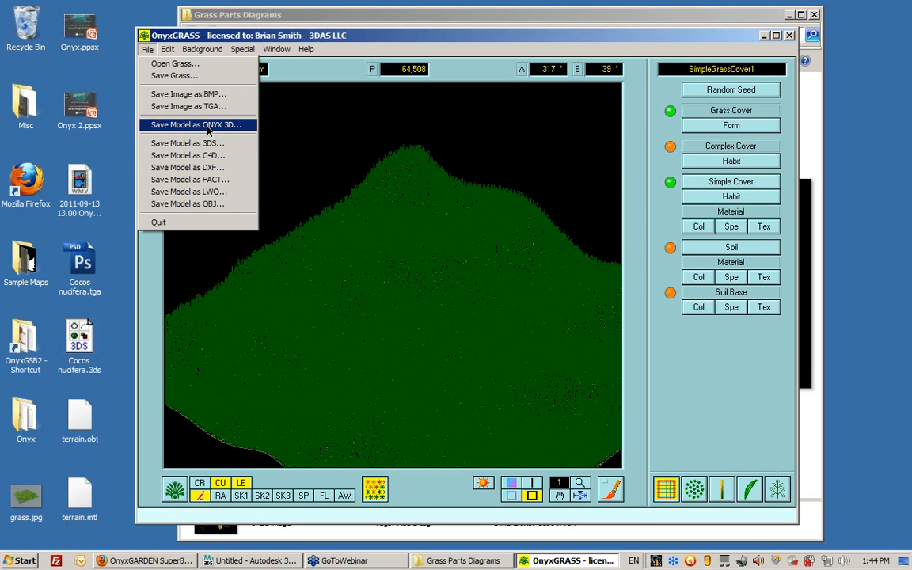
mouse_move(197, 131)
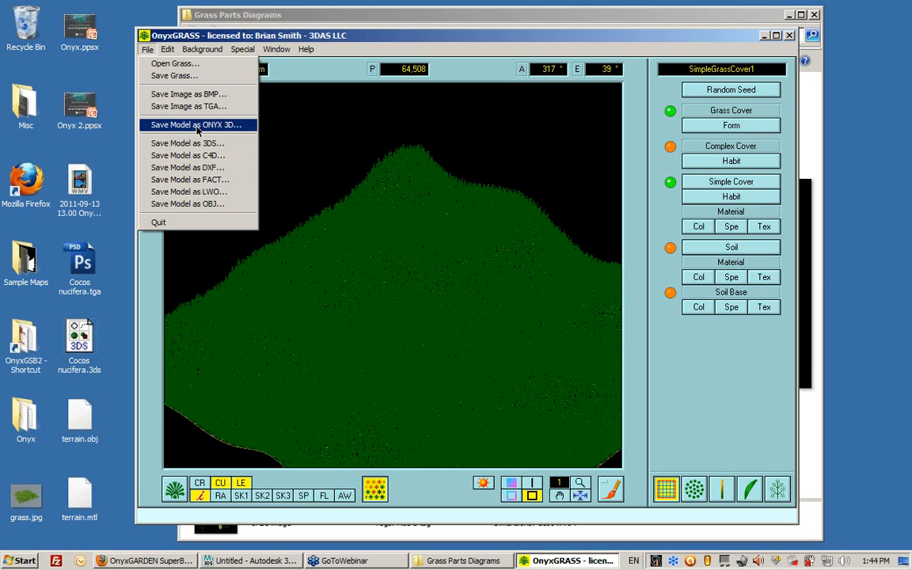
mouse_move(212, 125)
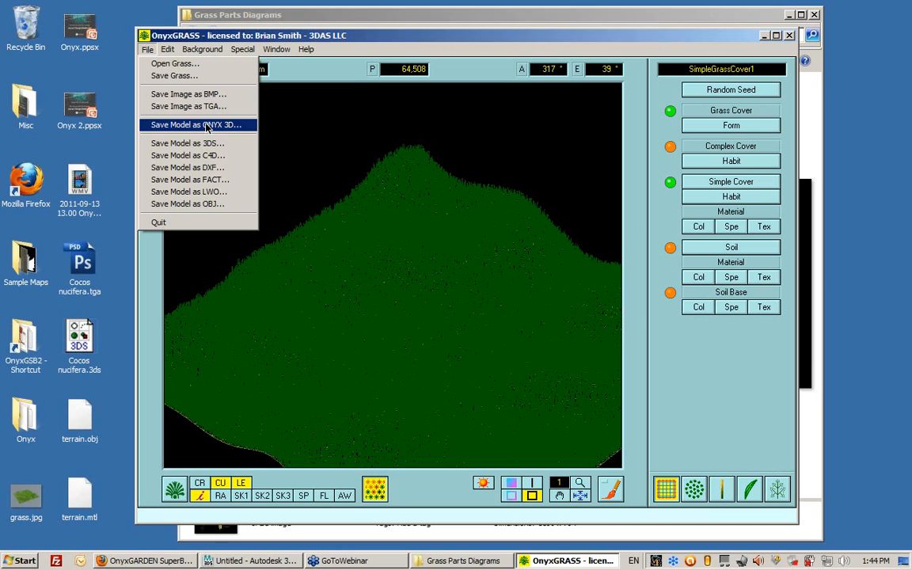
mouse_move(230, 131)
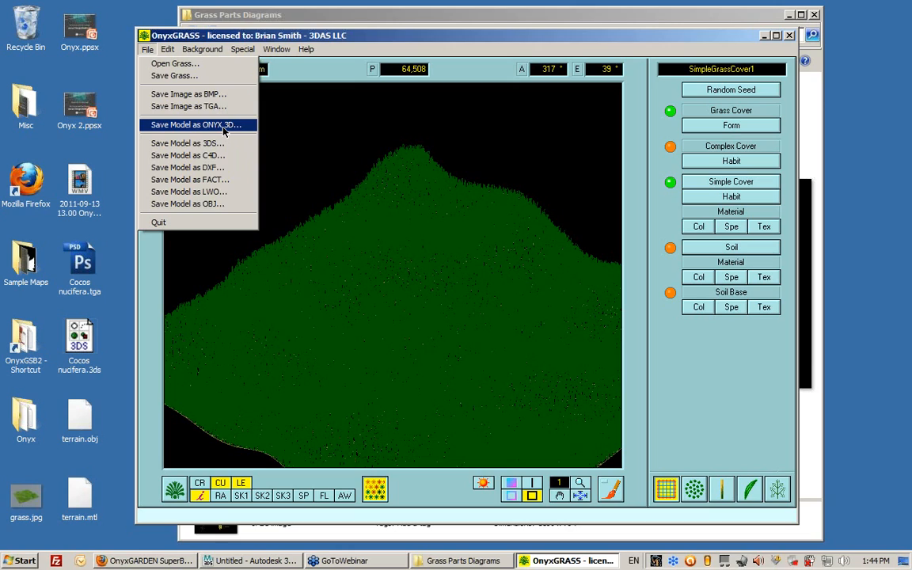
mouse_move(213, 130)
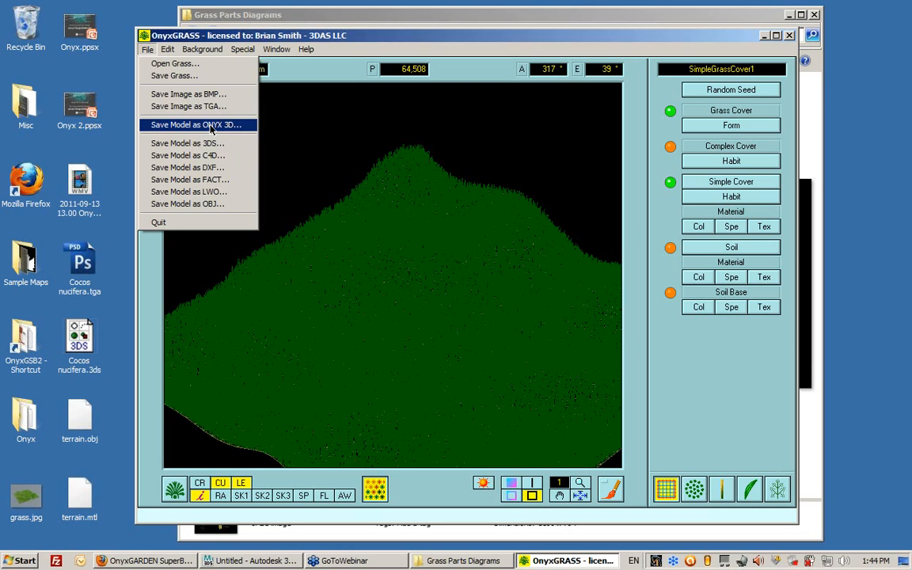
mouse_move(212, 121)
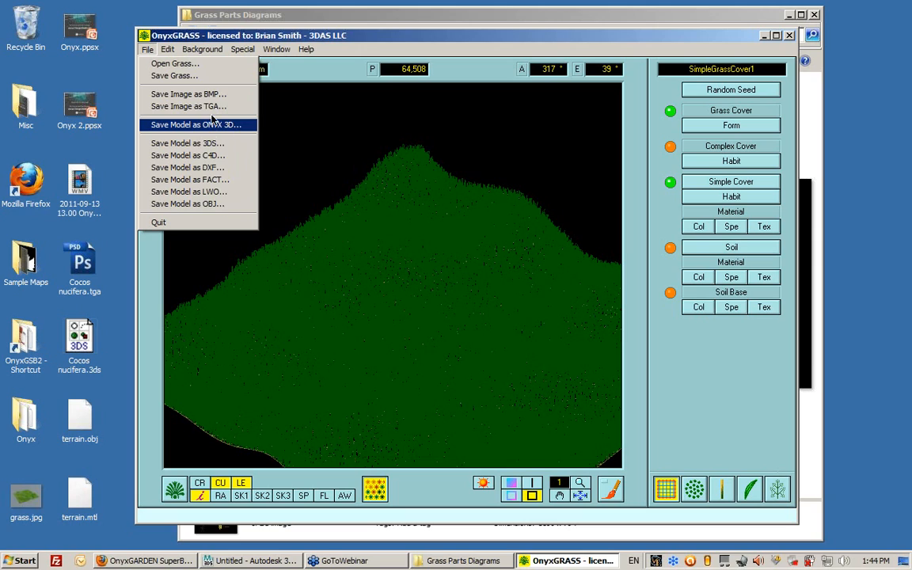
mouse_move(221, 133)
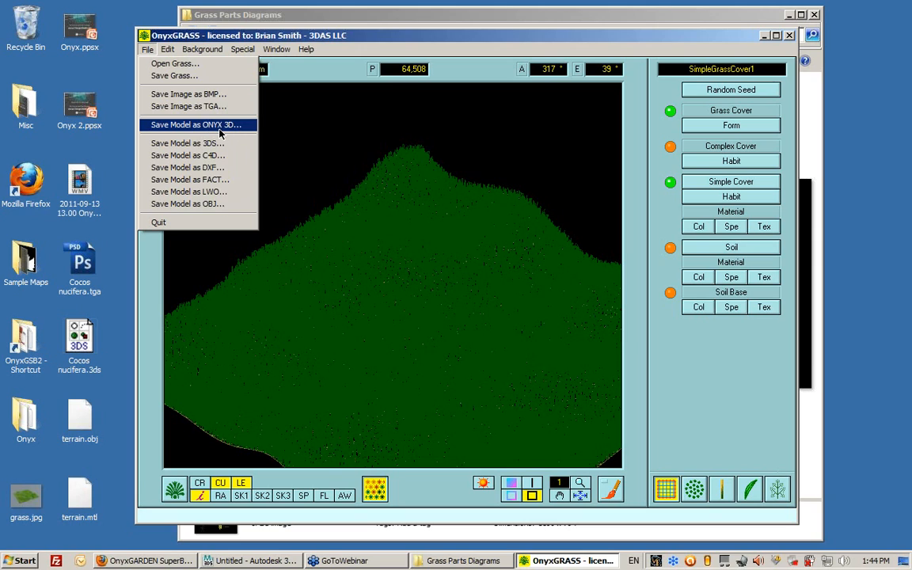
- Export the 64,508-polygon grass as ONX in inches to desktop SimpleGrassCover1.onx
left_click(196, 124)
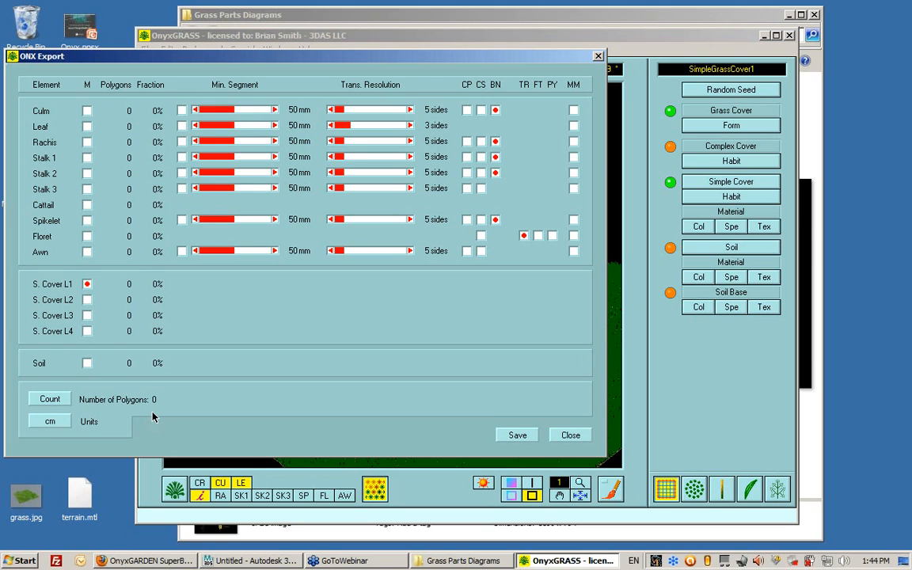
mouse_move(152, 394)
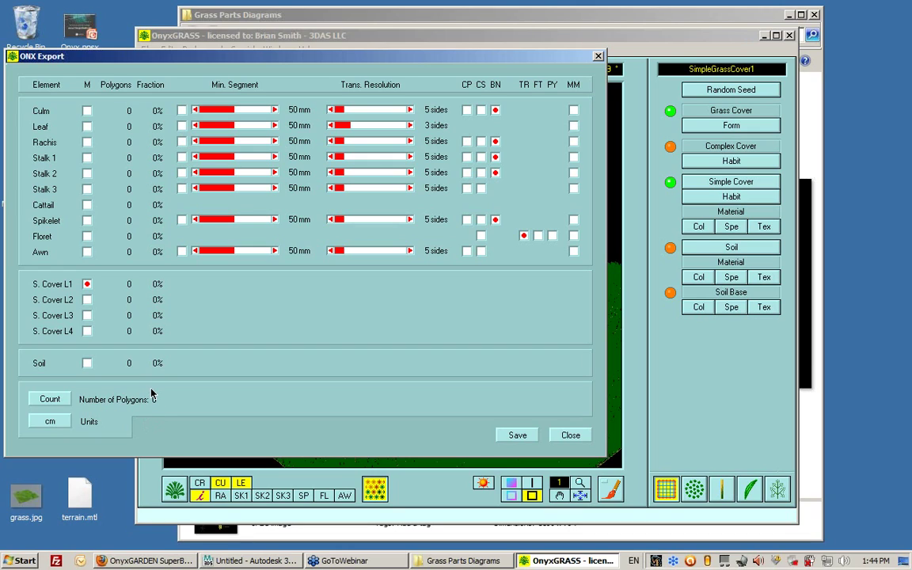
mouse_move(151, 402)
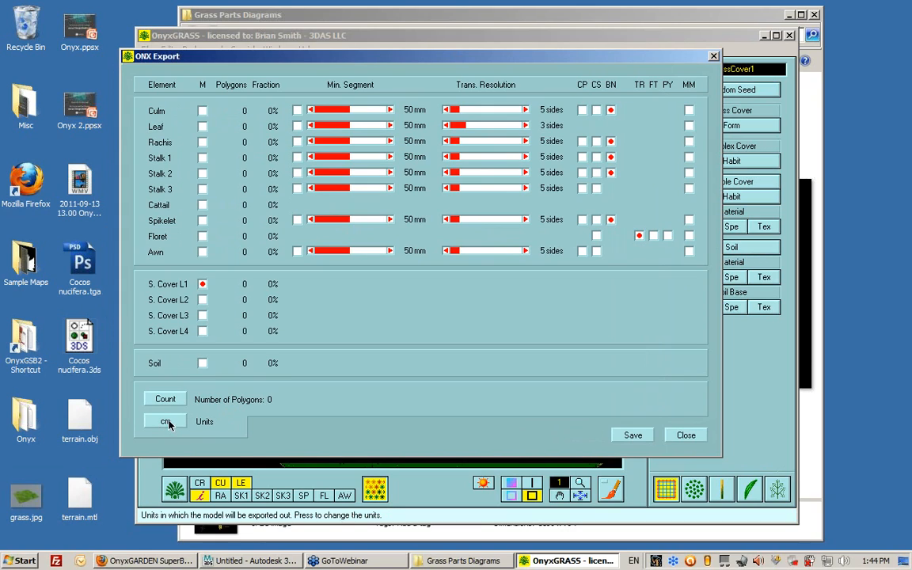
left_click(165, 422)
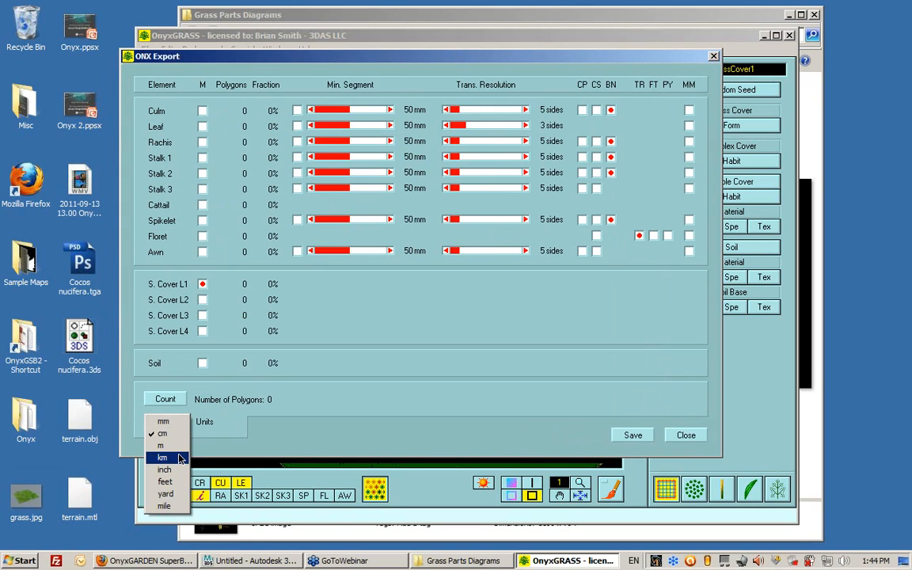
left_click(162, 470)
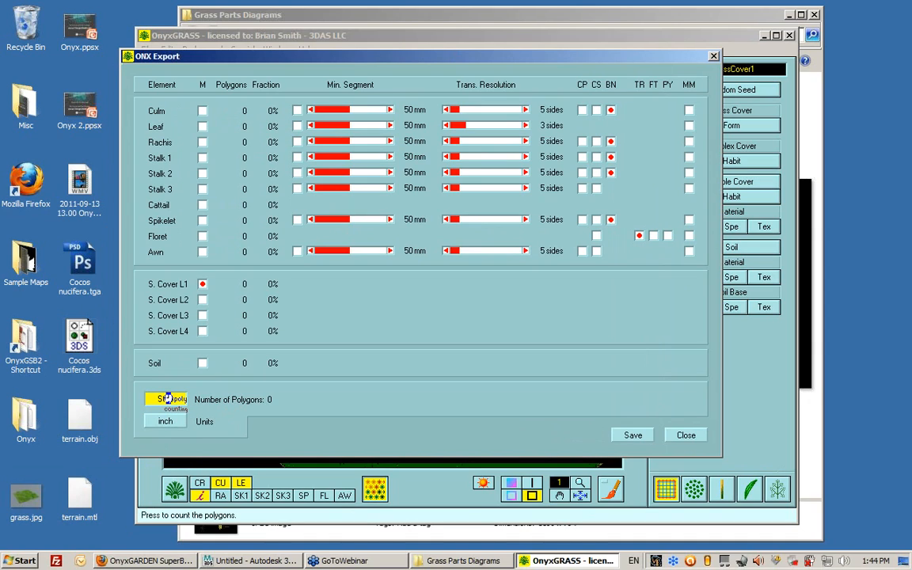
left_click(165, 398)
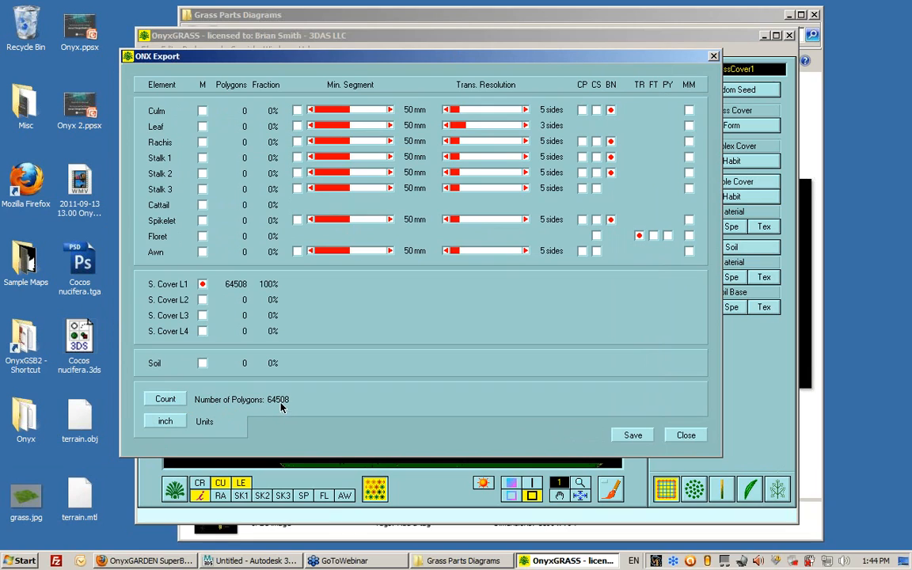
mouse_move(274, 412)
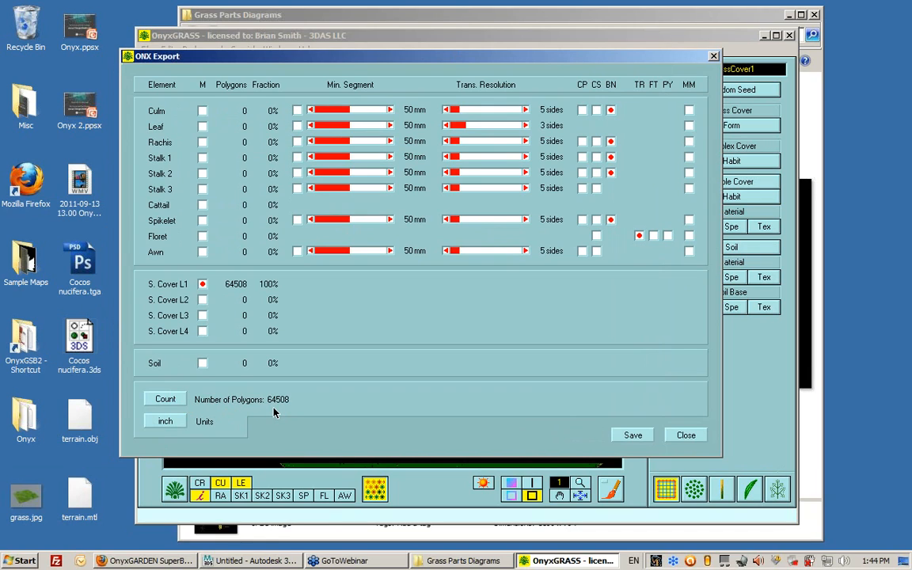
mouse_move(339, 161)
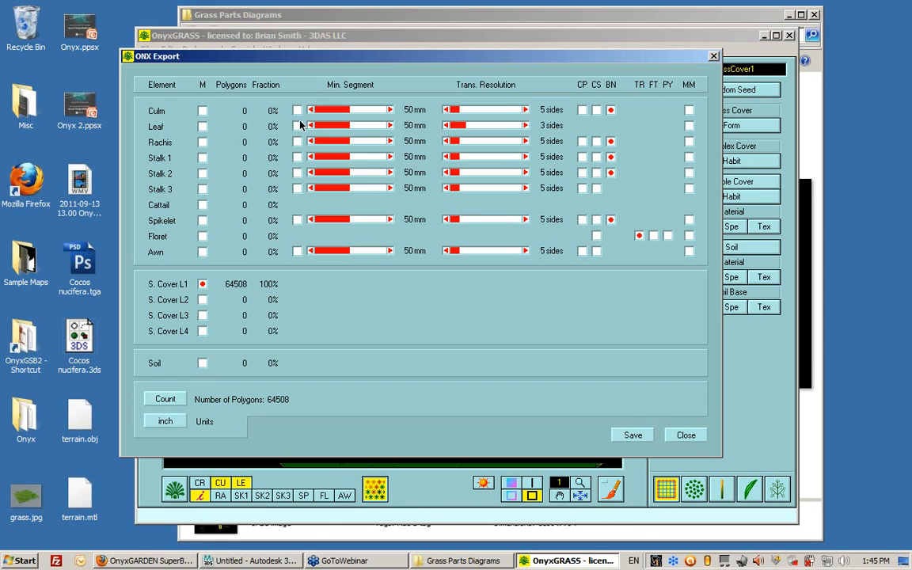
mouse_move(352, 125)
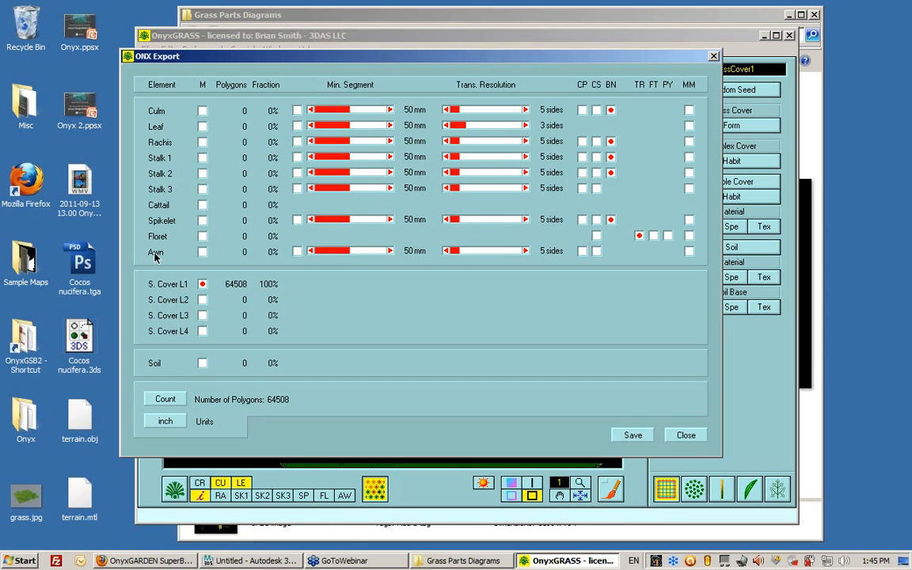
mouse_move(525, 217)
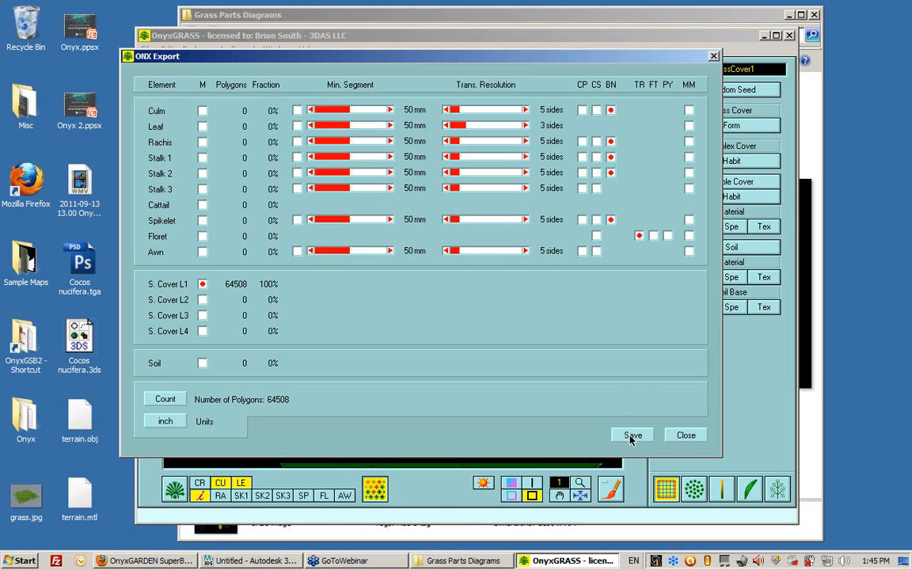
left_click(632, 435)
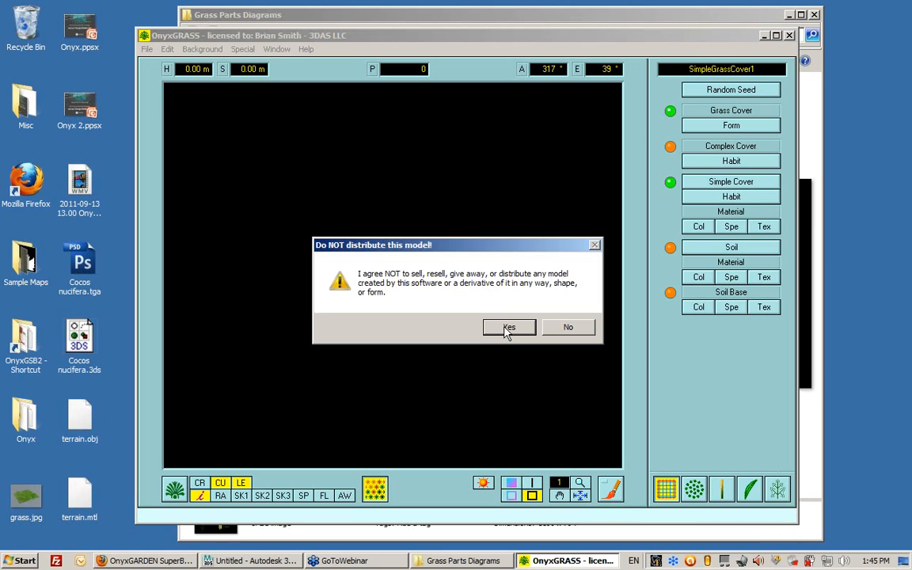
left_click(509, 328)
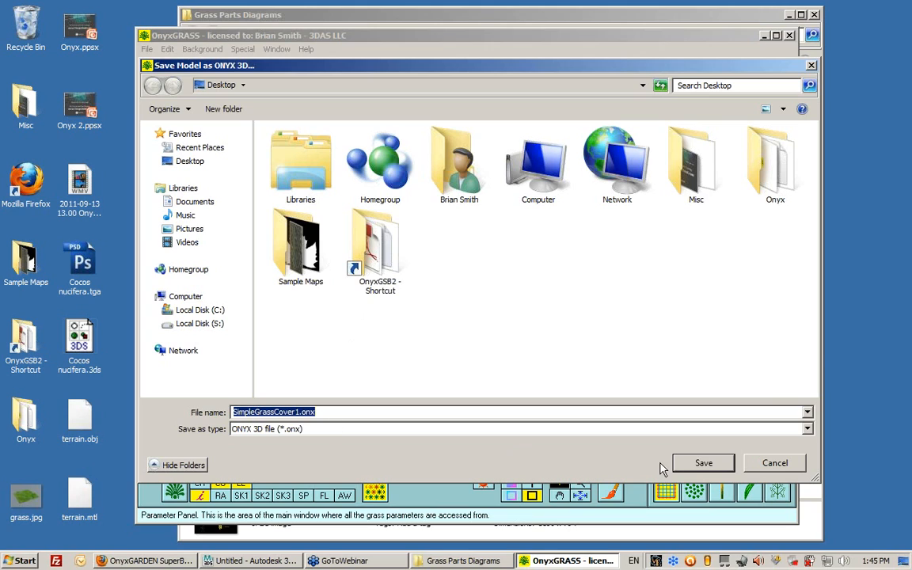
left_click(703, 463)
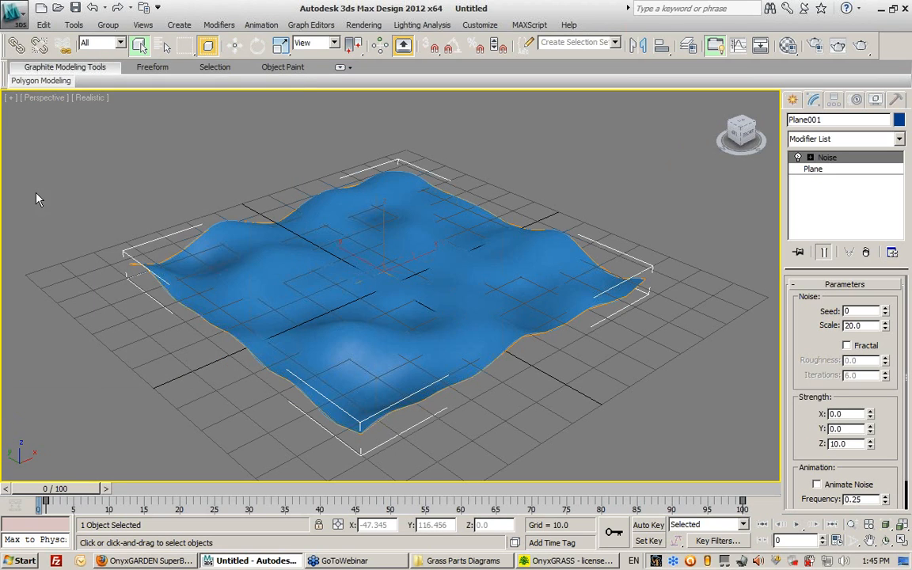
- Import SimpleGrassCover1.onx under All Formats with Convert units checked
left_click(14, 14)
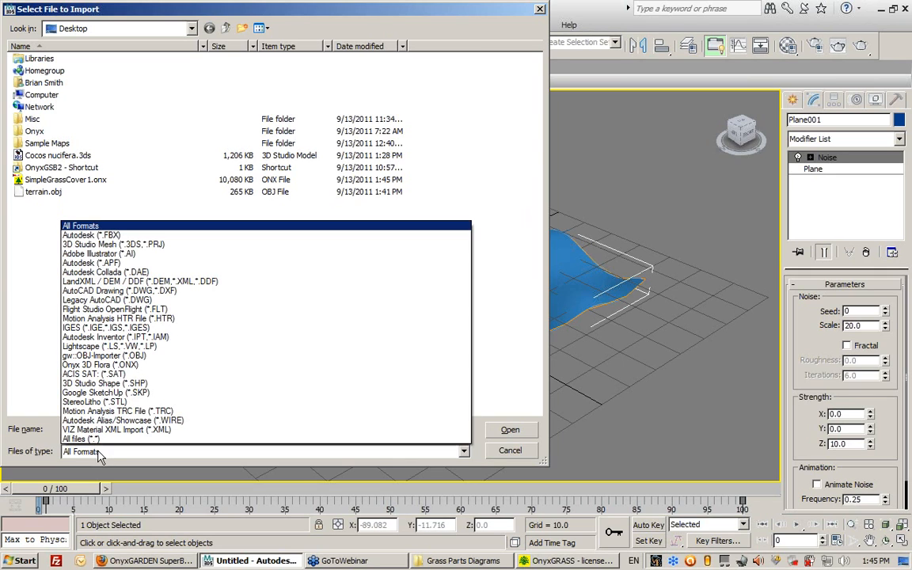
left_click(100, 364)
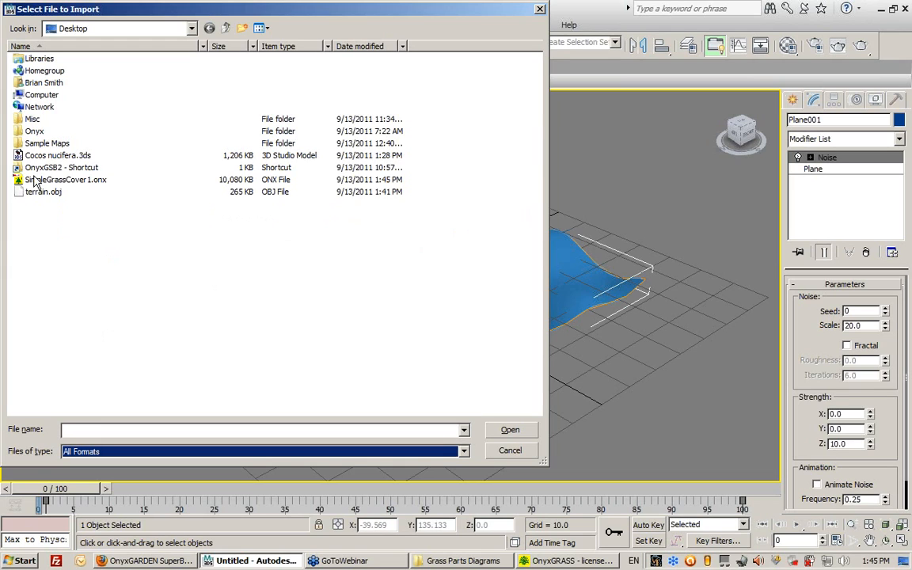
mouse_move(59, 179)
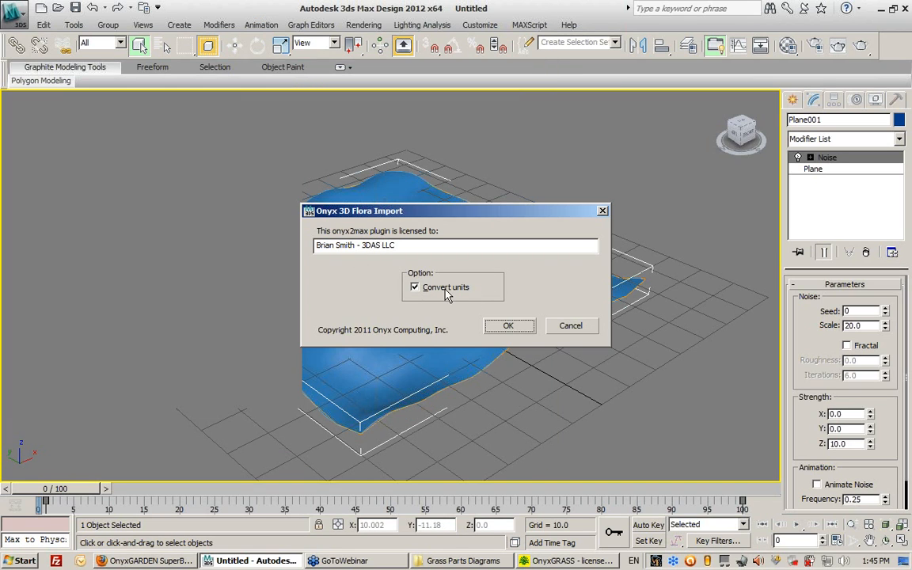
left_click(508, 326)
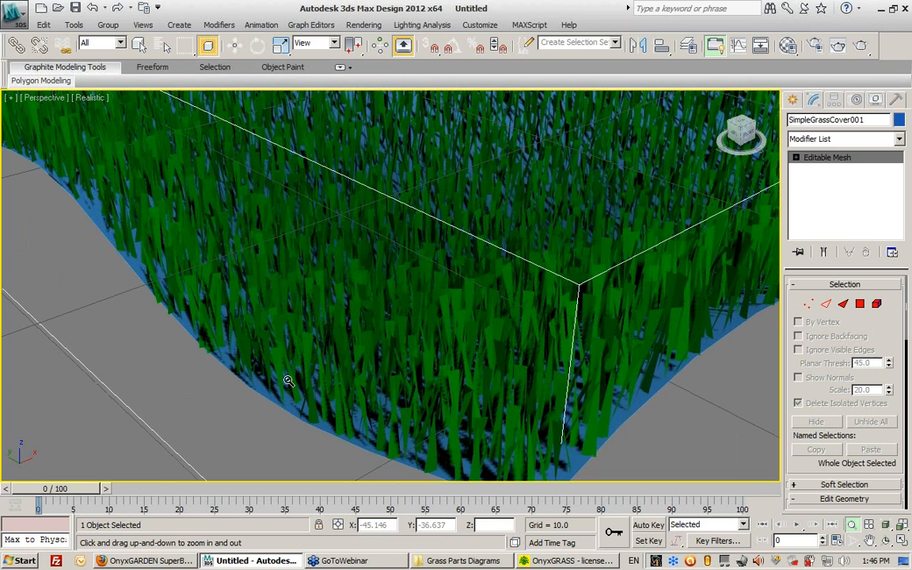
mouse_move(320, 383)
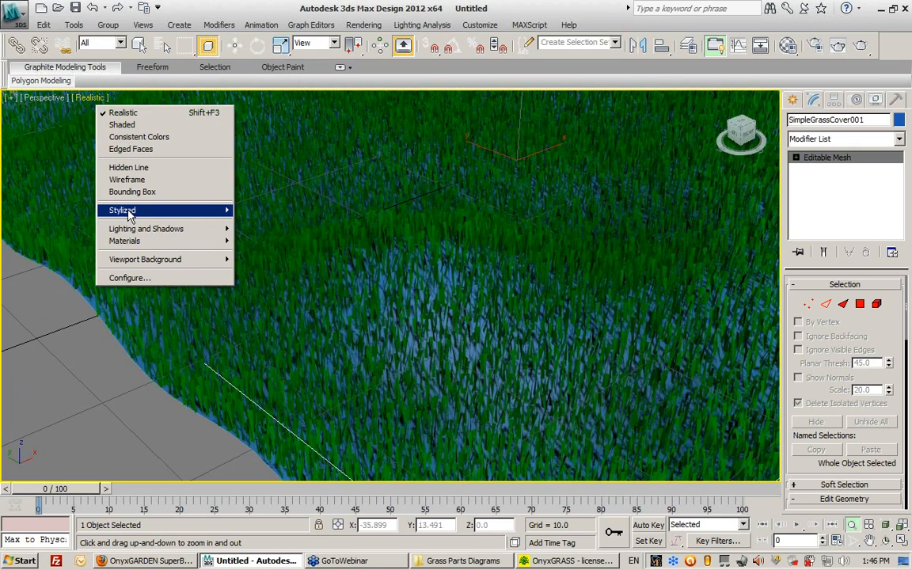
mouse_move(122, 210)
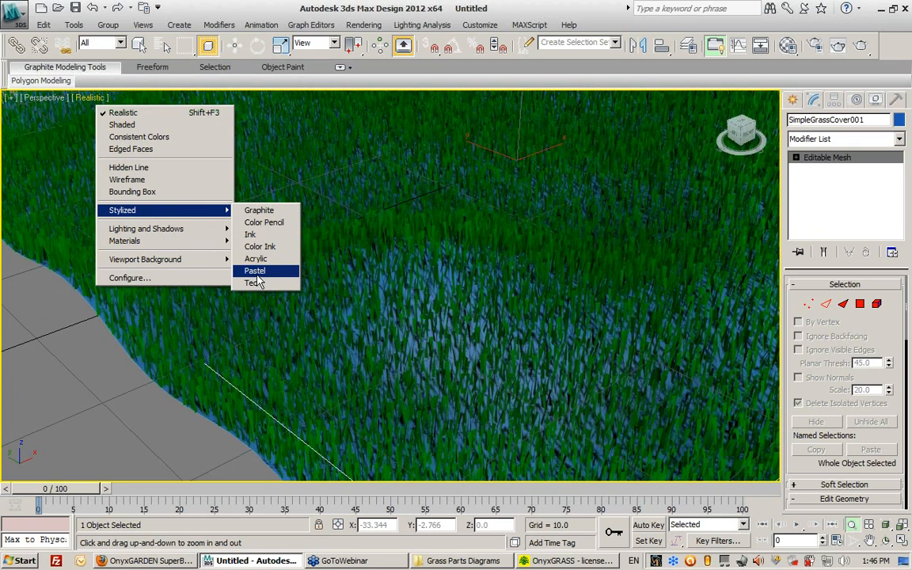
mouse_move(259, 210)
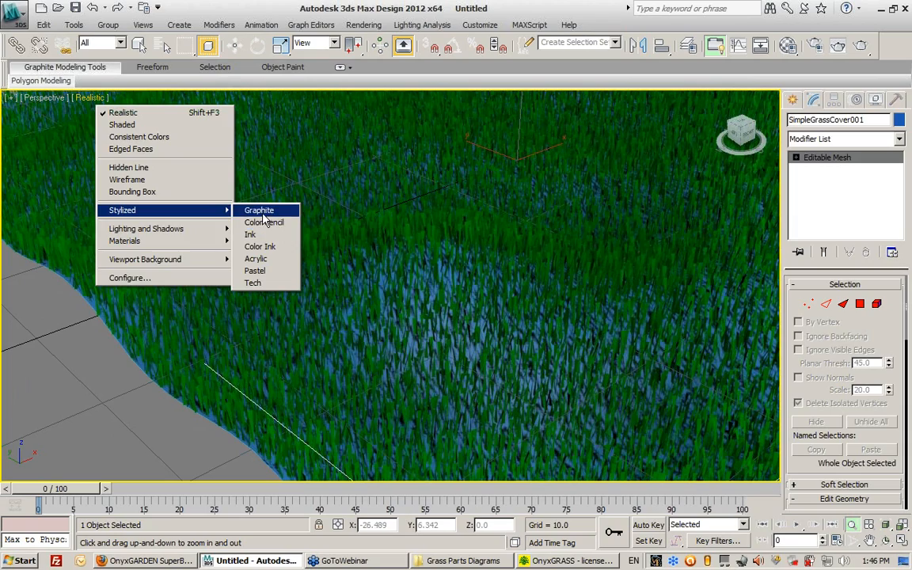
left_click(259, 210)
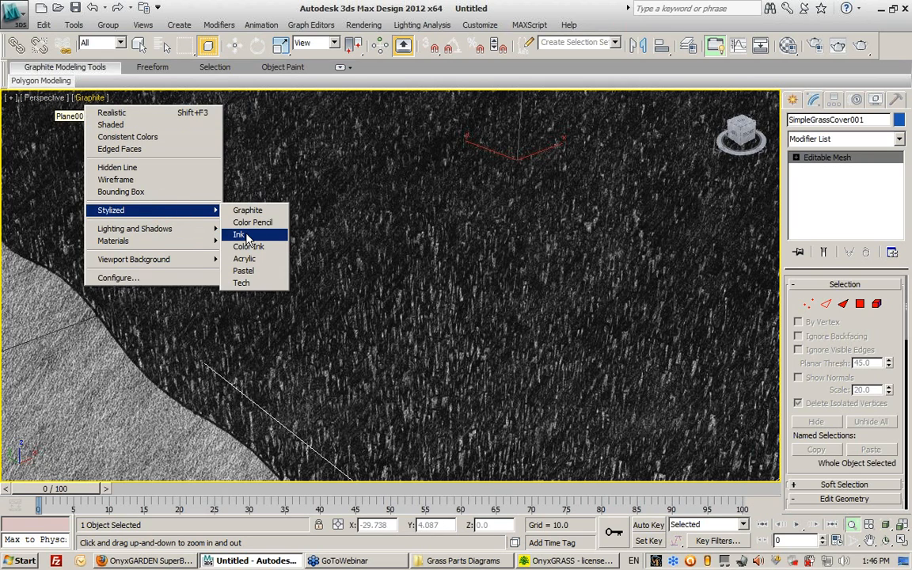
left_click(239, 234)
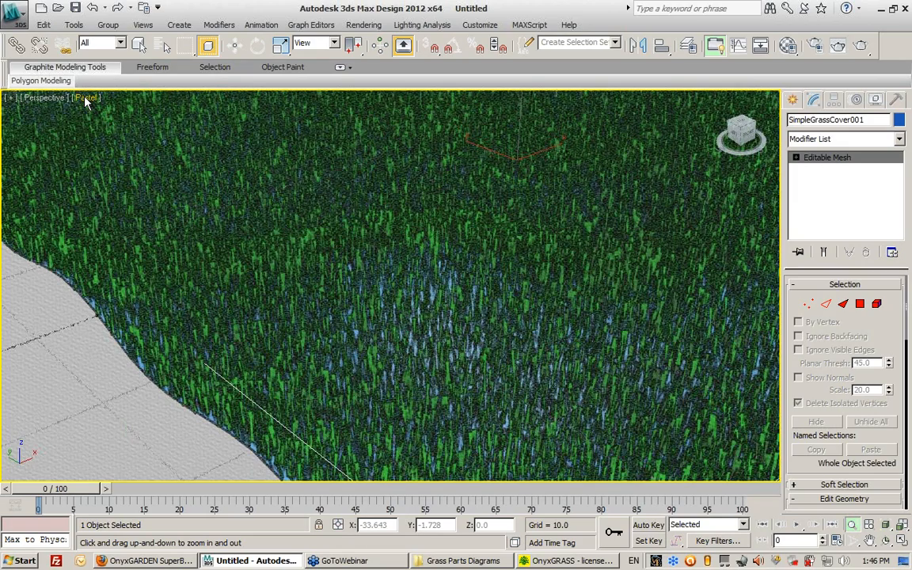
left_click(86, 98)
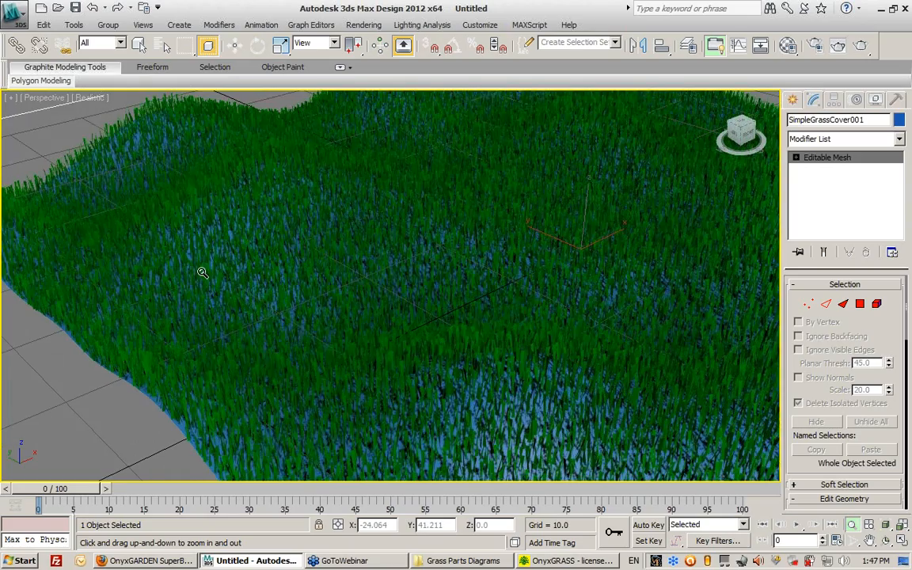
left_click_drag(202, 272, 511, 241)
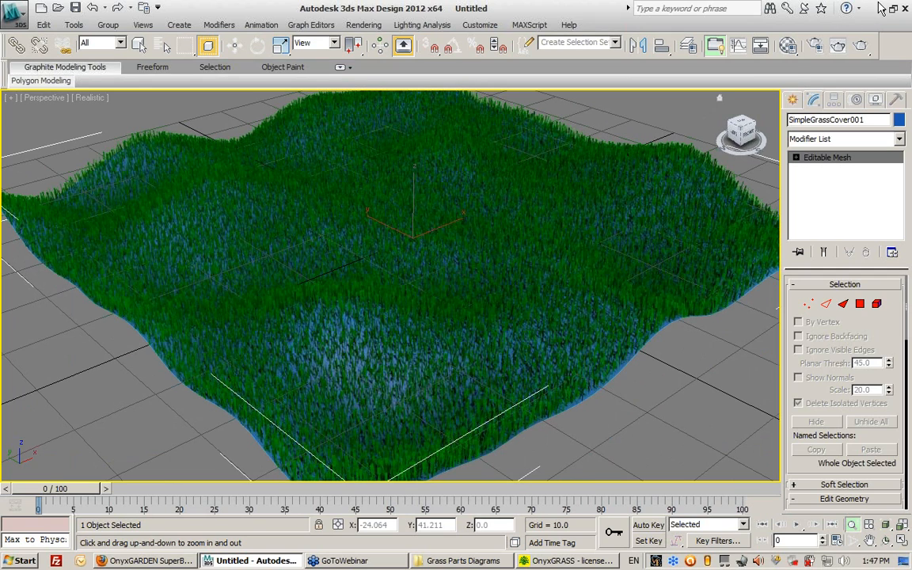
- Show the desktop and open grass.jpg in Windows Photo Viewer
left_click(902, 7)
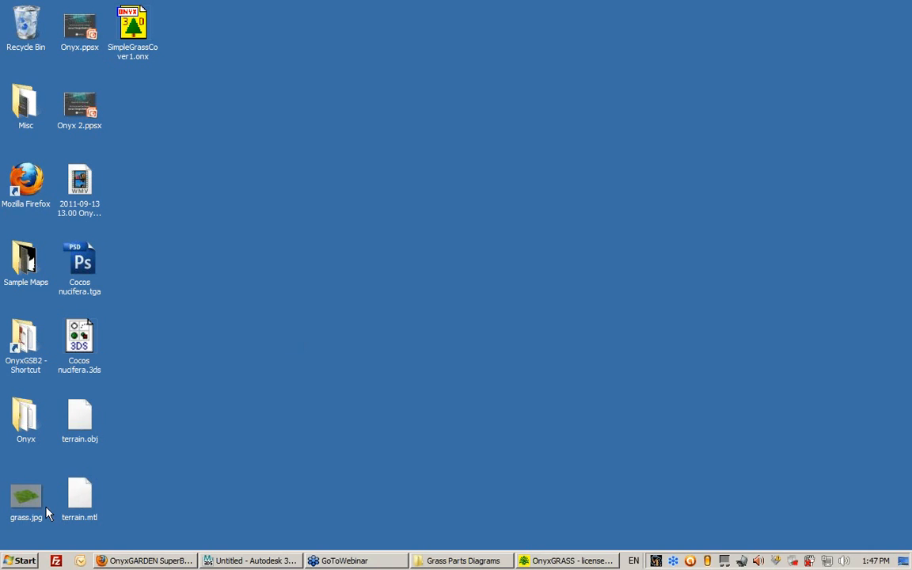
double_click(26, 497)
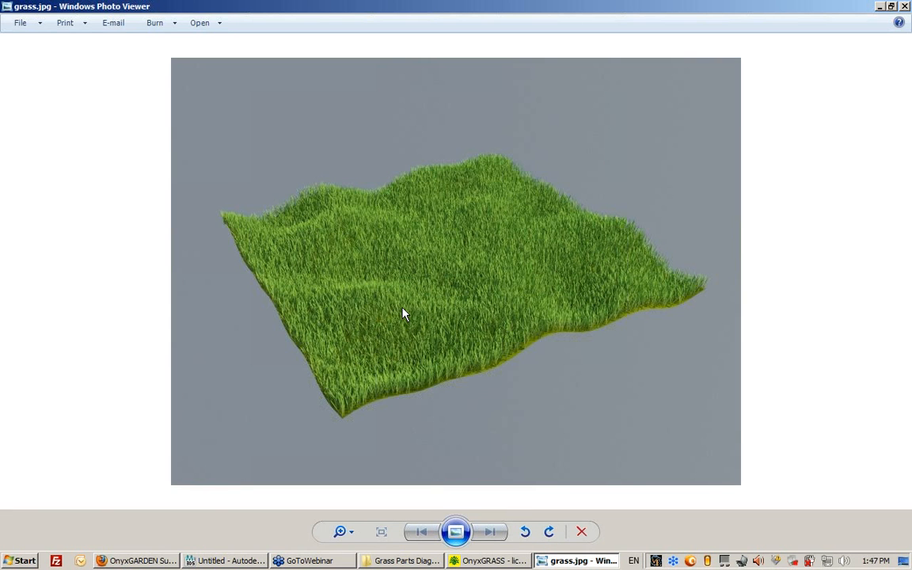
mouse_move(526, 327)
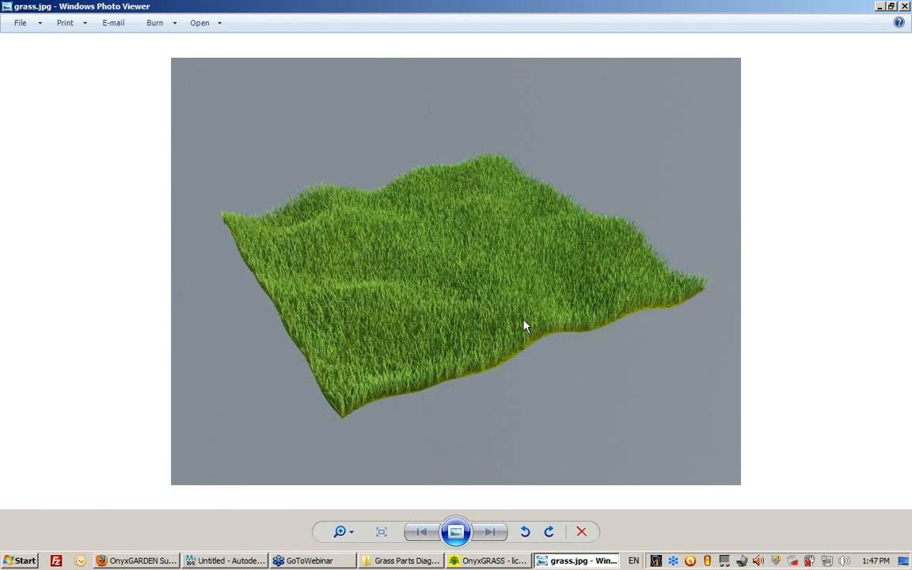
mouse_move(257, 548)
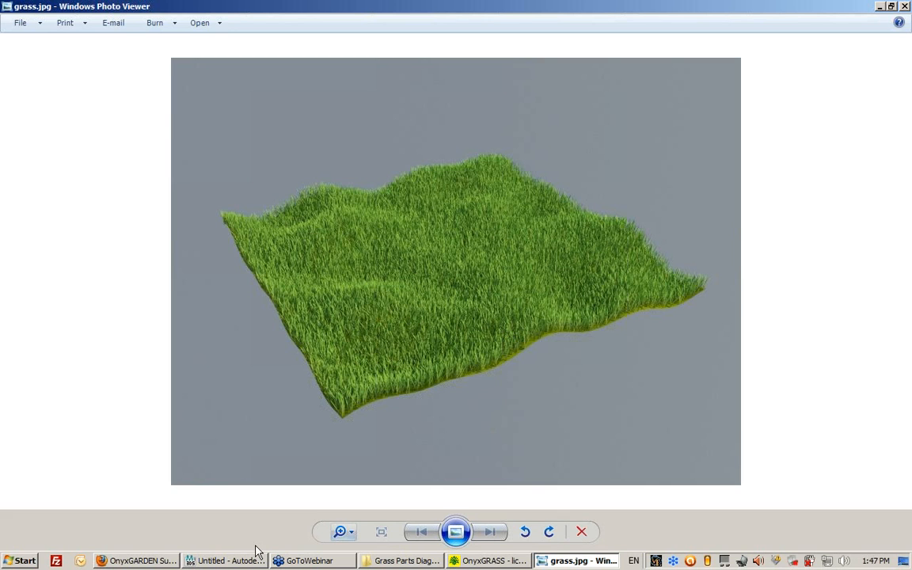
mouse_move(252, 560)
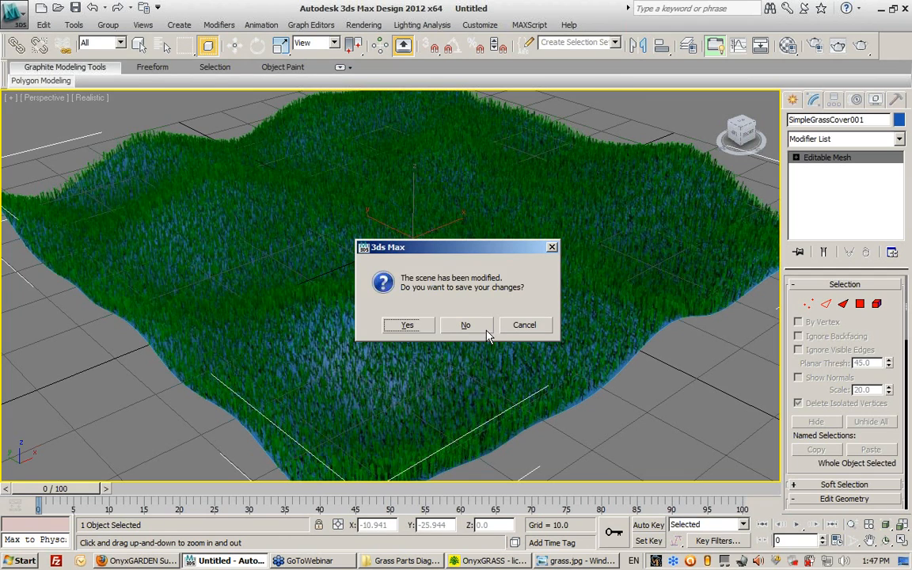
- Discard the untitled scene, open grass.max, inspect the Grass material, then close the Material Editor
left_click(465, 325)
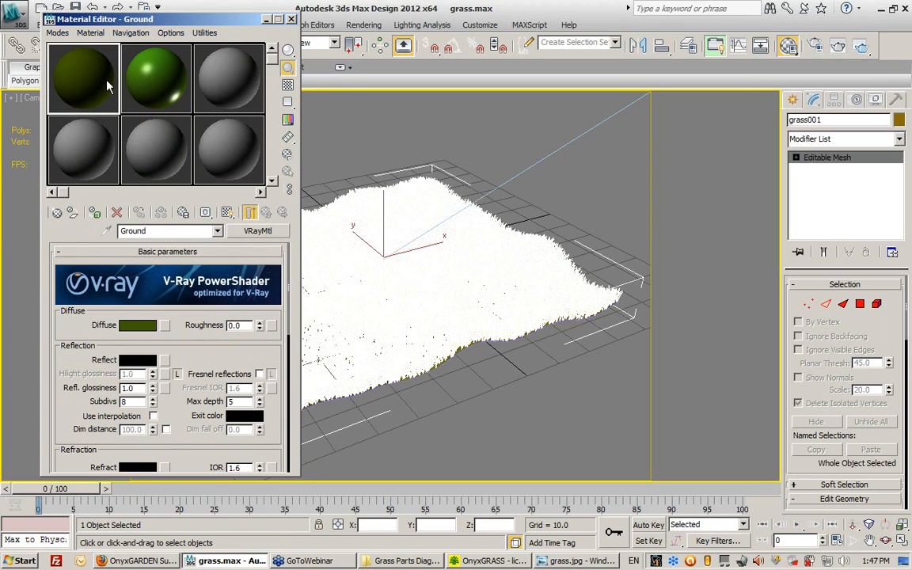
left_click(149, 86)
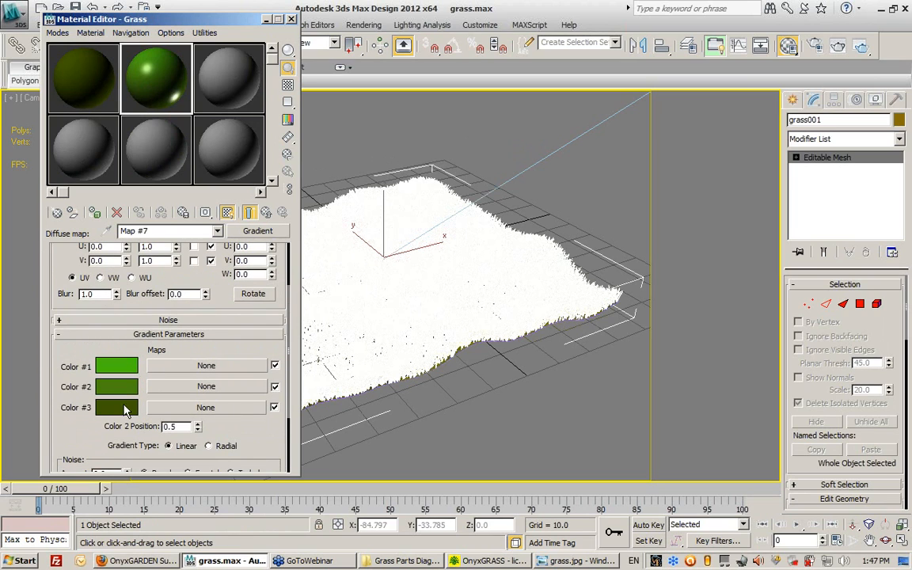
left_click(291, 19)
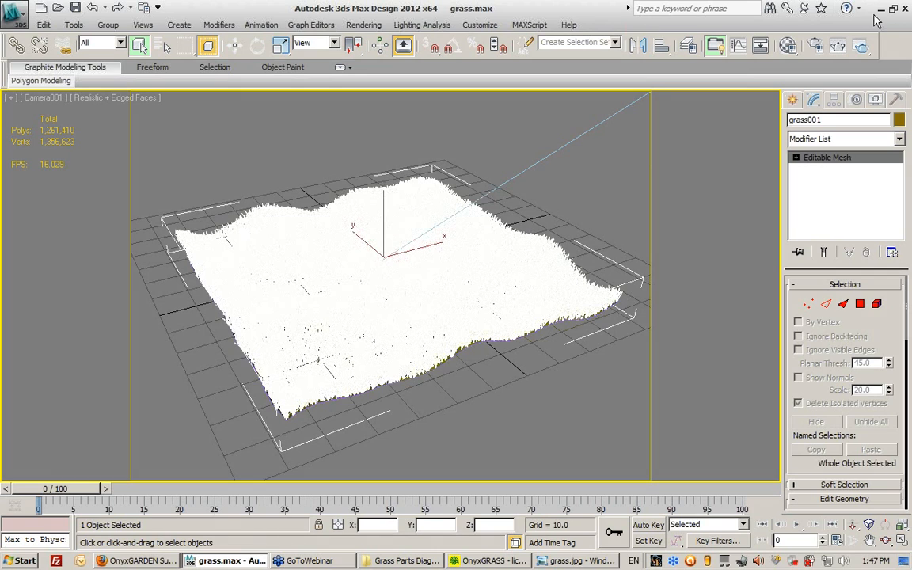
- Minimize 3ds Max to reveal the grass.jpg render
left_click(578, 561)
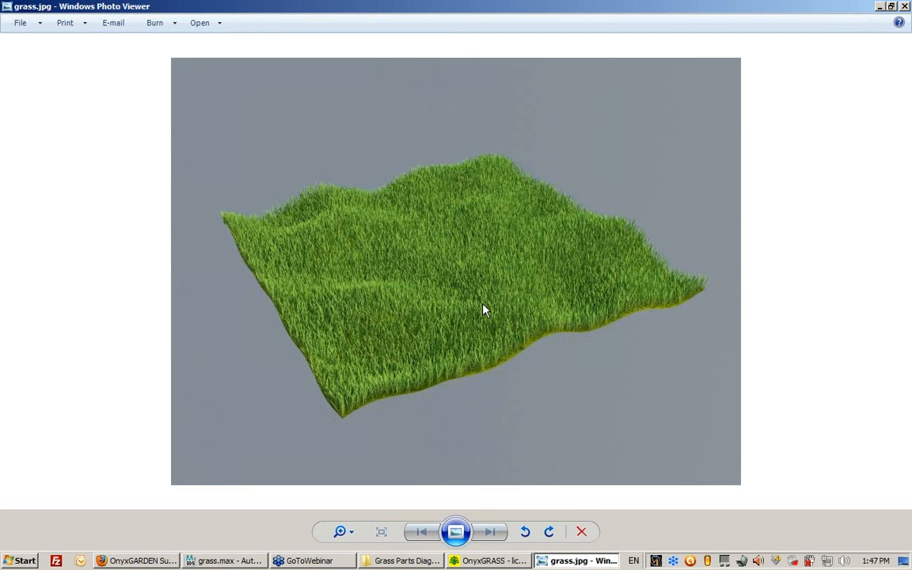
mouse_move(549, 358)
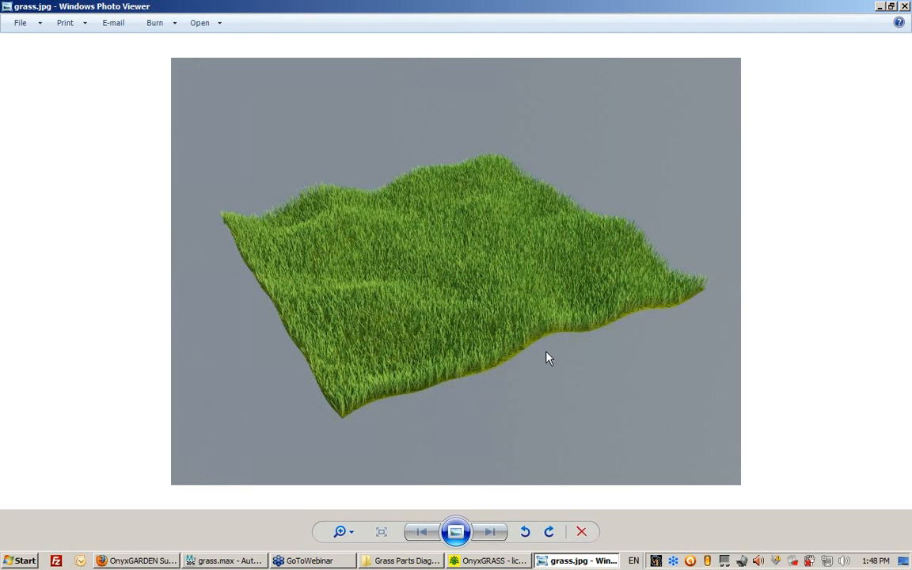
mouse_move(491, 225)
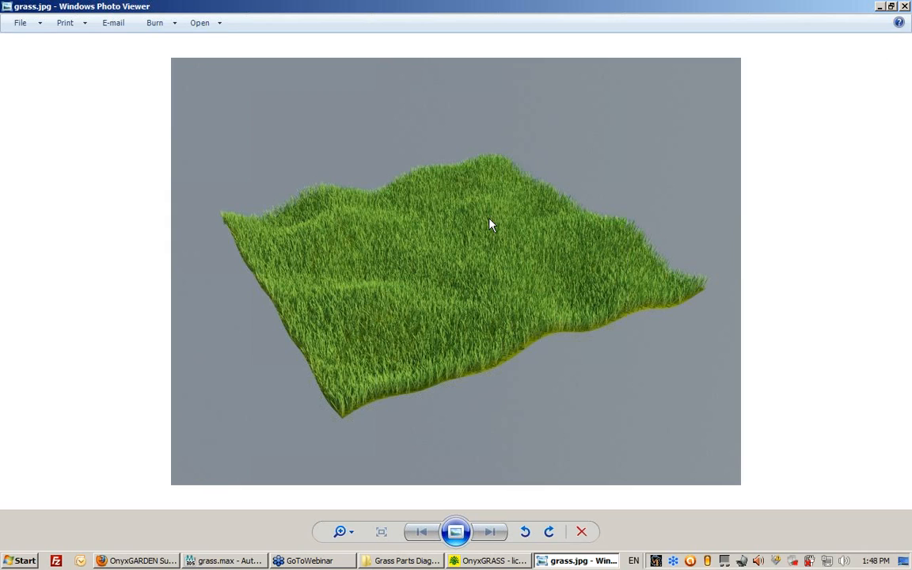
mouse_move(804, 38)
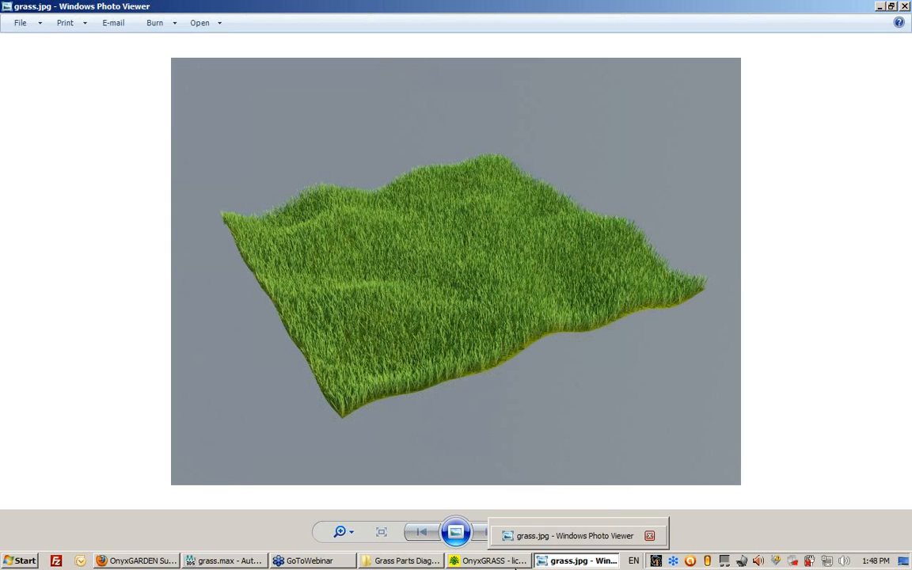
- Preview True1e, True3 and SimpleGrassCover3 grass files, then open Saccharum ravennae.gra
left_click(172, 59)
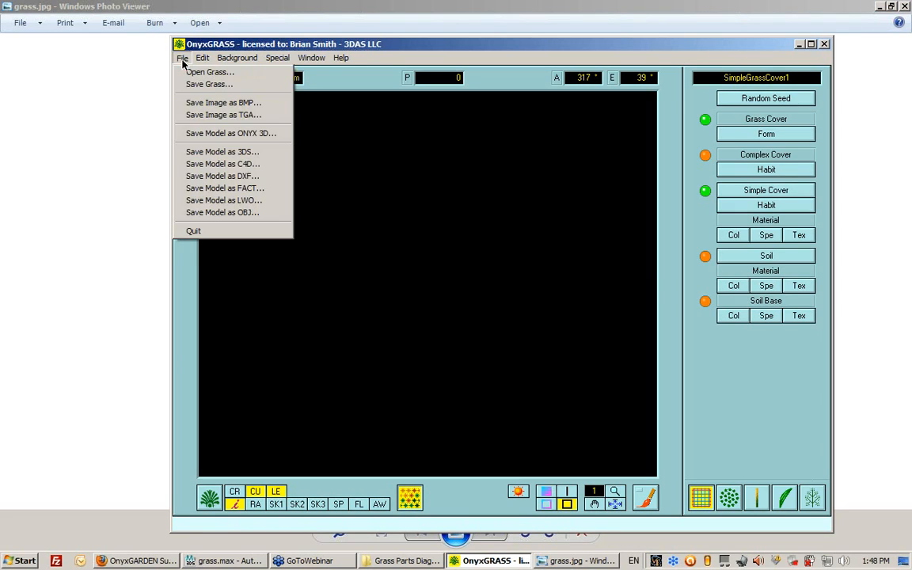
left_click(207, 72)
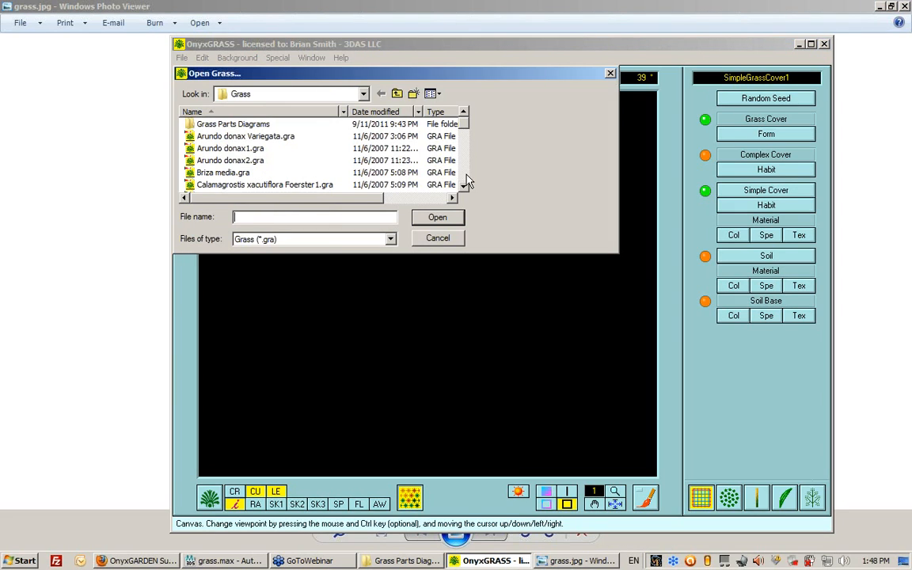
scroll("down", 3)
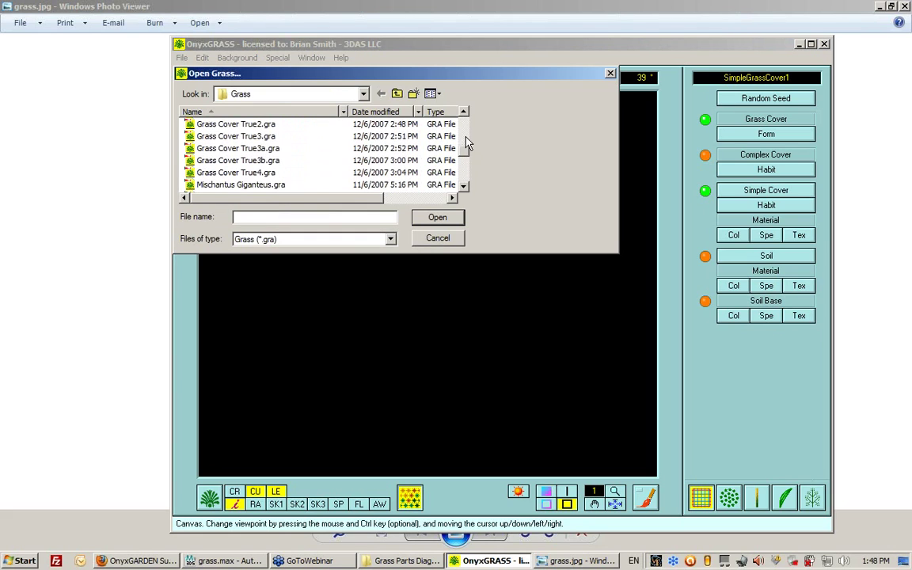
left_click(238, 123)
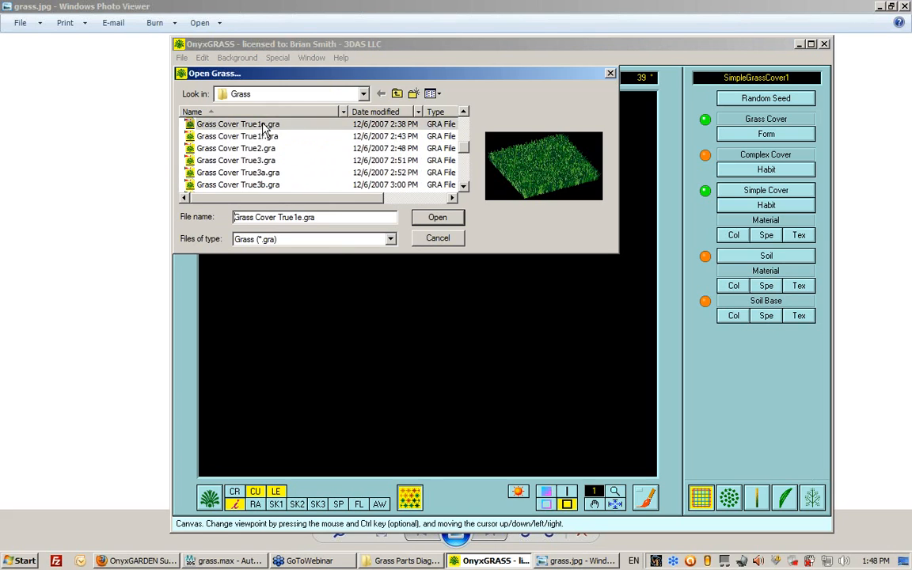
left_click(236, 160)
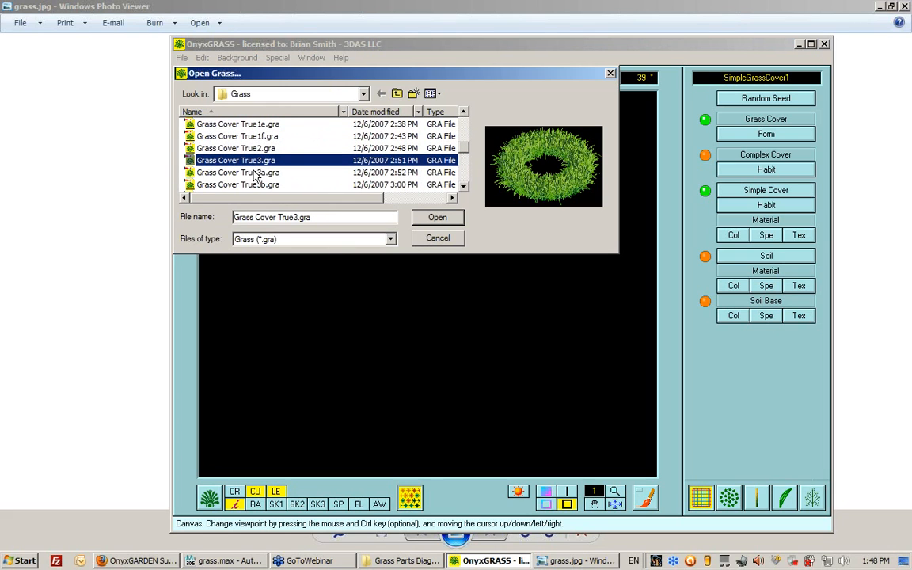
left_click(238, 184)
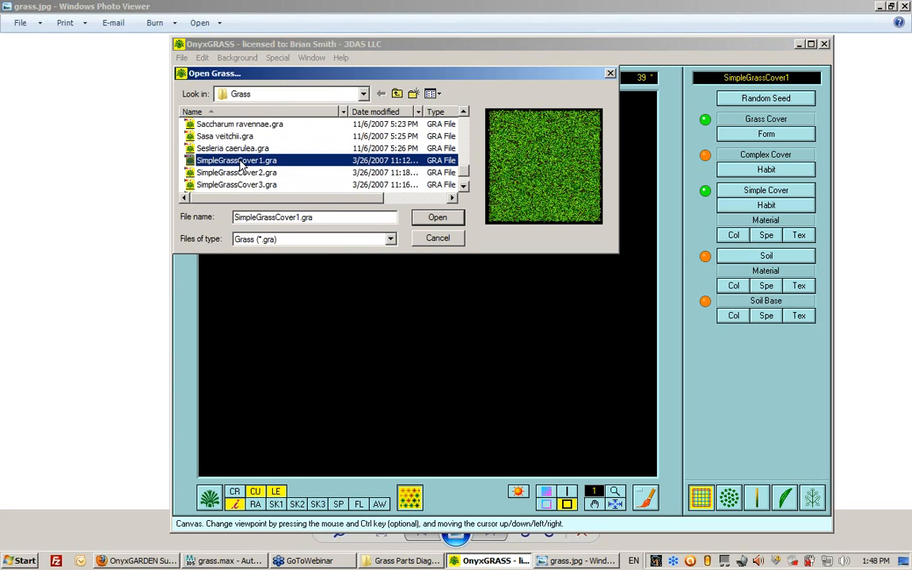
left_click(236, 185)
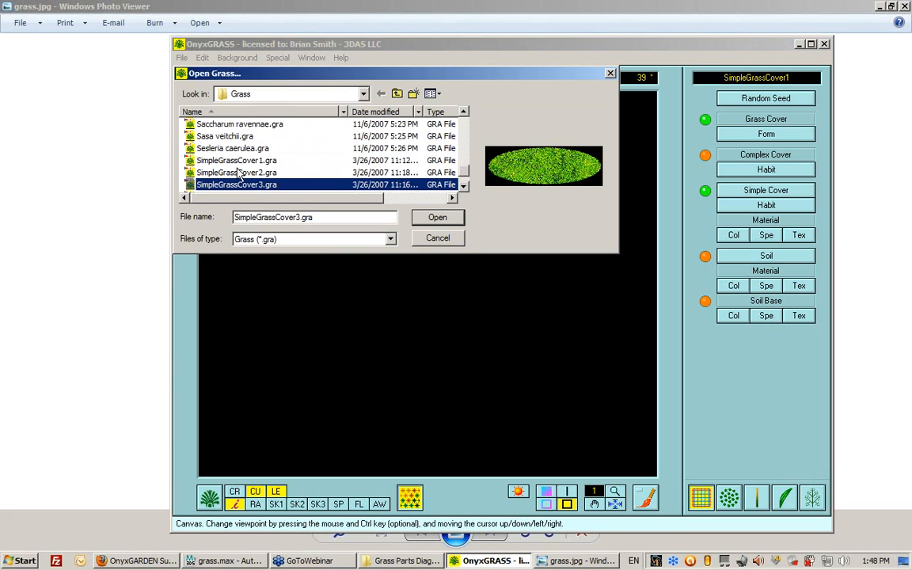
mouse_move(230, 185)
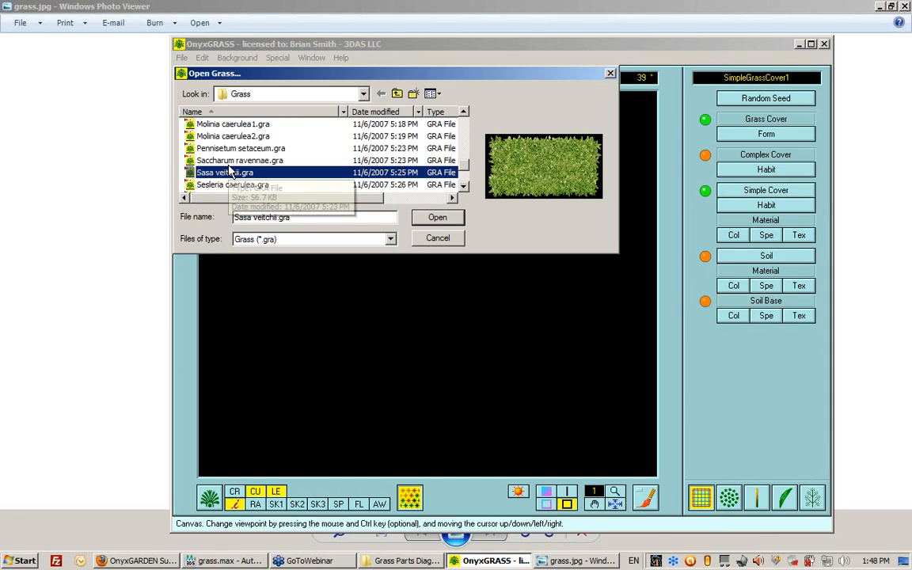
left_click(240, 160)
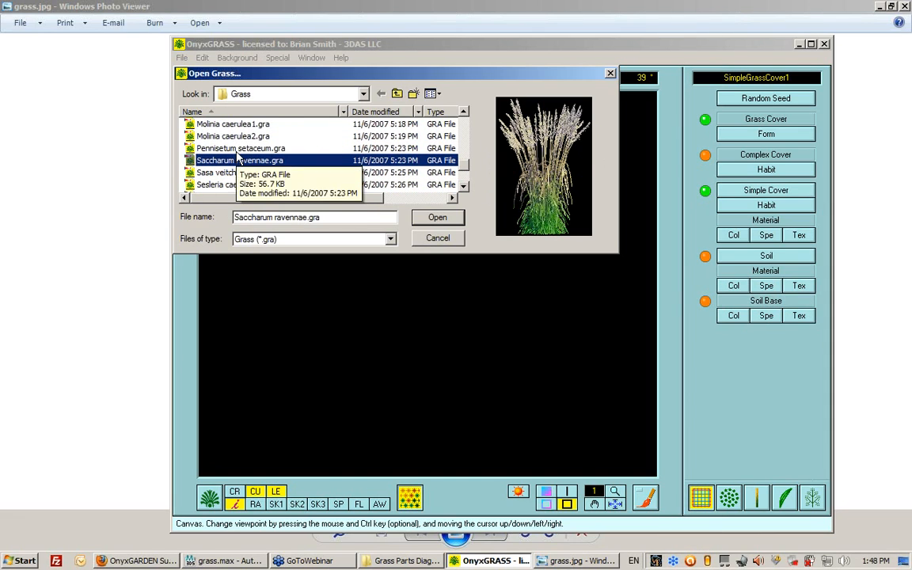
mouse_move(266, 164)
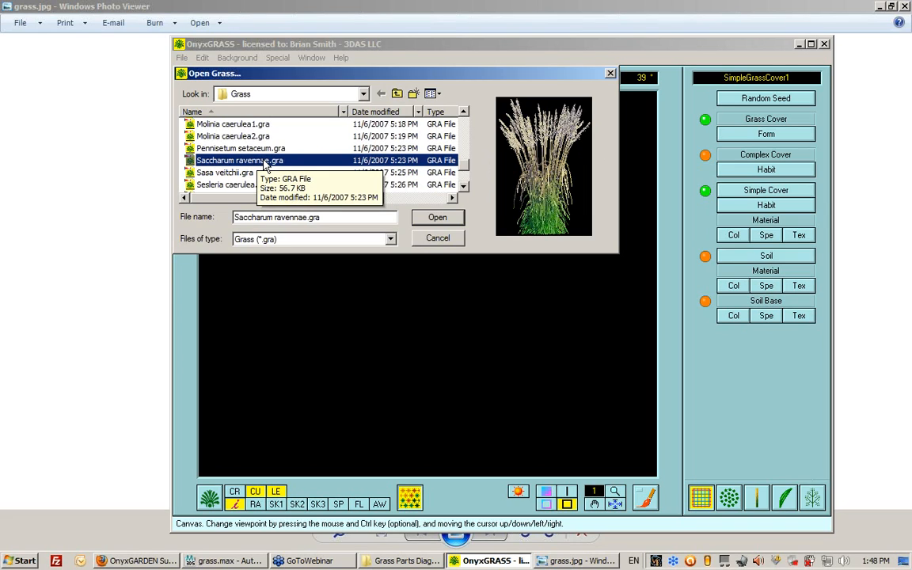
left_click(438, 217)
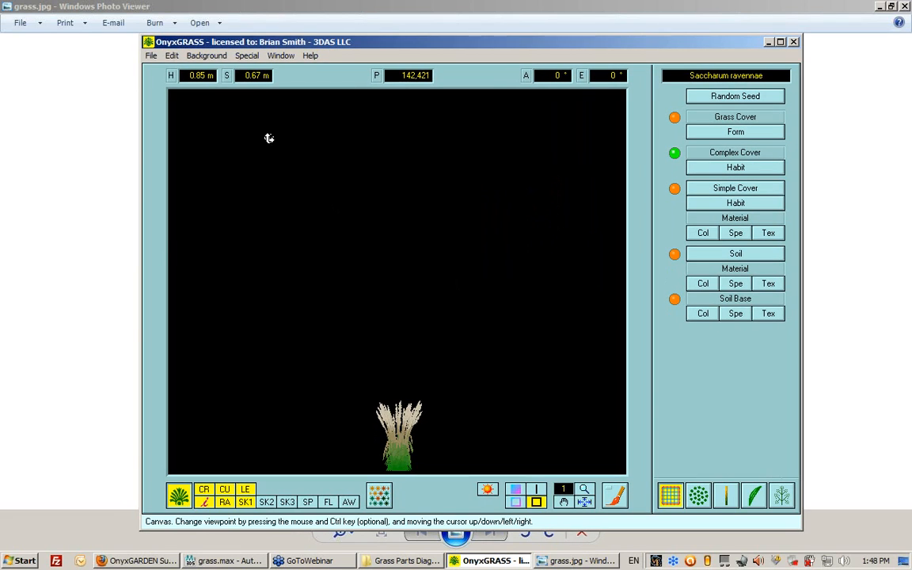
mouse_move(632, 465)
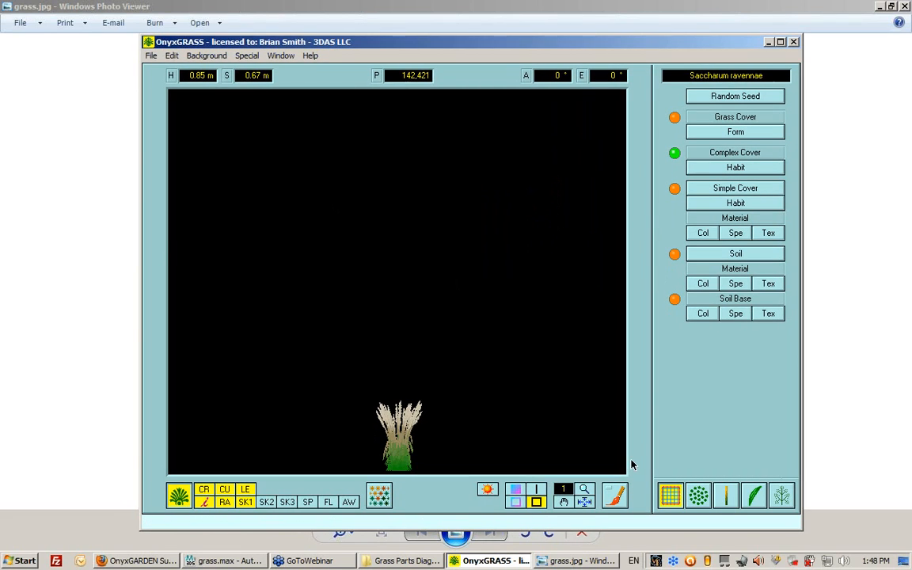
- Inspect the Saccharum ravennae grass clump, then quit OnyxGRASS
left_click(669, 493)
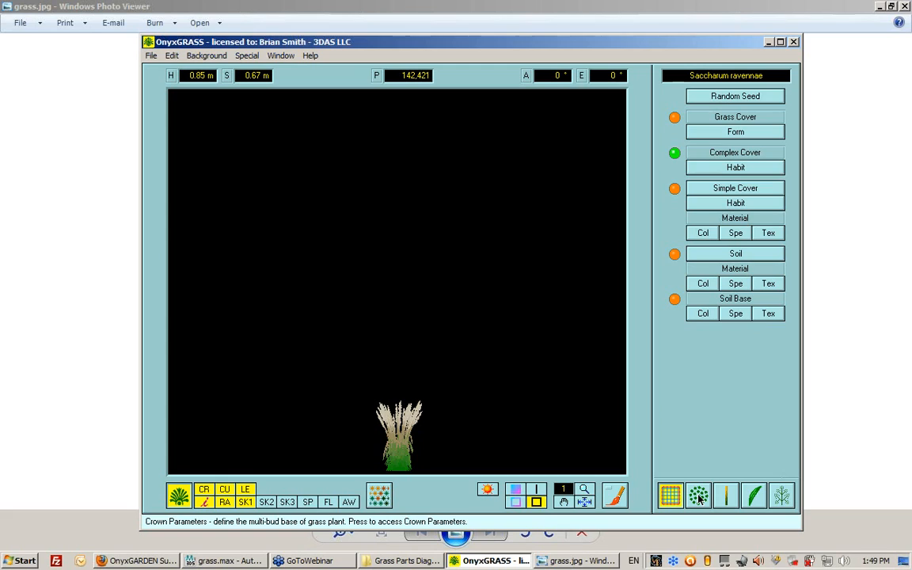
mouse_move(728, 502)
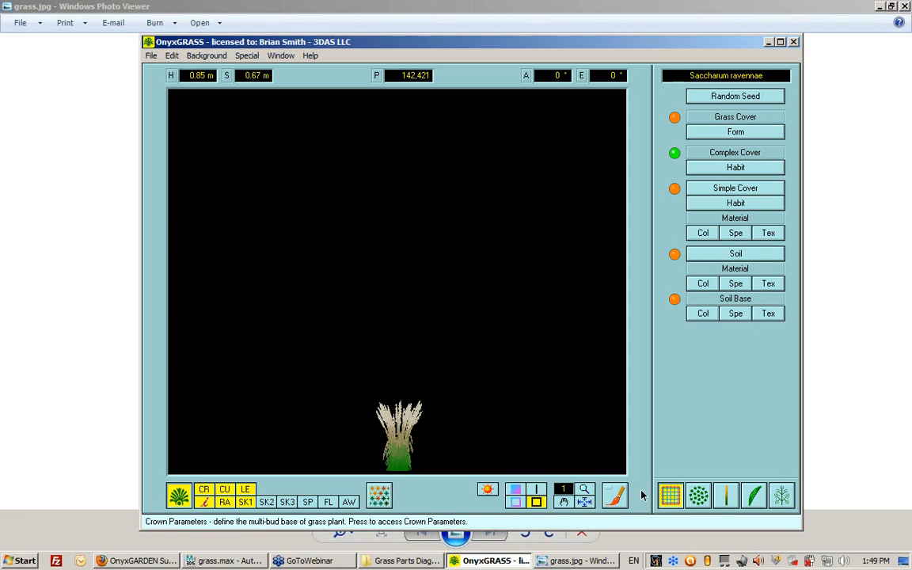
mouse_move(446, 388)
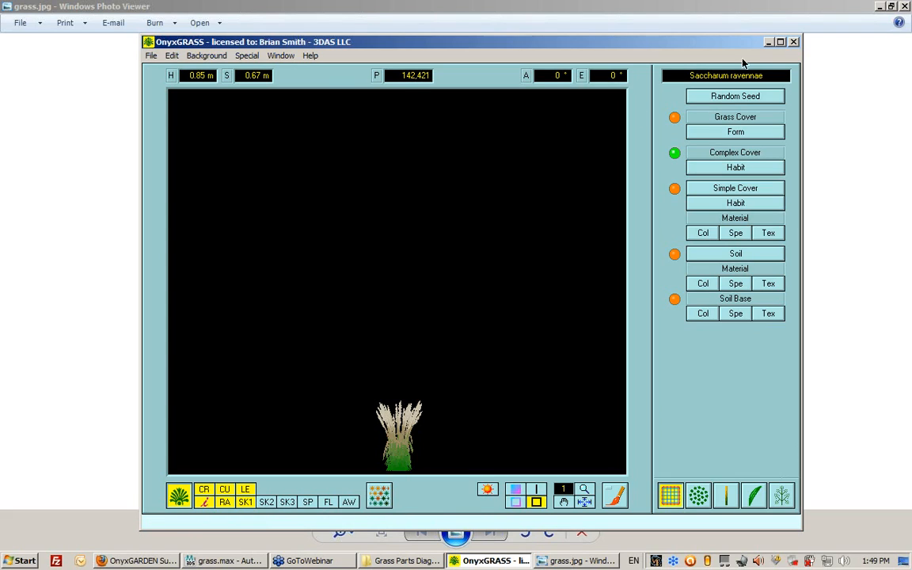
mouse_move(399, 172)
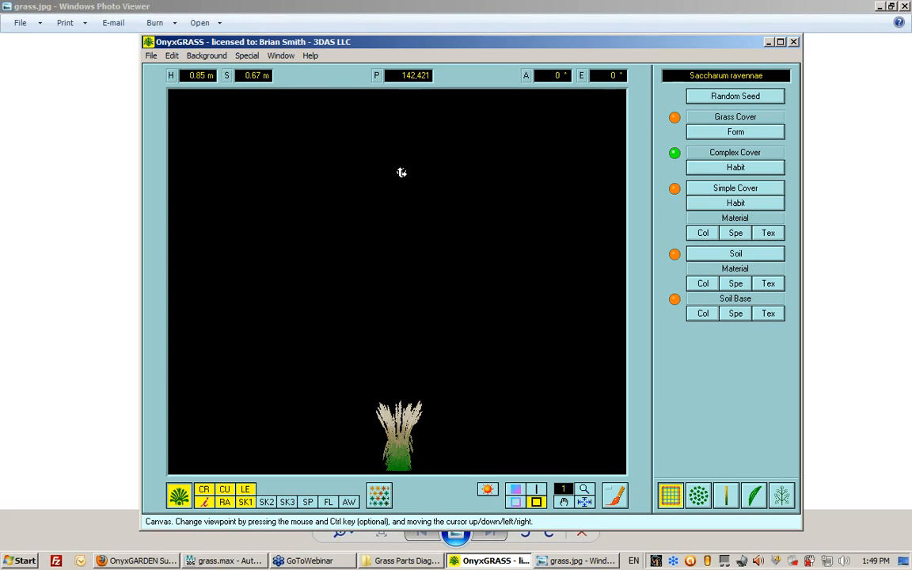
mouse_move(484, 290)
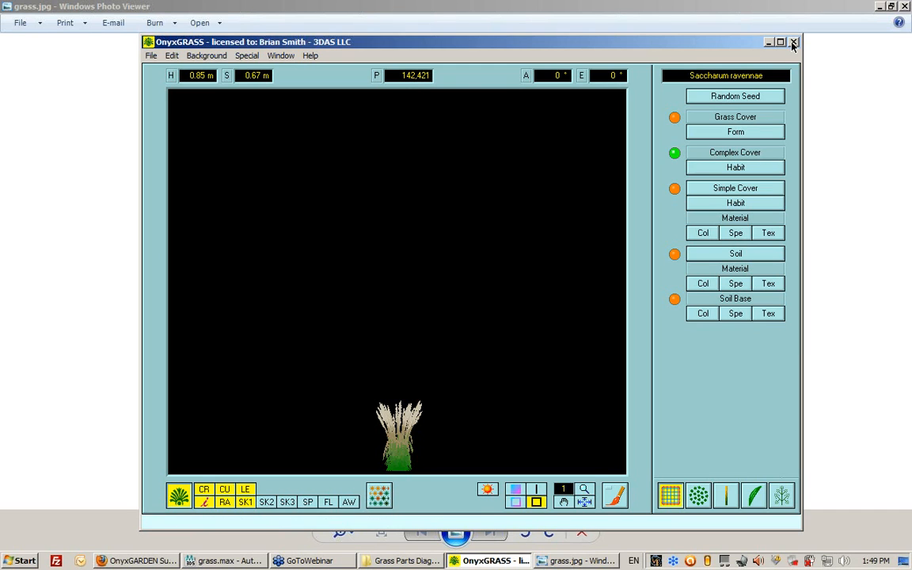
left_click(789, 45)
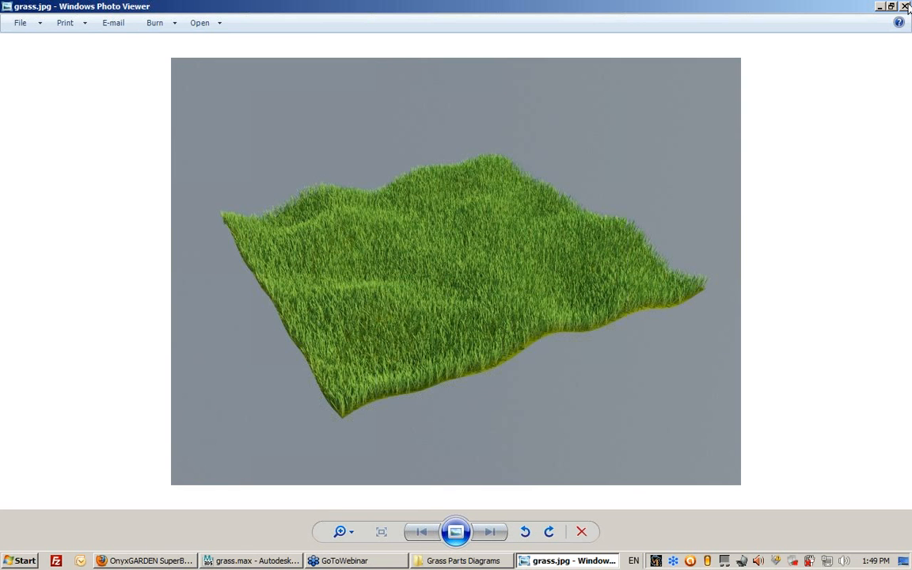